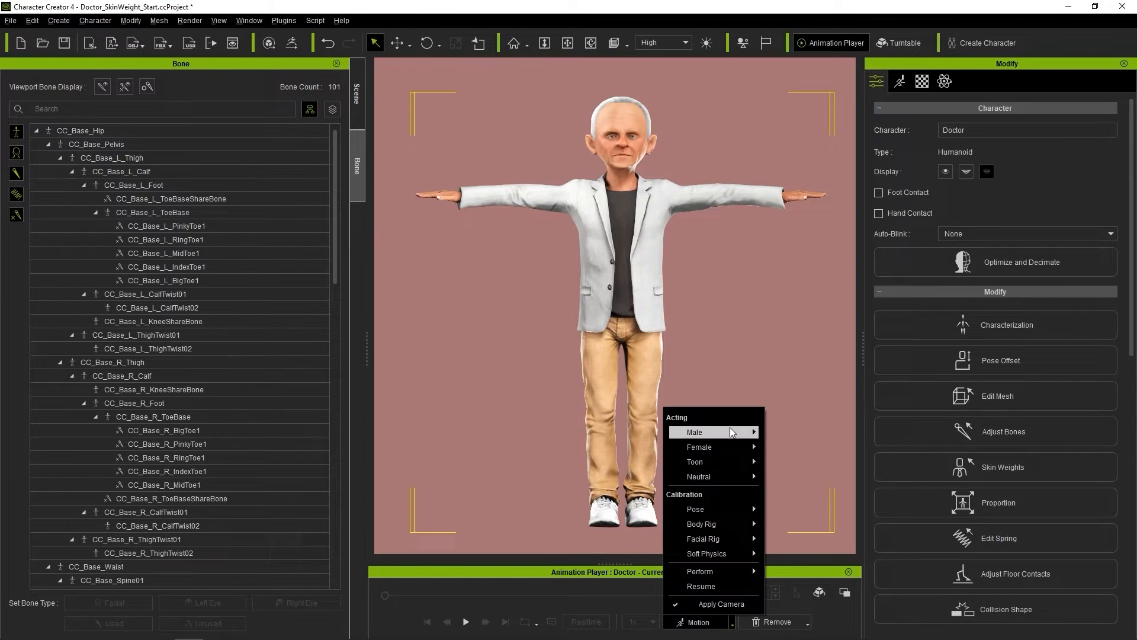
Apply a male walking motion to the Doctor, play and stop it, then remove it.
{"action": "left_click", "coordinate": [694, 431]}
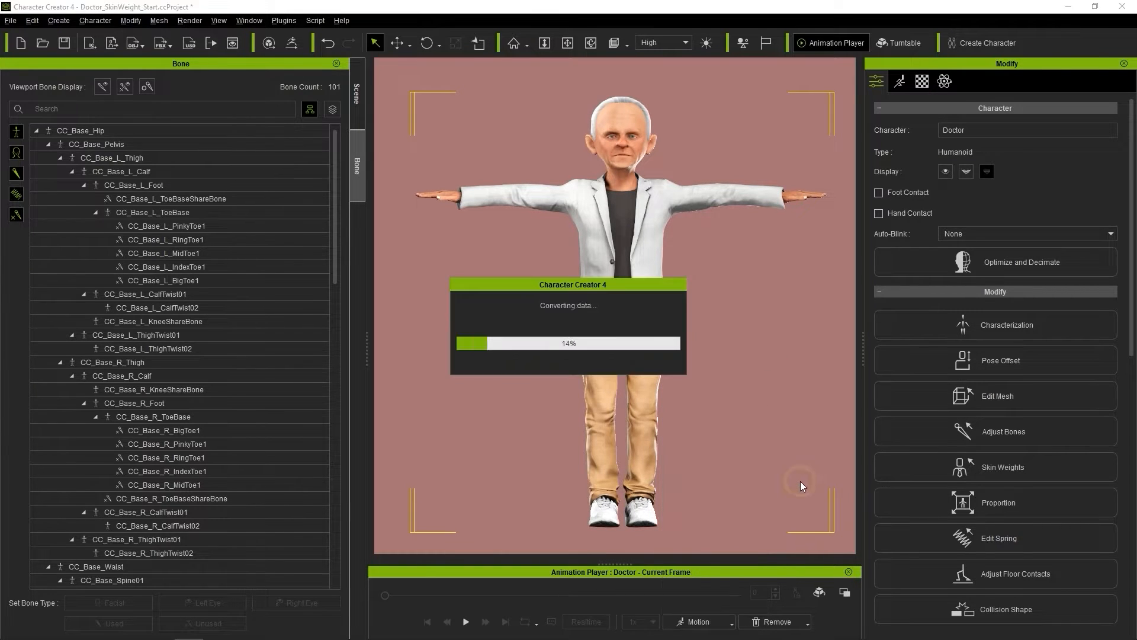
{"action": "left_click", "coordinate": [464, 622]}
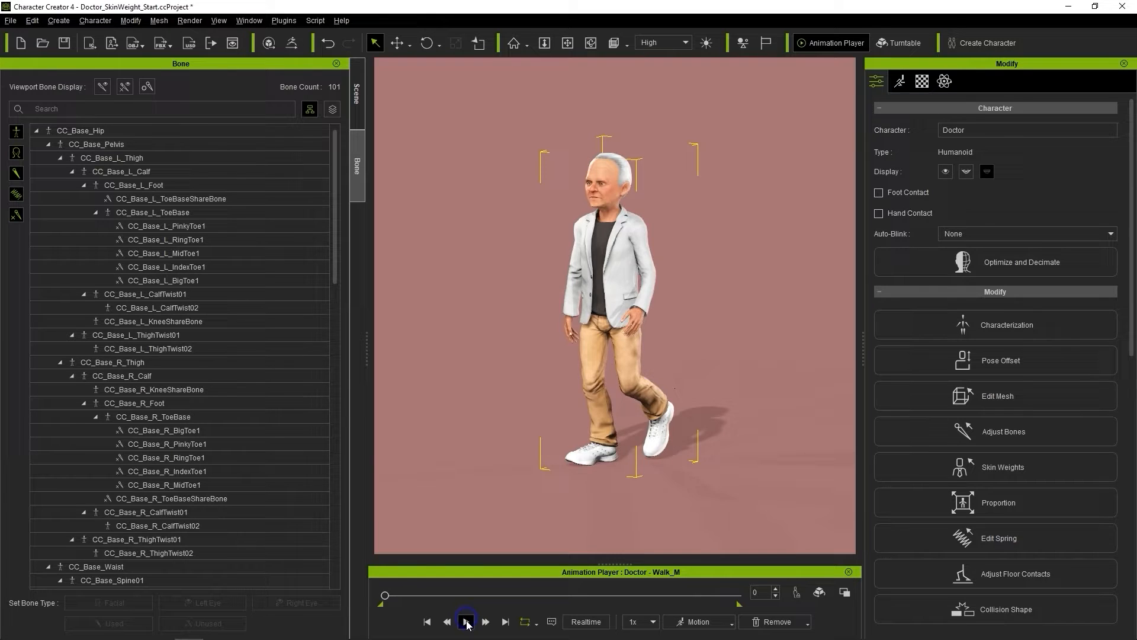
{"action": "left_click", "coordinate": [465, 622]}
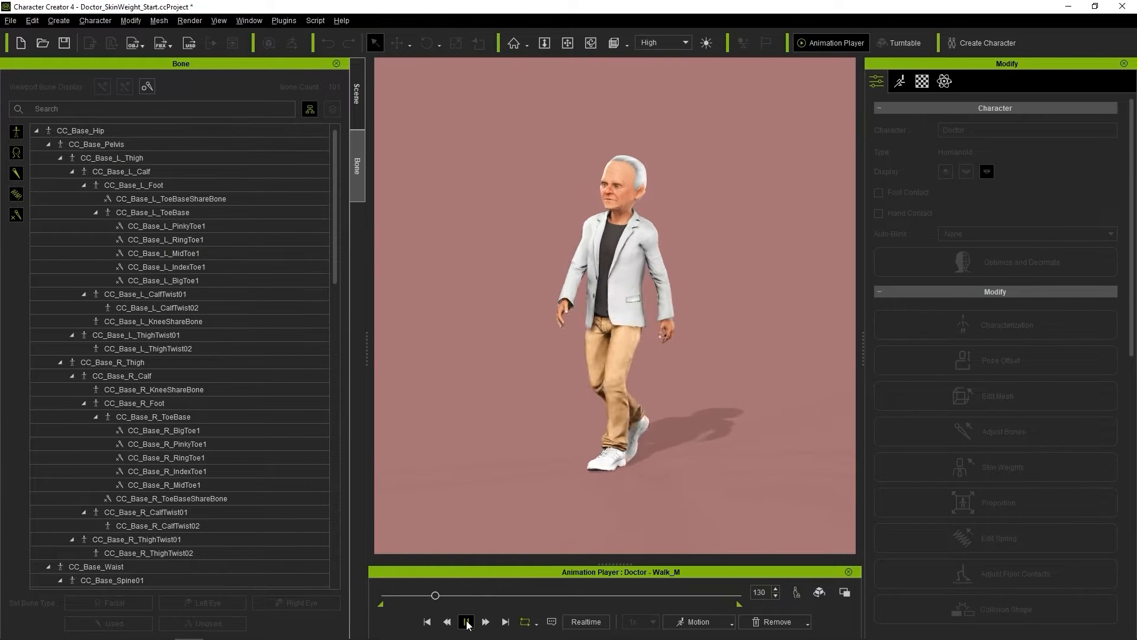
{"action": "left_click", "coordinate": [467, 622]}
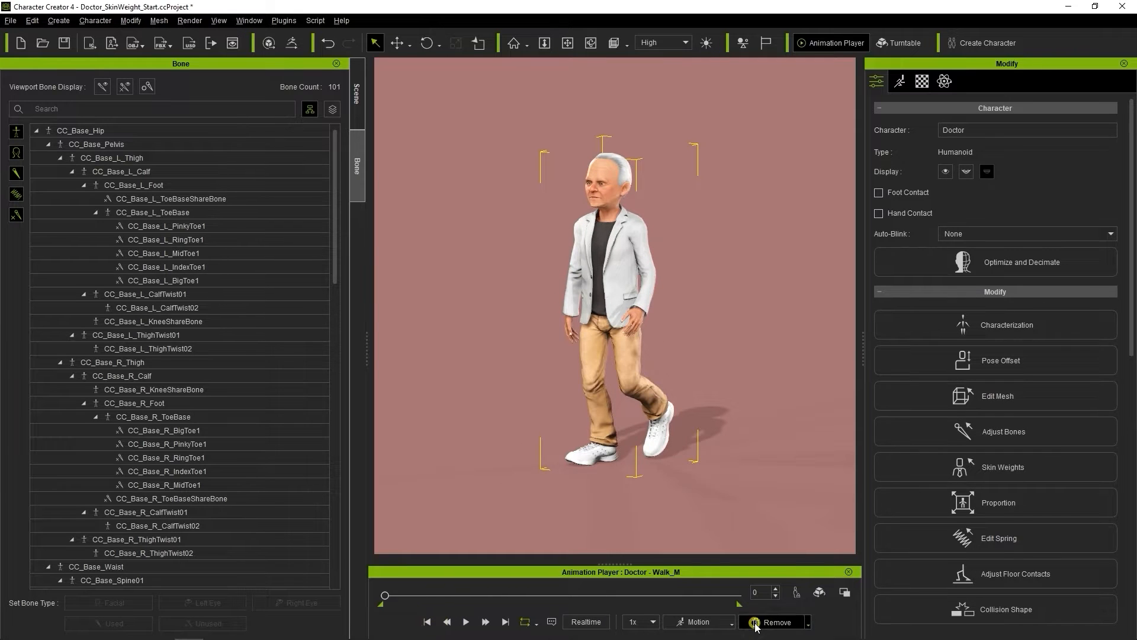
{"action": "left_click", "coordinate": [774, 622]}
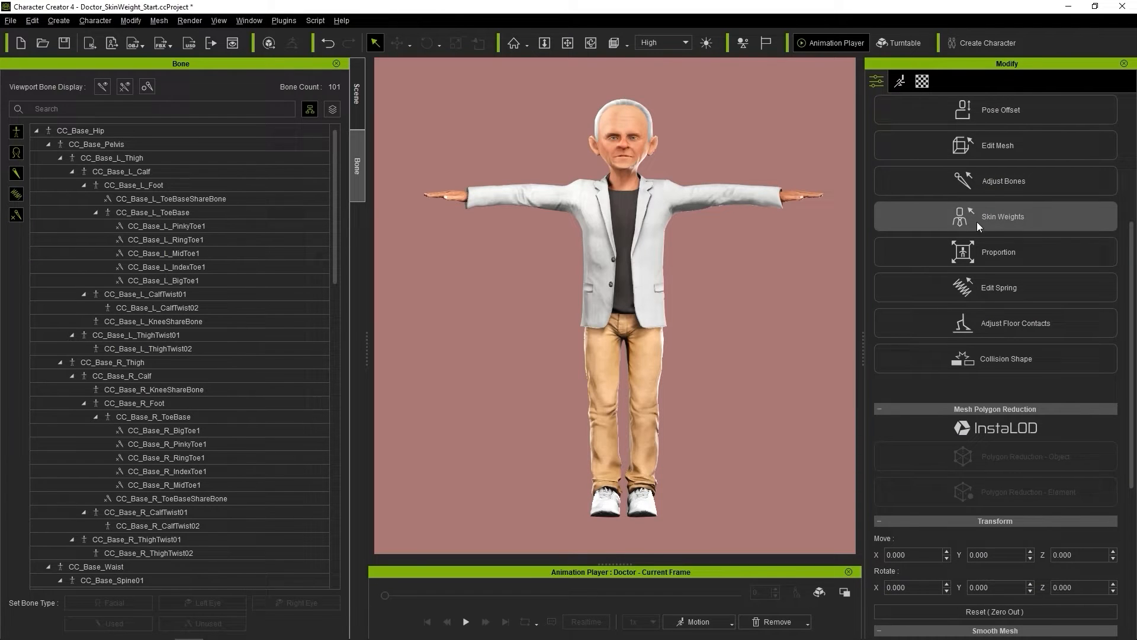
Enter Skin Weights and preview the weights of the spine bones.
{"action": "left_click", "coordinate": [1002, 215]}
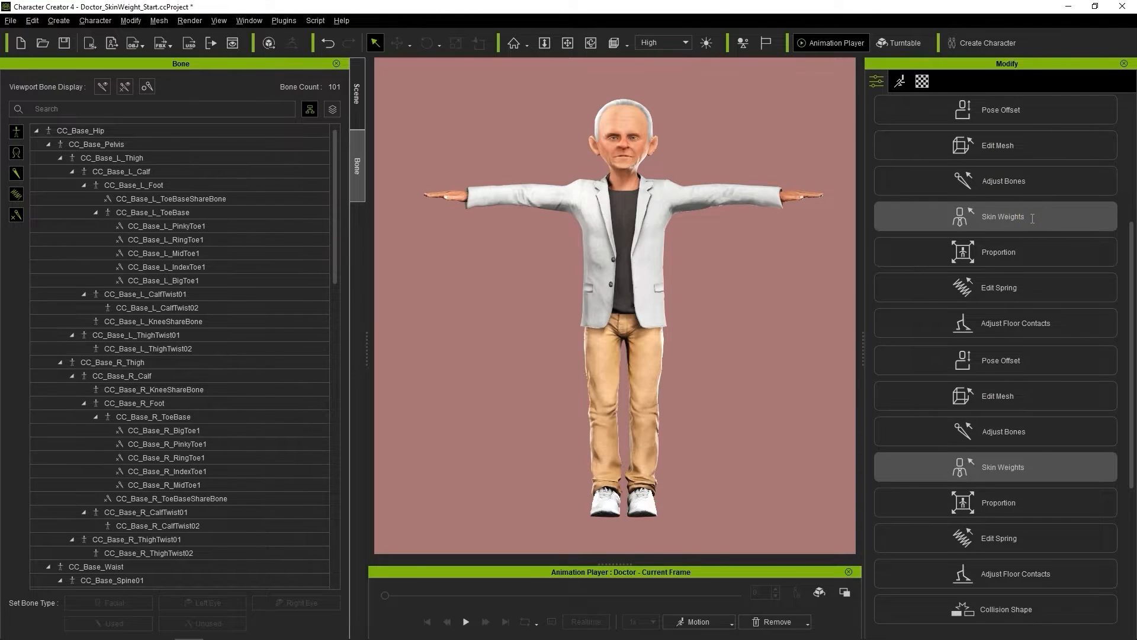
{"action": "left_click", "coordinate": [999, 215]}
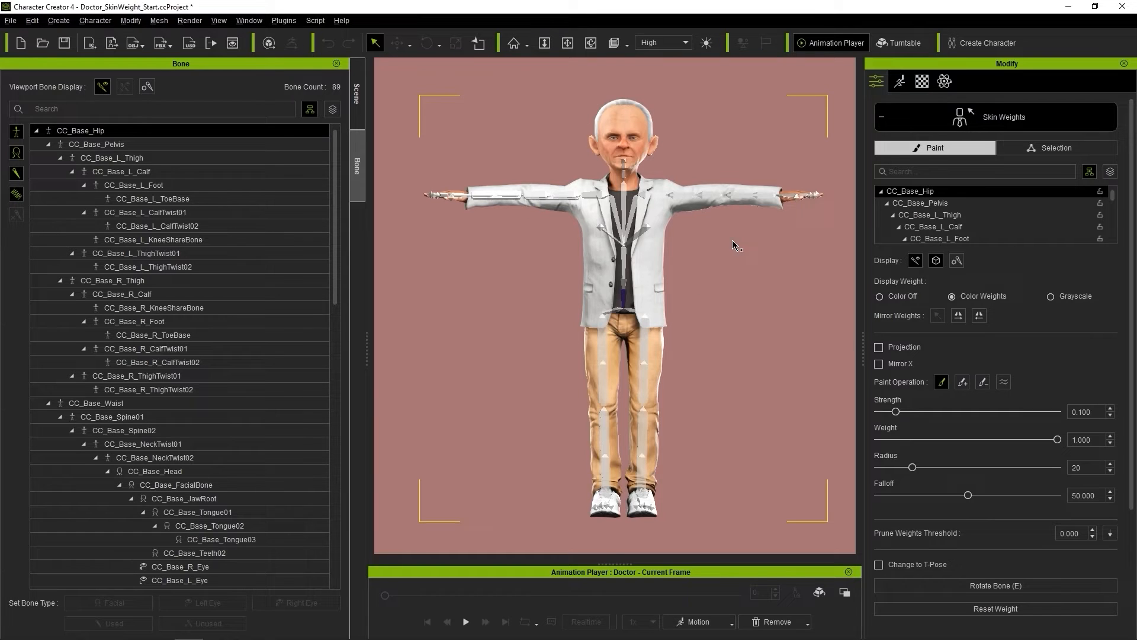
{"action": "left_click", "coordinate": [356, 95]}
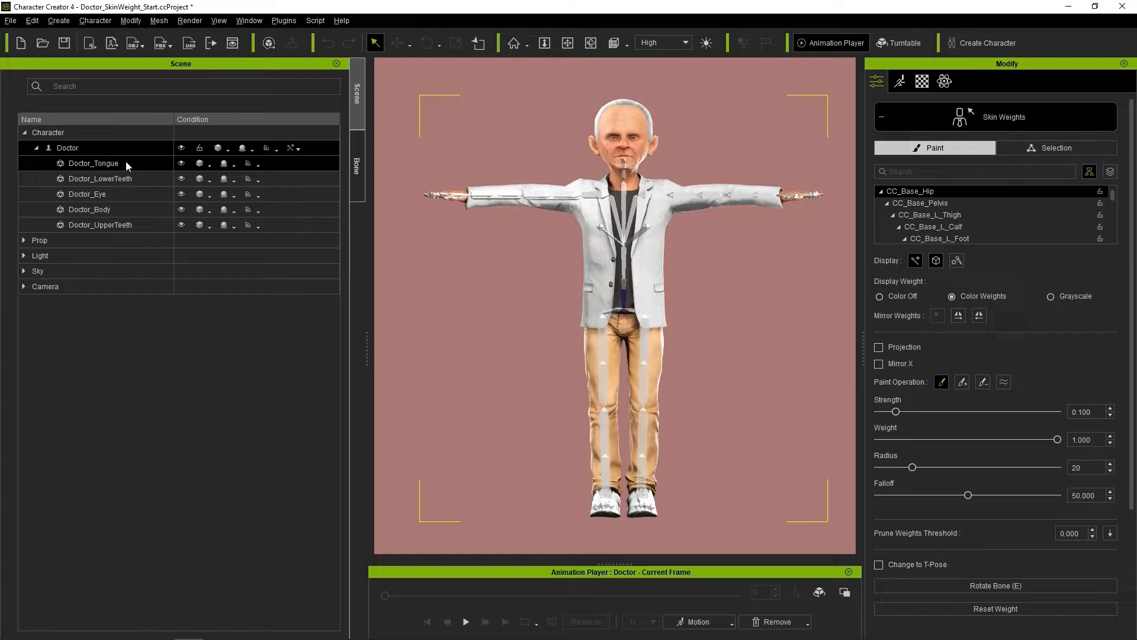
{"action": "left_click", "coordinate": [89, 209]}
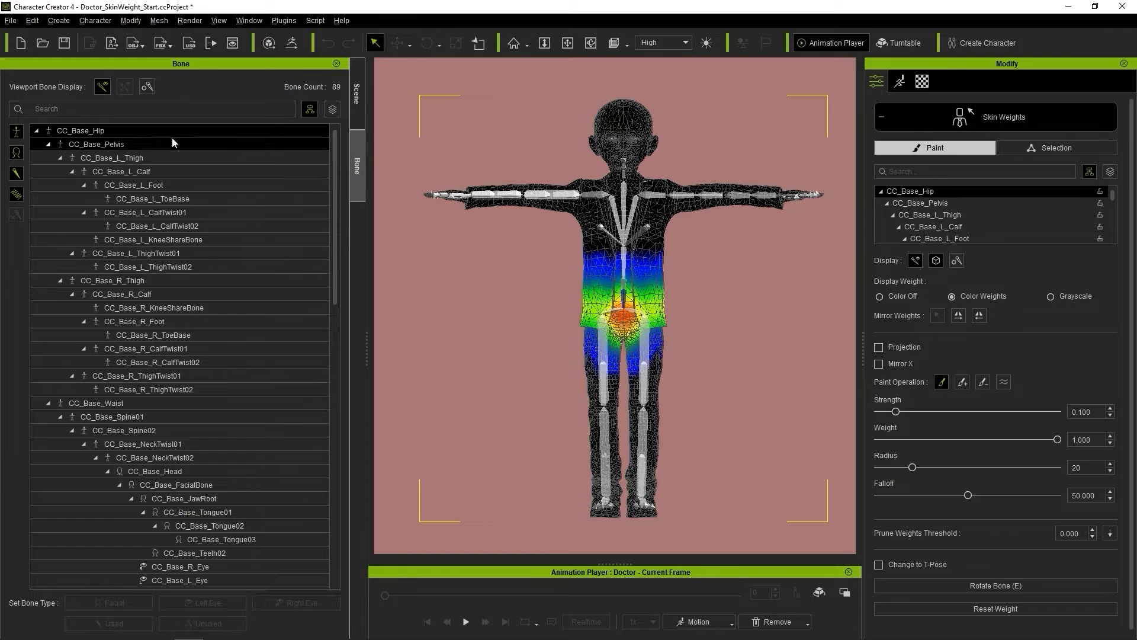
{"action": "left_click", "coordinate": [95, 403]}
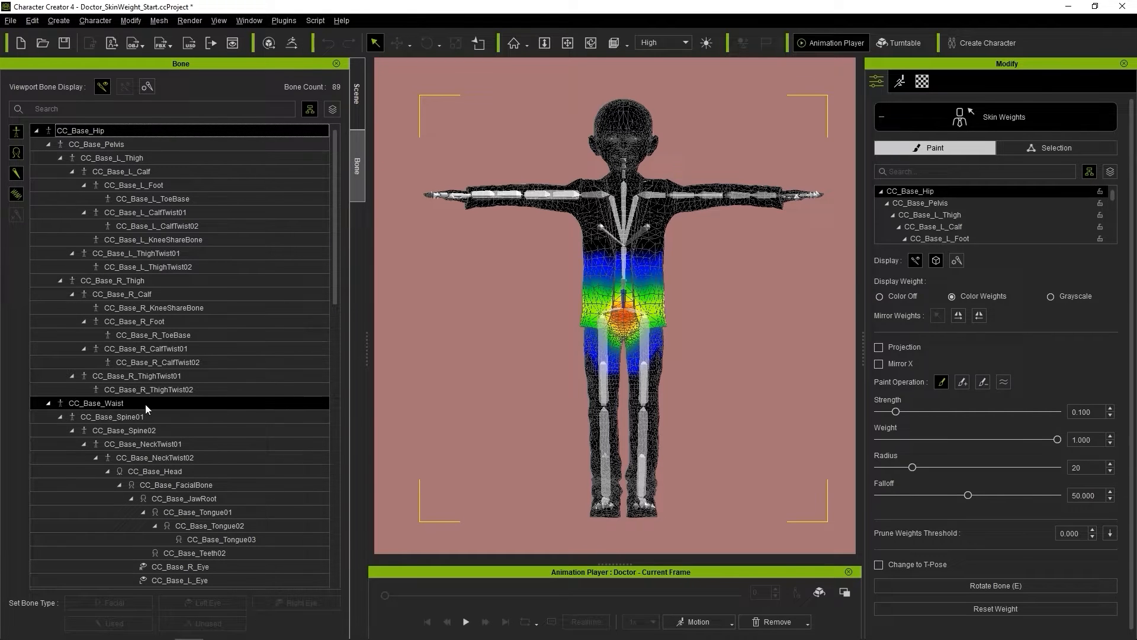
{"action": "left_click", "coordinate": [113, 416]}
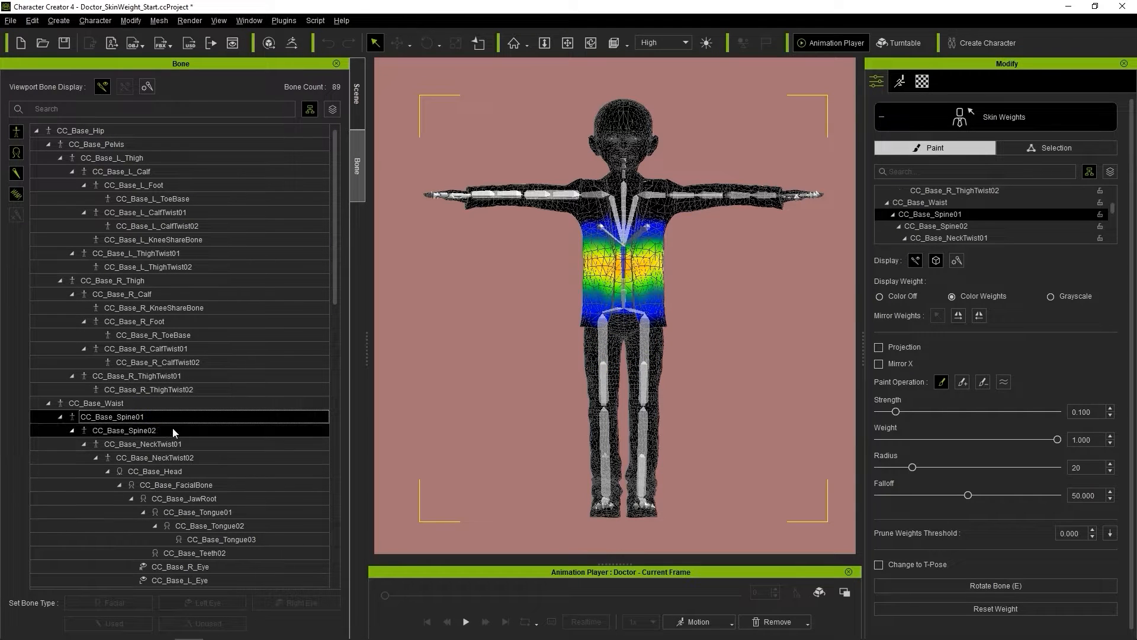
{"action": "left_click", "coordinate": [154, 457]}
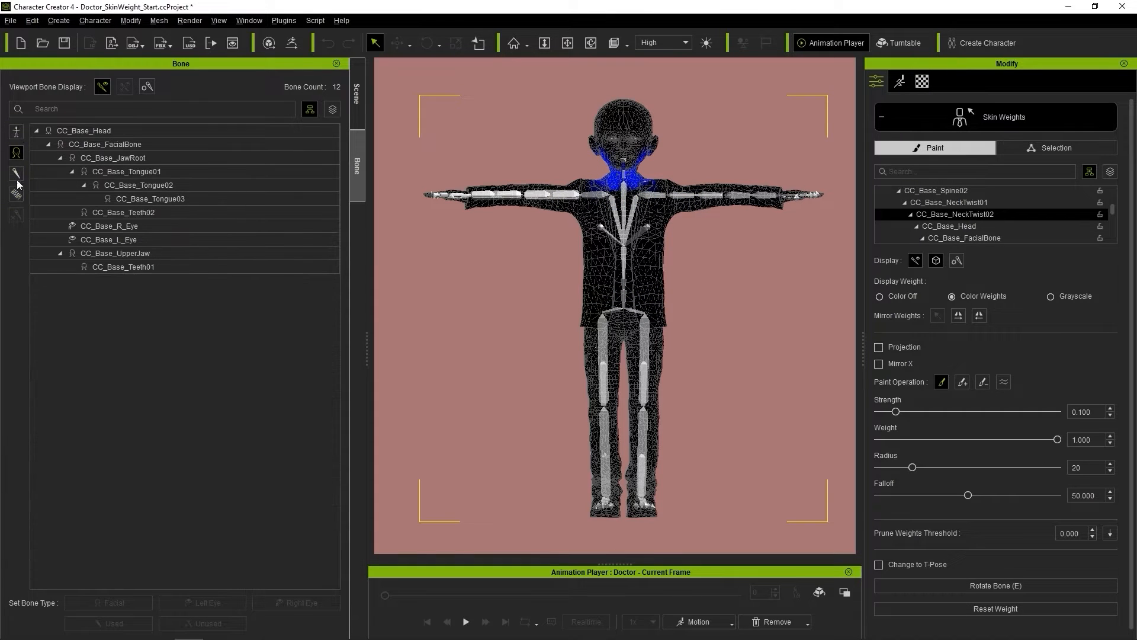
Preview the weights of the facial and tongue-tip bones.
{"action": "left_click", "coordinate": [84, 130]}
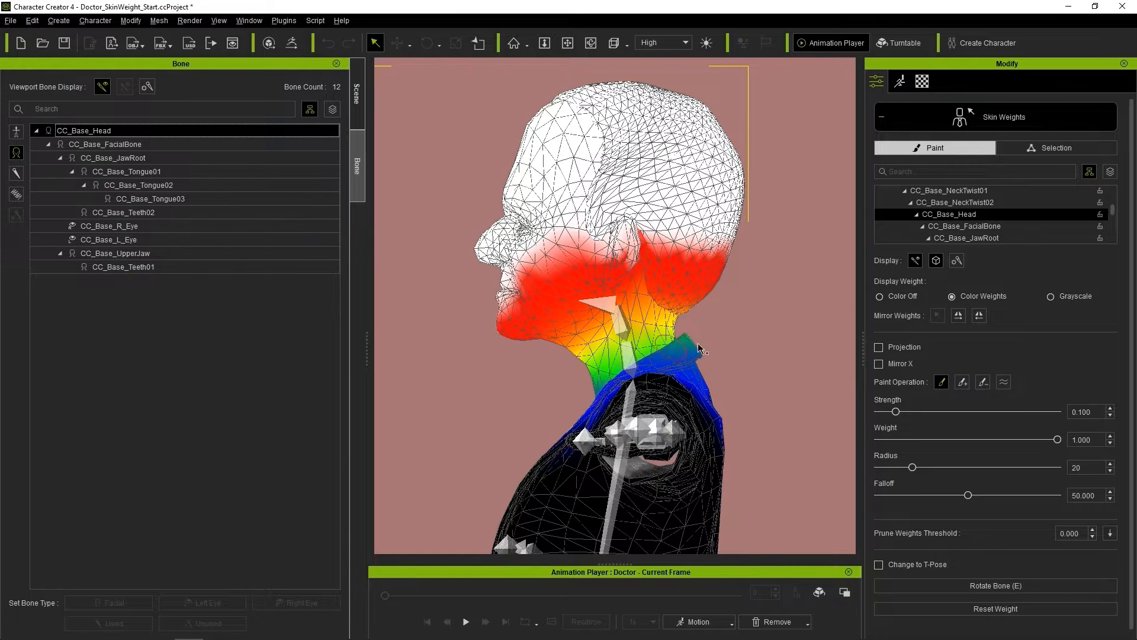
{"action": "left_click", "coordinate": [105, 143]}
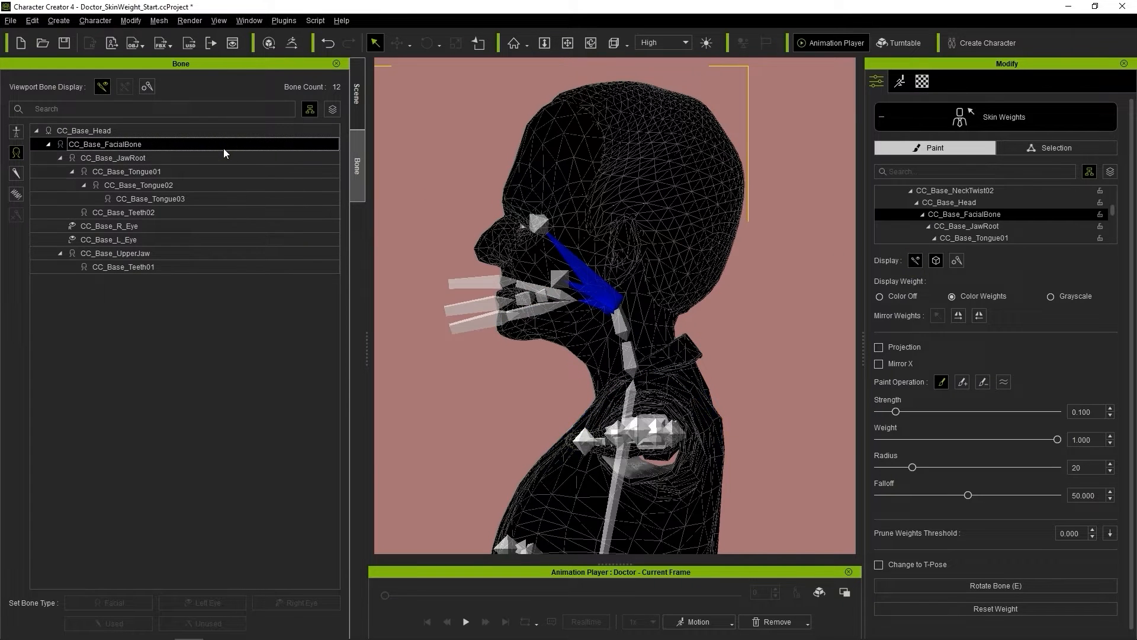
{"action": "left_click", "coordinate": [149, 197]}
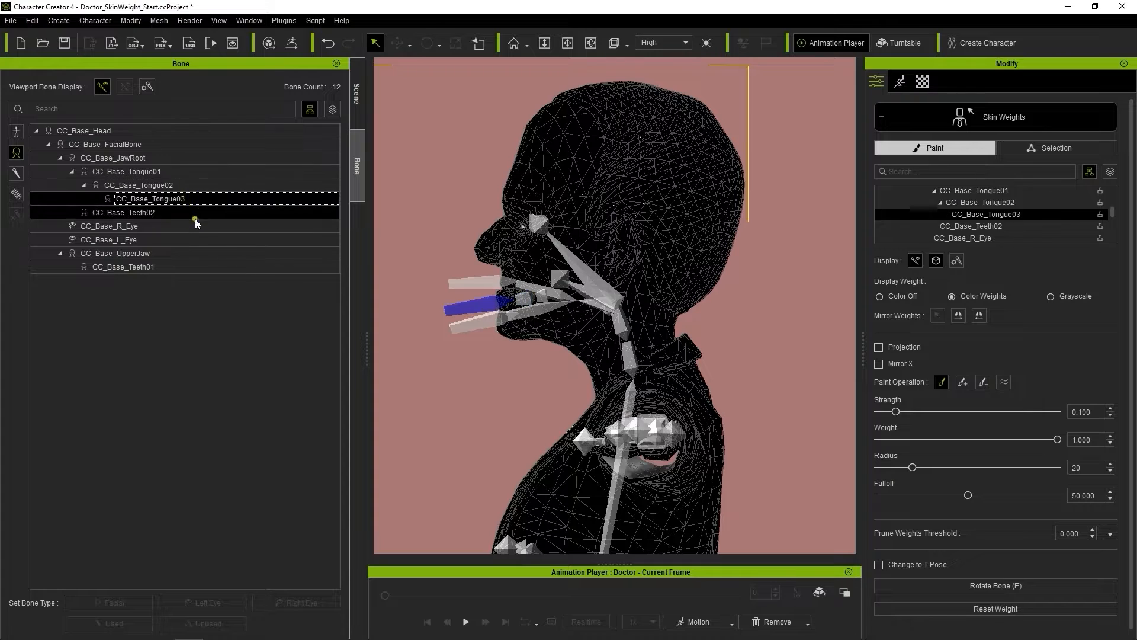
{"action": "left_click", "coordinate": [123, 267]}
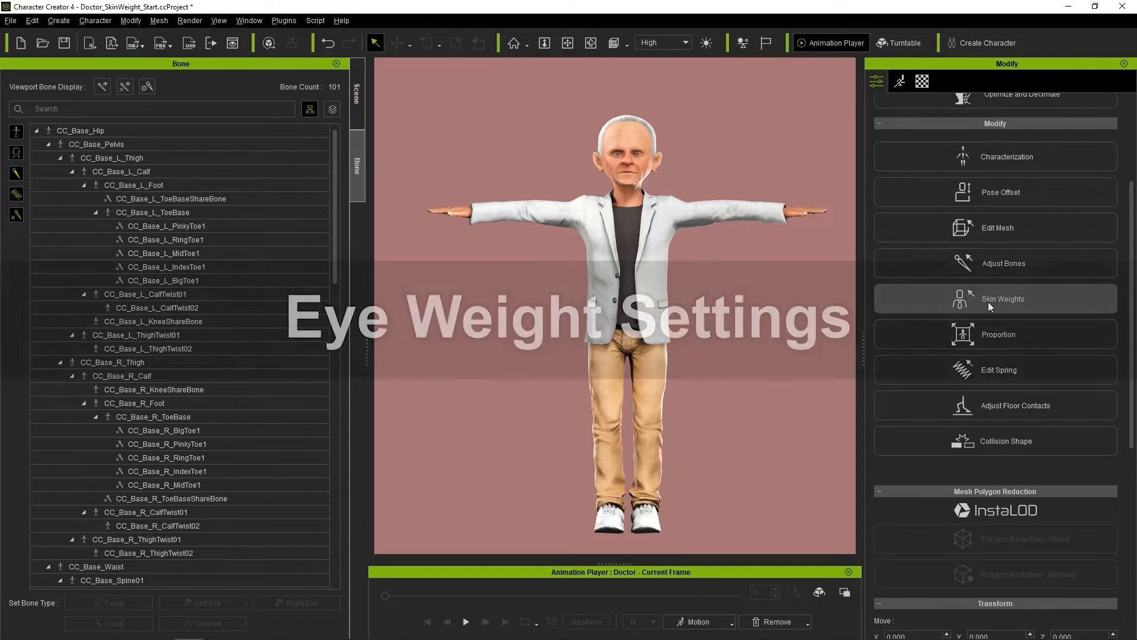
Reopen Skin Weights with the body hidden and select the CC_Base_R_Eye bone.
{"action": "left_click", "coordinate": [994, 299]}
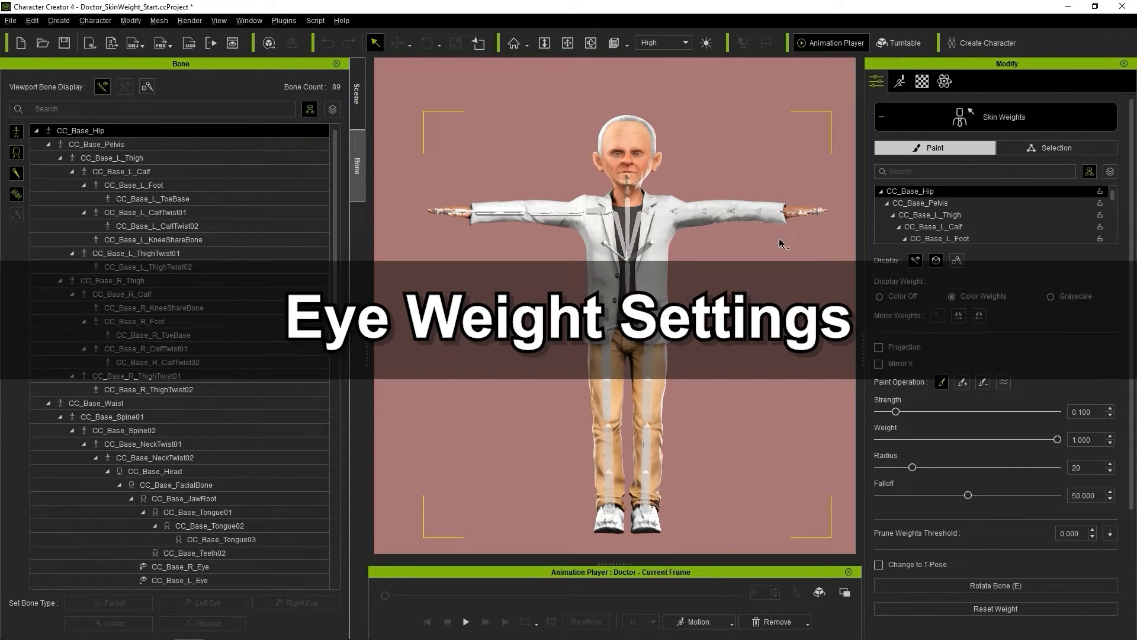
{"action": "left_click", "coordinate": [357, 95]}
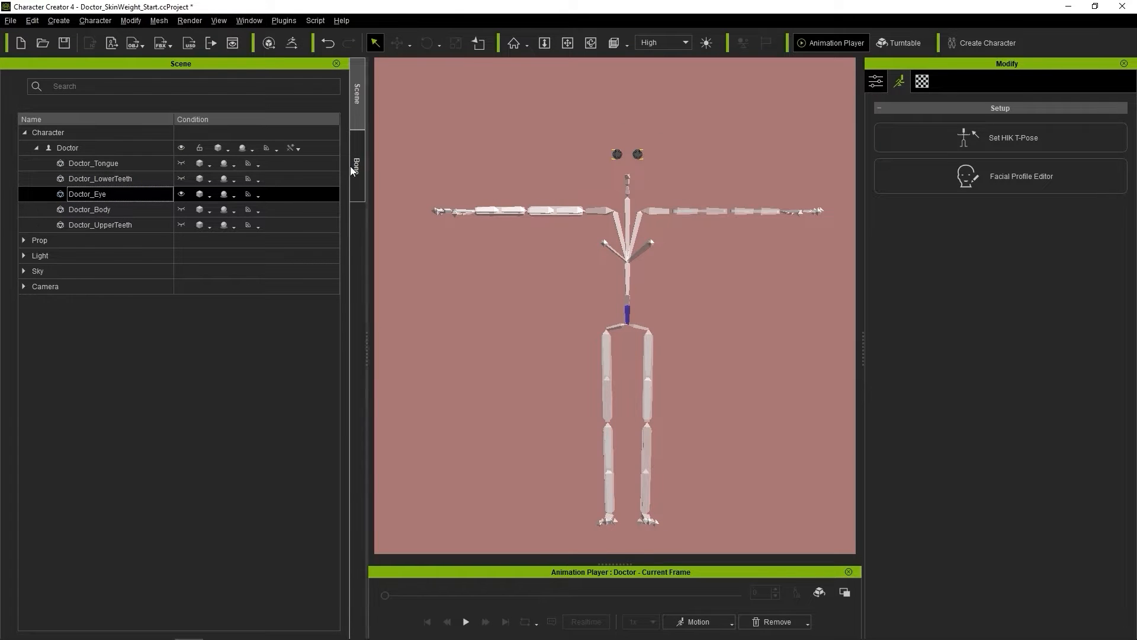
{"action": "left_click", "coordinate": [357, 168]}
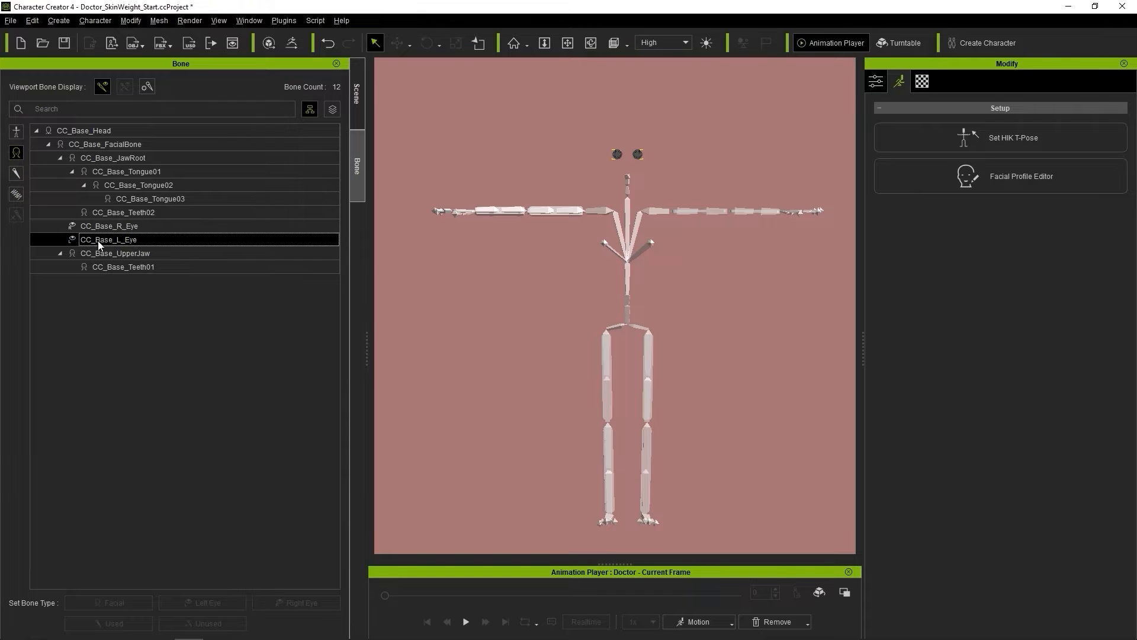
{"action": "left_click", "coordinate": [876, 82]}
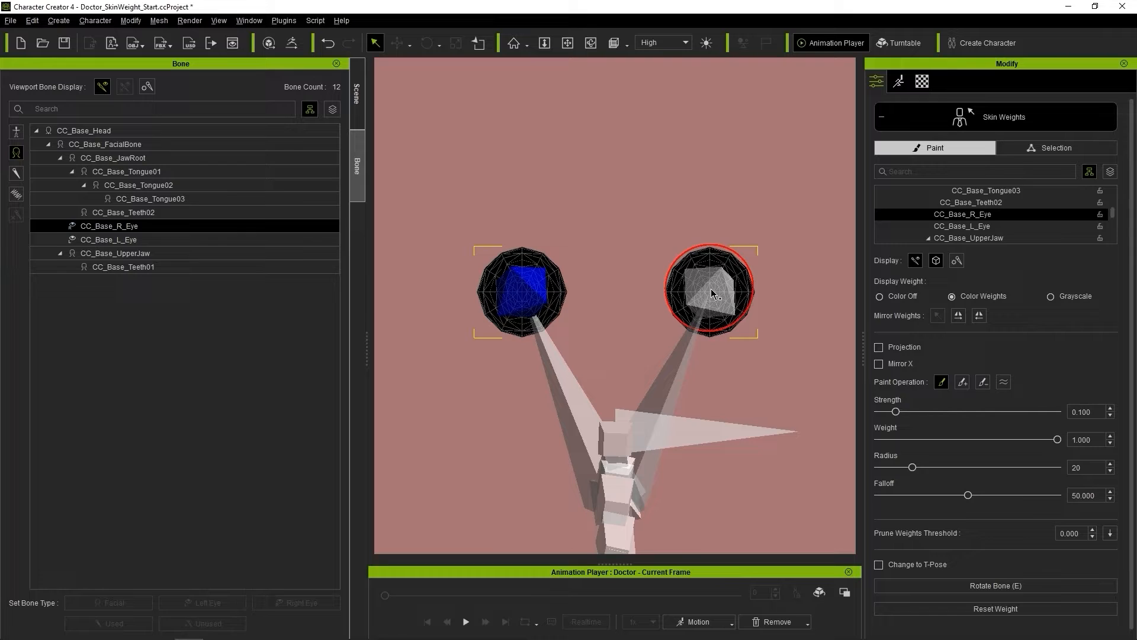
Select the left eyeball vertices and quick-replace their weight onto the eye bone.
{"action": "left_click", "coordinate": [109, 240]}
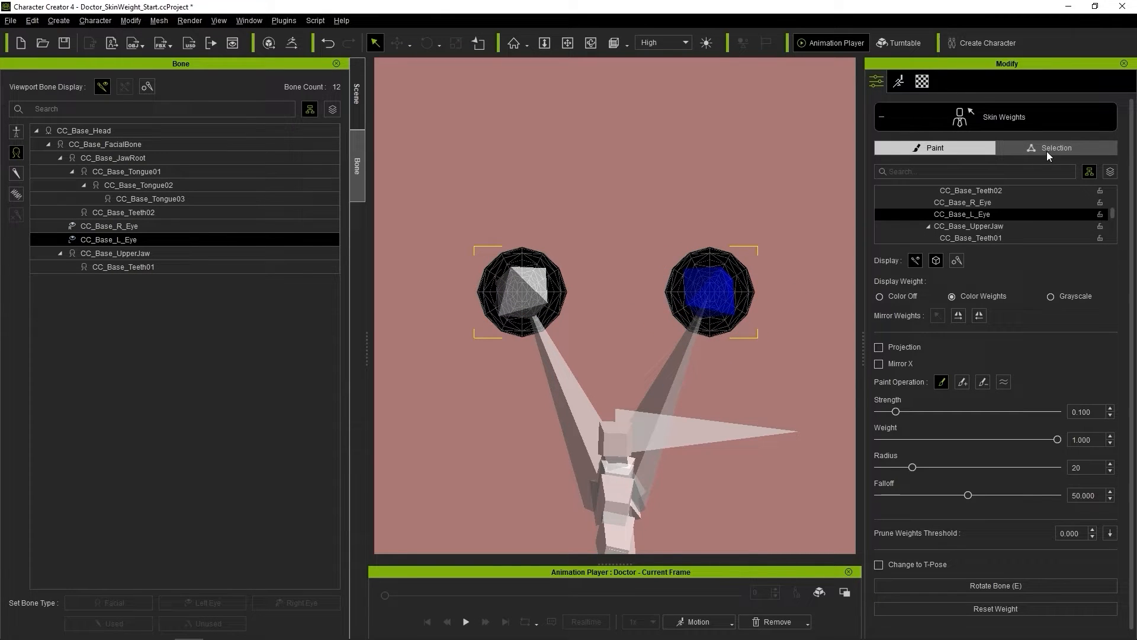
{"action": "left_click", "coordinate": [1054, 147]}
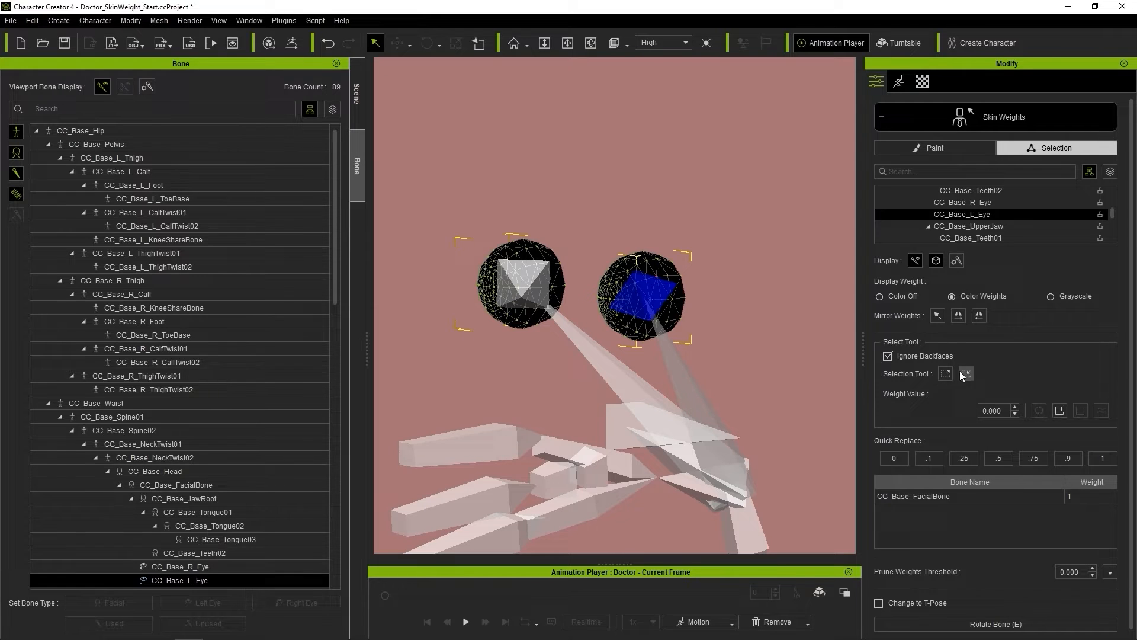
{"action": "mouse_move", "coordinate": [945, 373]}
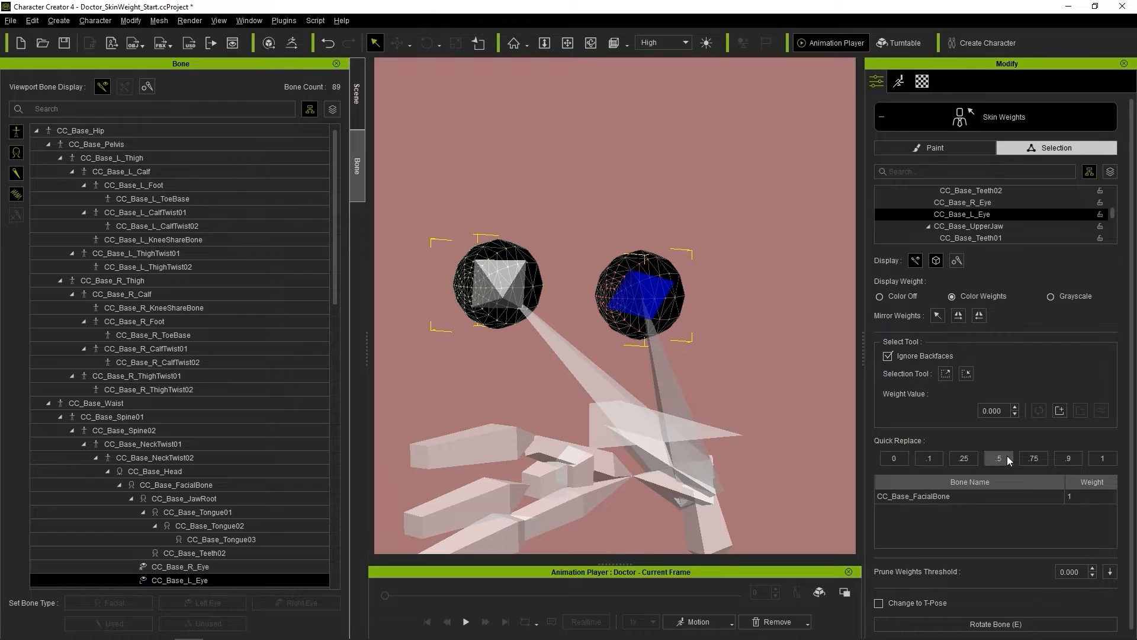
{"action": "left_click", "coordinate": [998, 458]}
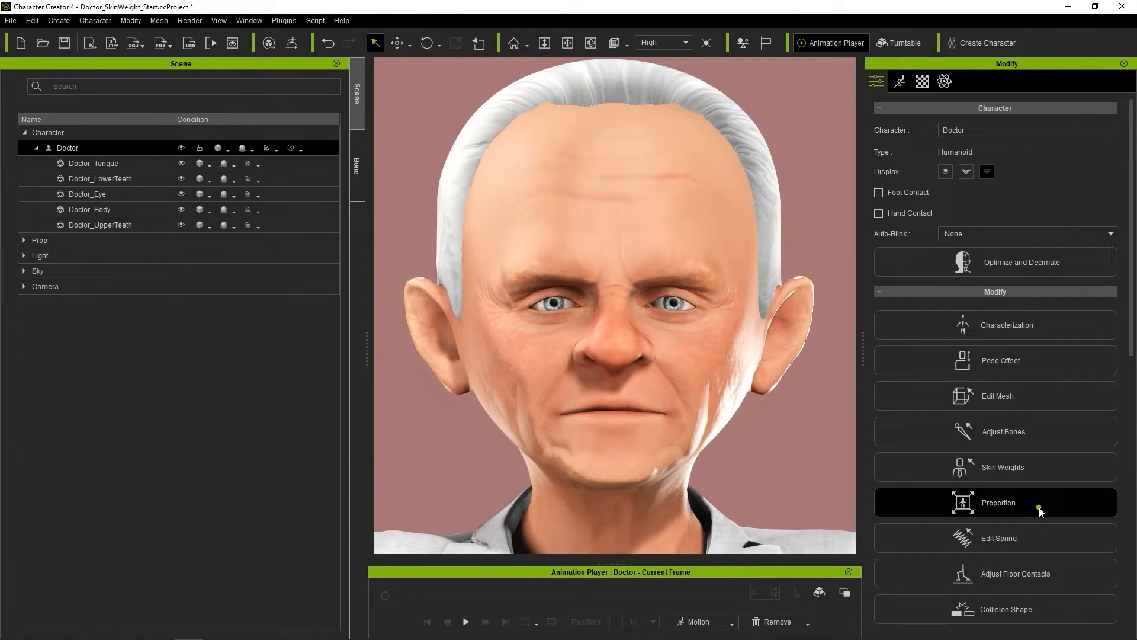
Rotate the eye bone in Proportion mode to test the new eyeball weighting.
{"action": "left_click", "coordinate": [998, 502]}
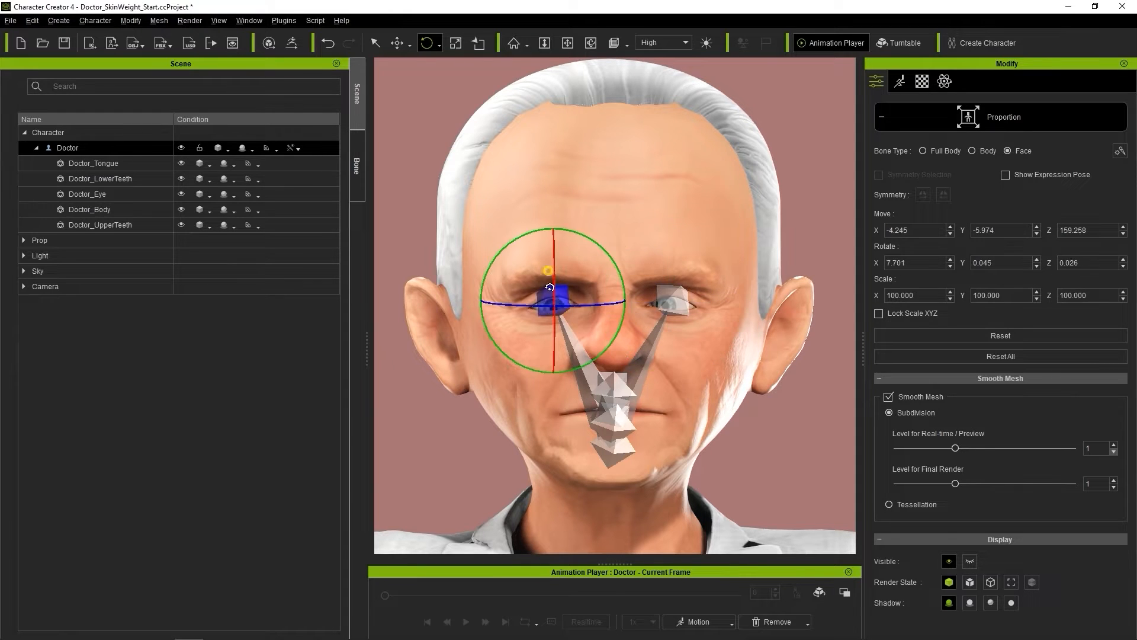
{"action": "left_click_drag", "start_coordinate": [548, 270], "coordinate": [600, 312]}
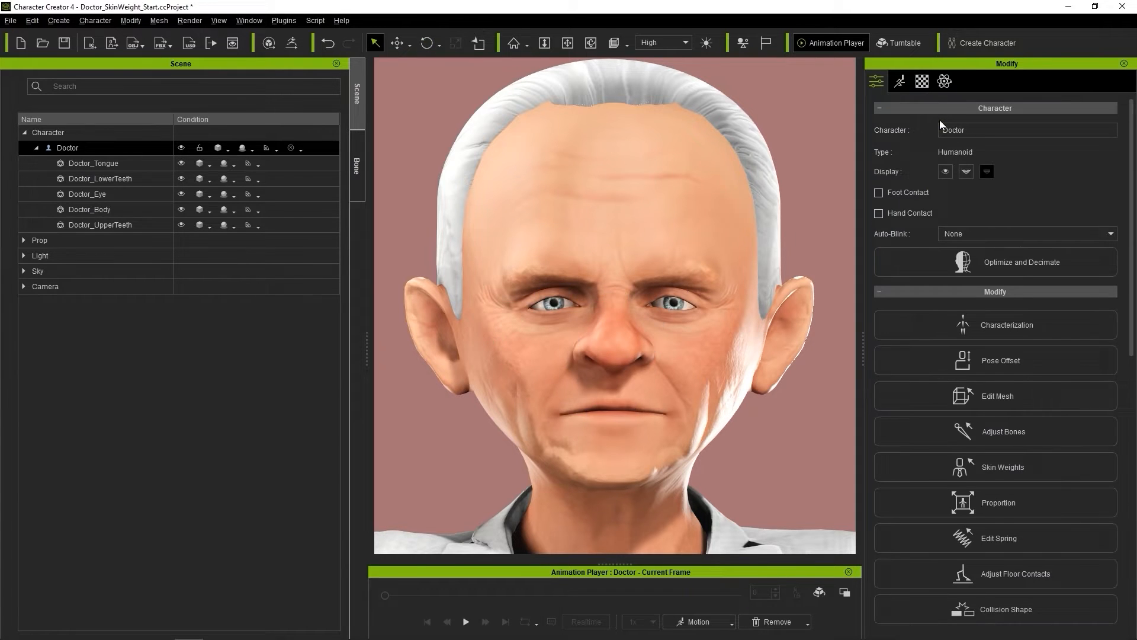
Open the Facial Profile Editor expressions and show the EyeLook sliders.
{"action": "left_click", "coordinate": [899, 82]}
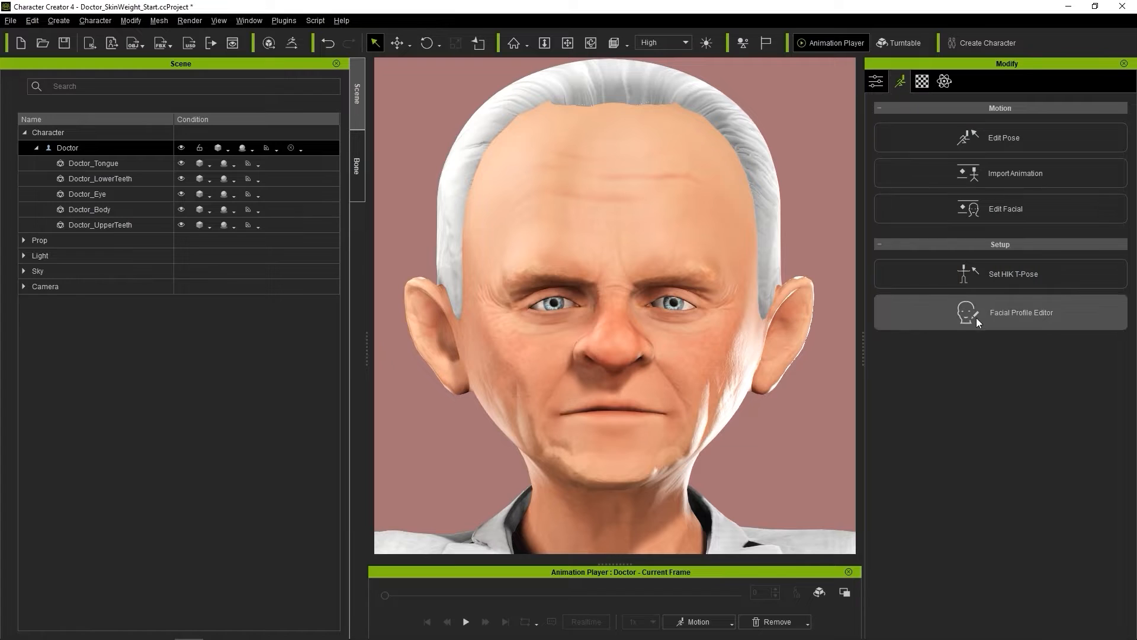
{"action": "left_click", "coordinate": [1021, 312]}
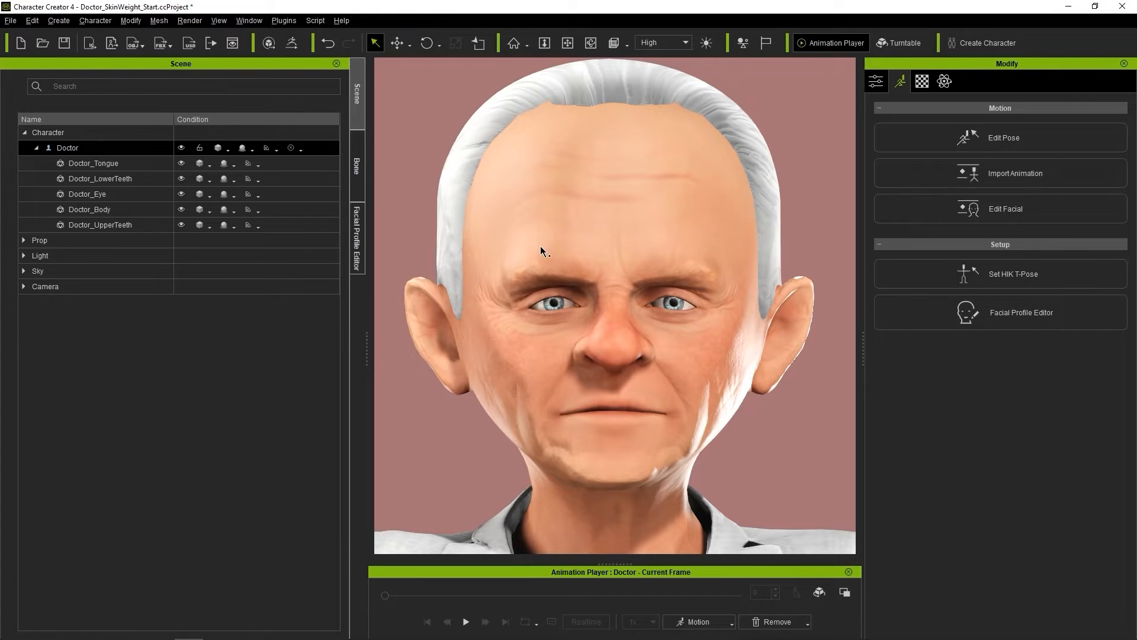
{"action": "left_click", "coordinate": [357, 239]}
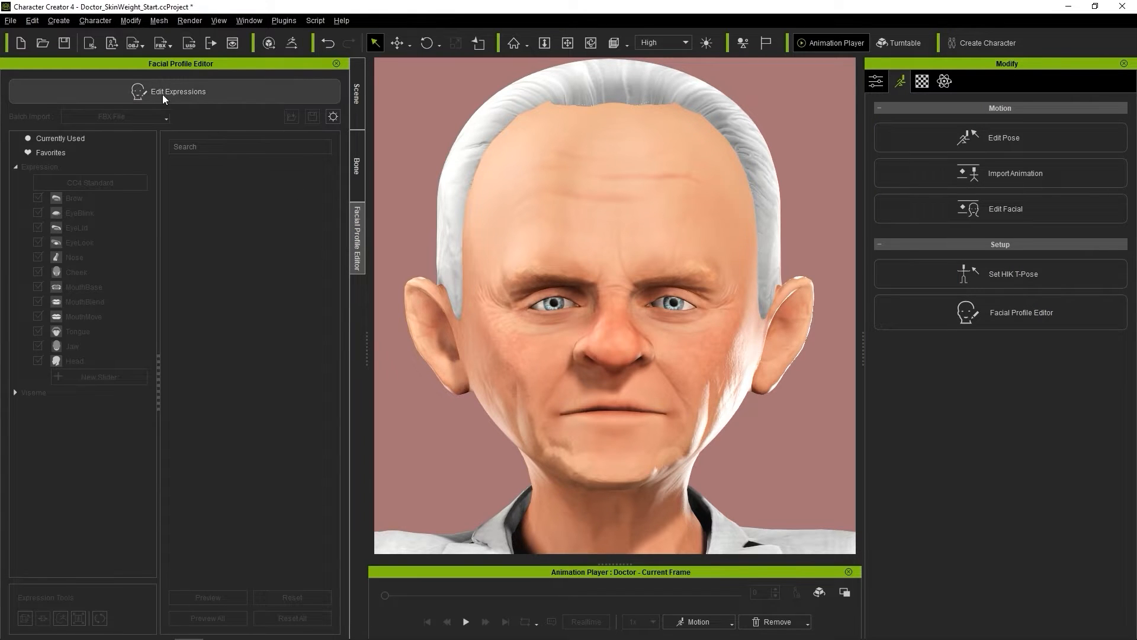
{"action": "left_click", "coordinate": [178, 92]}
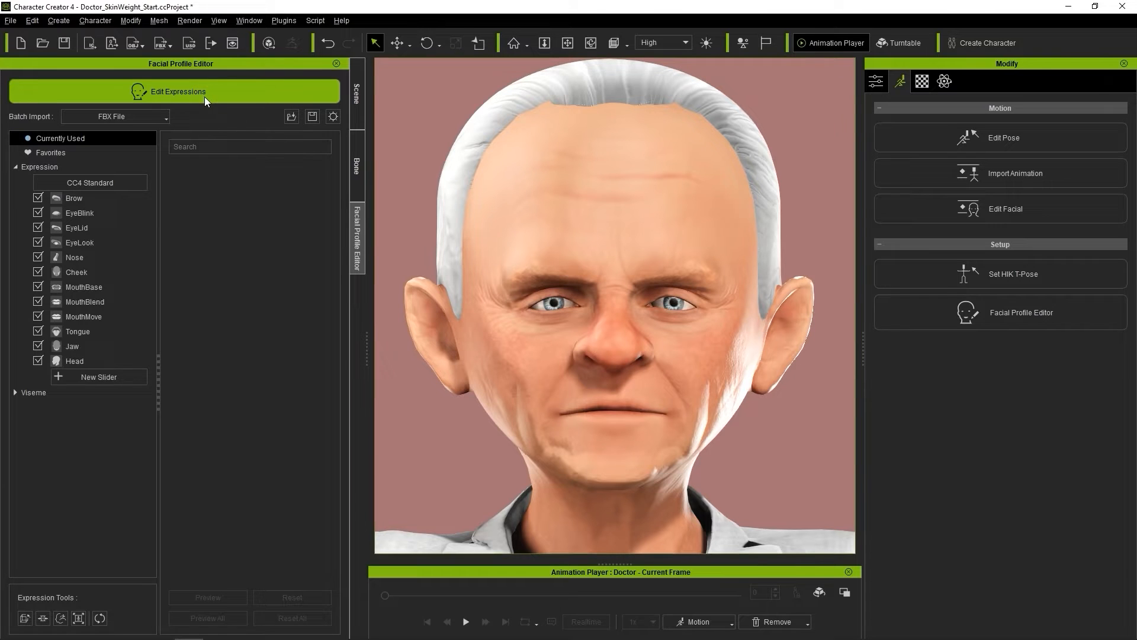
{"action": "left_click", "coordinate": [80, 246]}
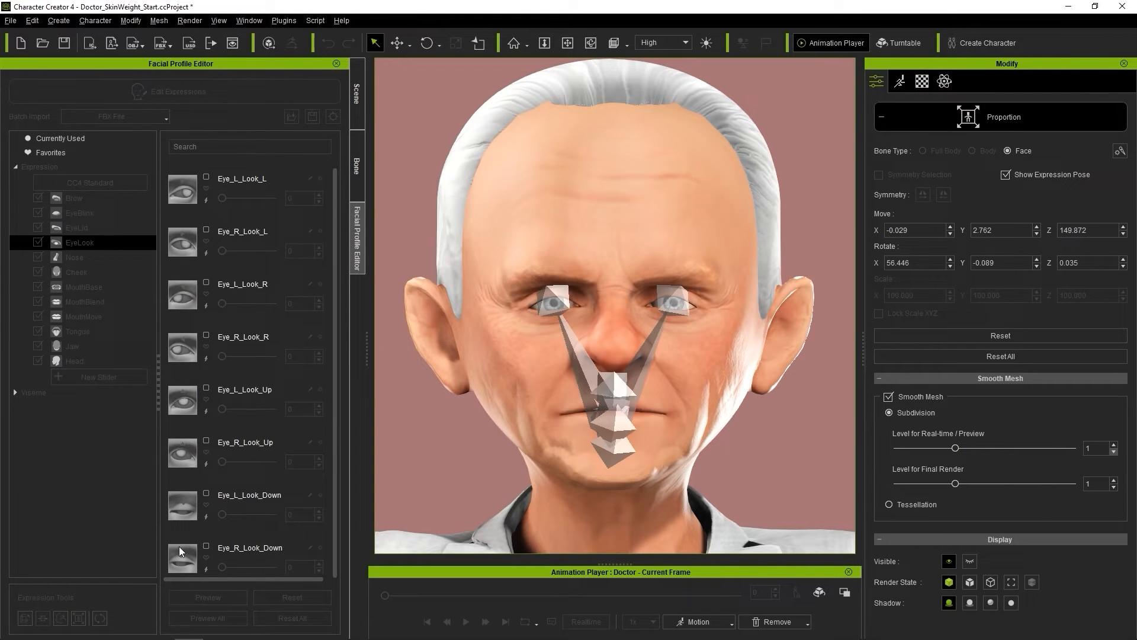
Test Eye_L_Look_L fully on and back to zero, then play the Eyes facial calibration.
{"action": "left_click", "coordinate": [427, 43]}
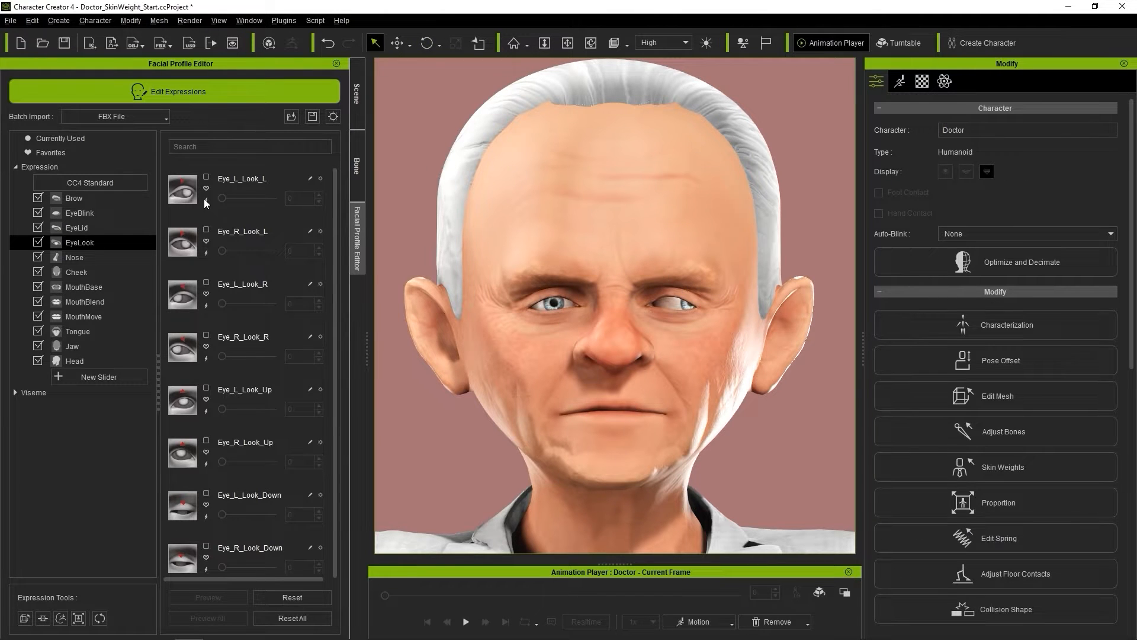
{"action": "left_click_drag", "start_coordinate": [228, 197], "coordinate": [272, 198]}
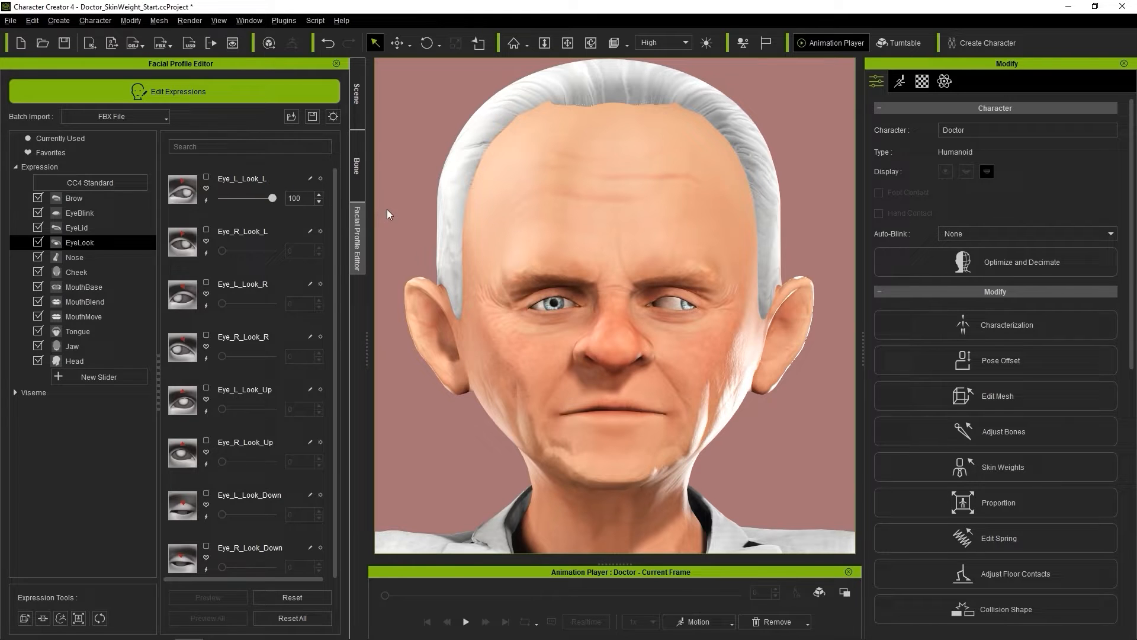
{"action": "left_click_drag", "start_coordinate": [292, 198], "coordinate": [227, 197]}
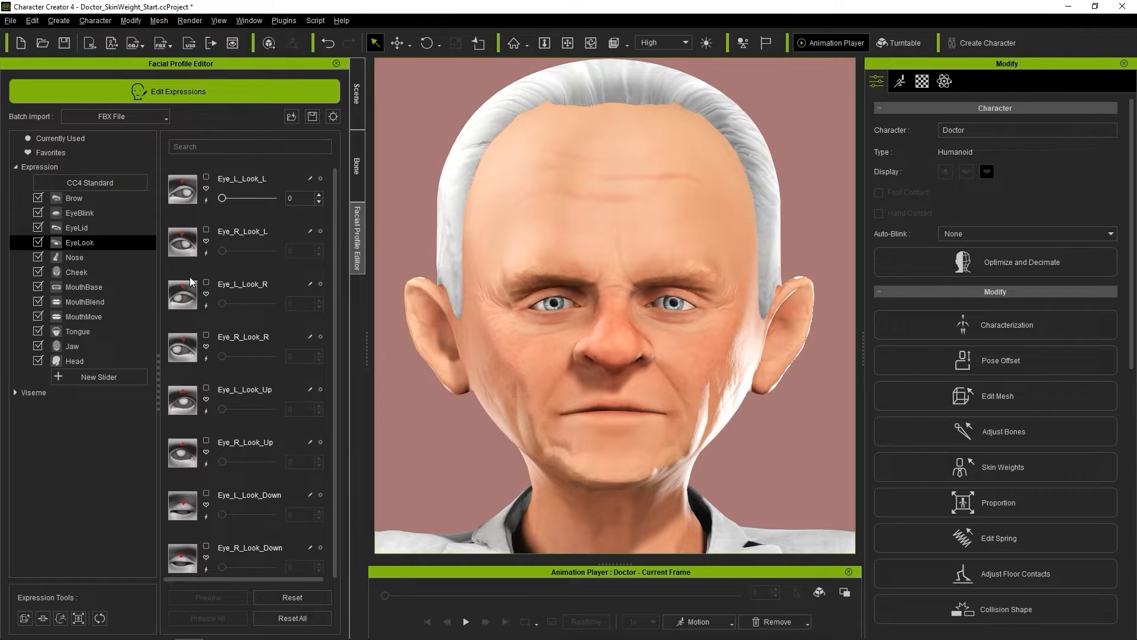
{"action": "left_click", "coordinate": [998, 502]}
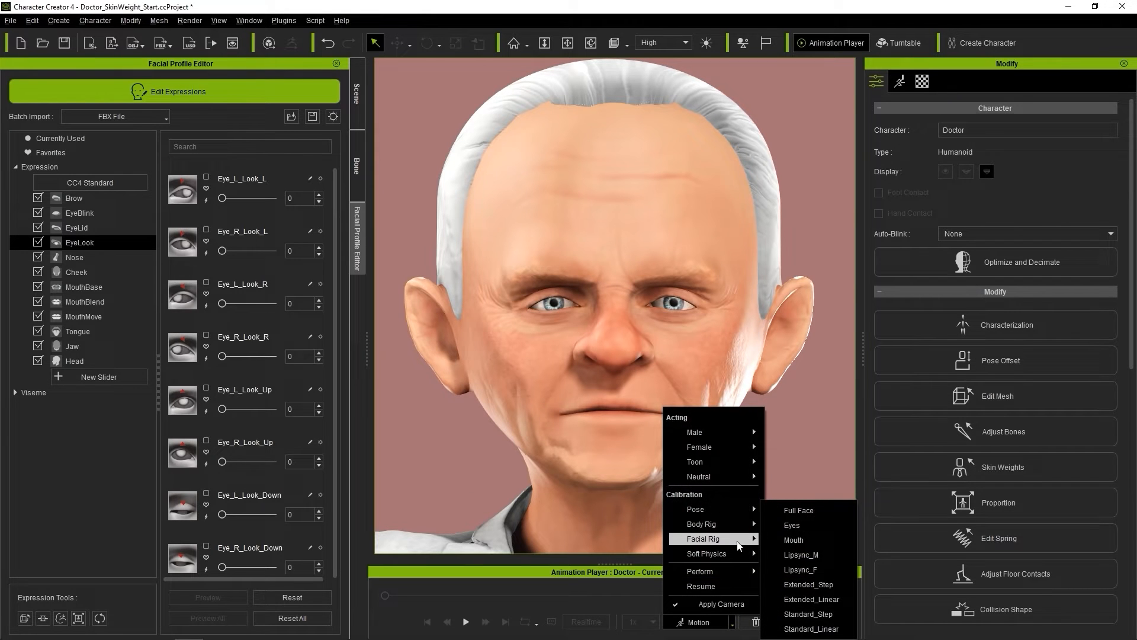
{"action": "left_click", "coordinate": [796, 525]}
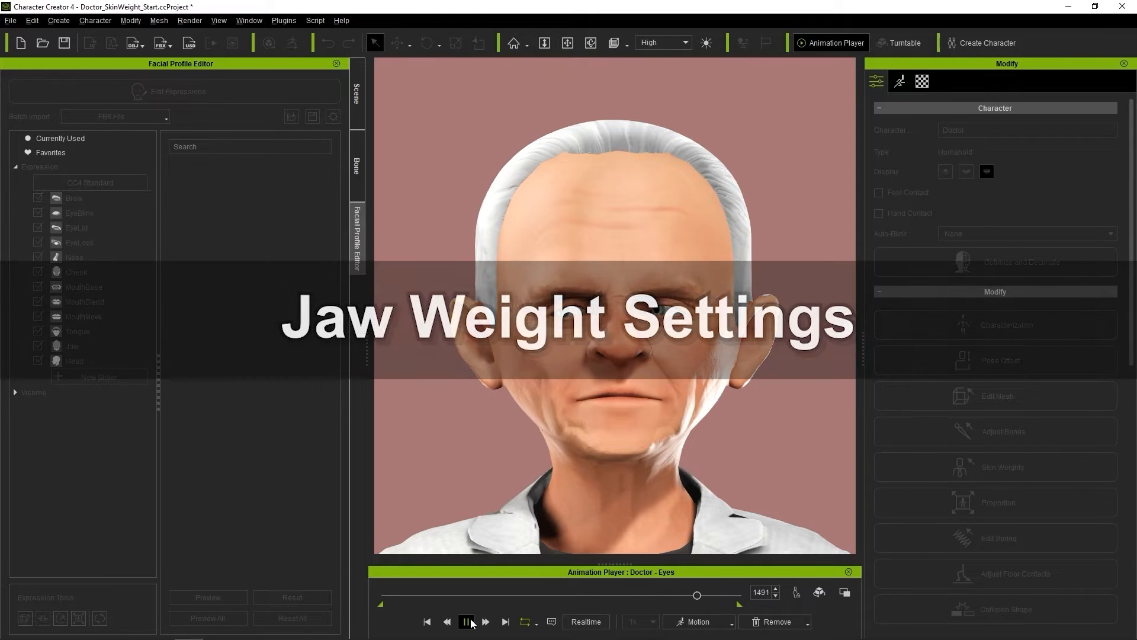
Pause the calibration, select Doctor_Body and hide the body and upper teeth meshes.
{"action": "left_click", "coordinate": [355, 164]}
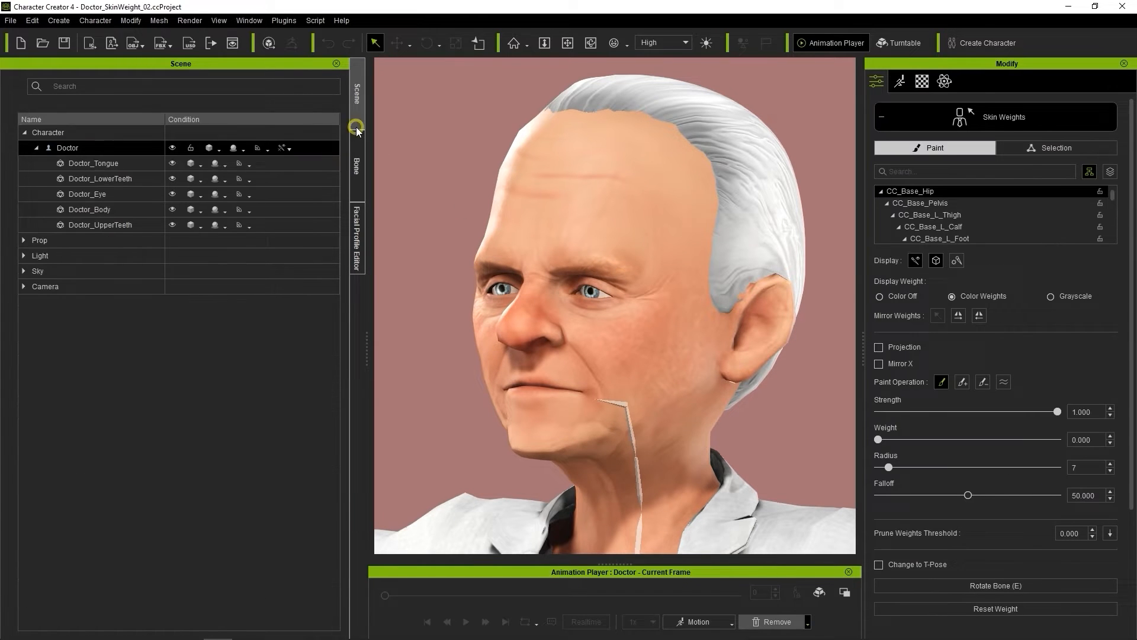
{"action": "left_click", "coordinate": [89, 209]}
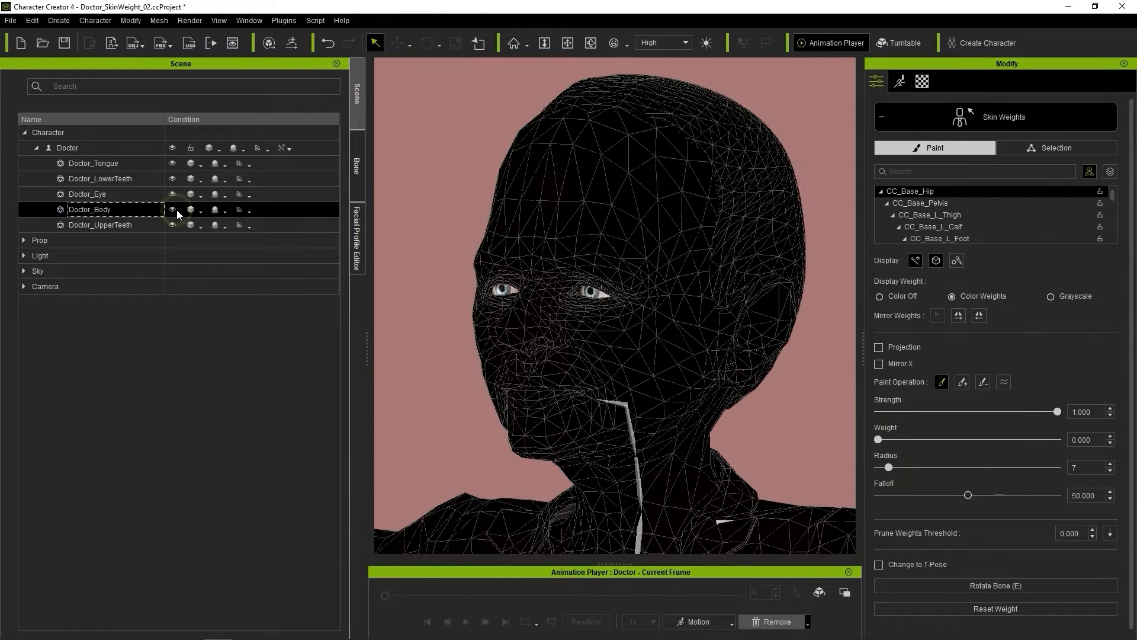
{"action": "left_click", "coordinate": [172, 209]}
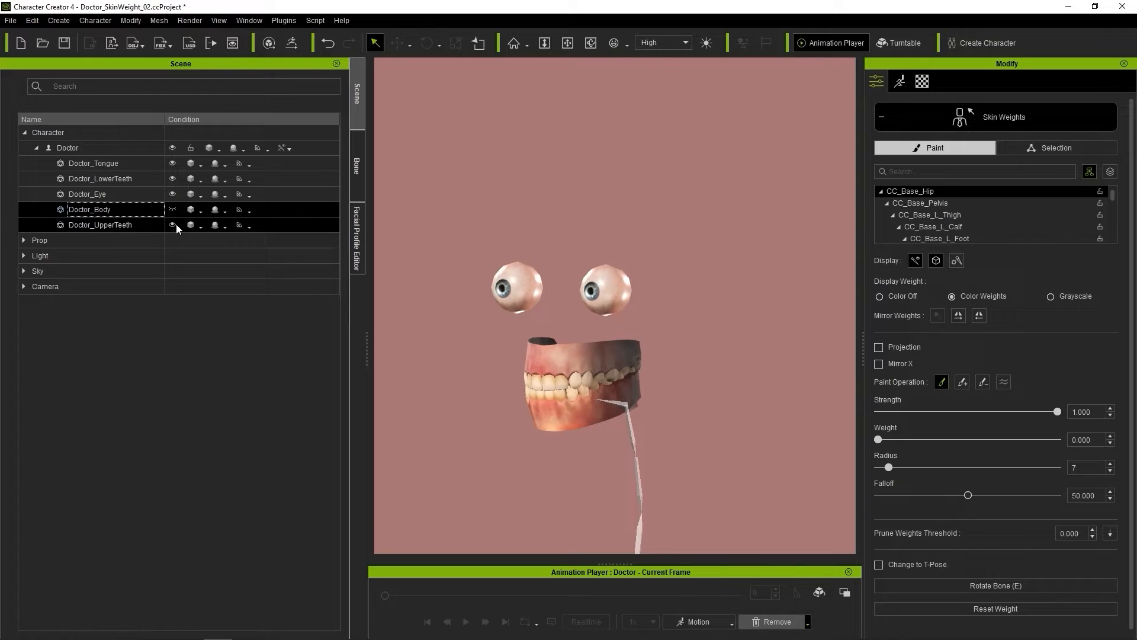
{"action": "left_click", "coordinate": [171, 211]}
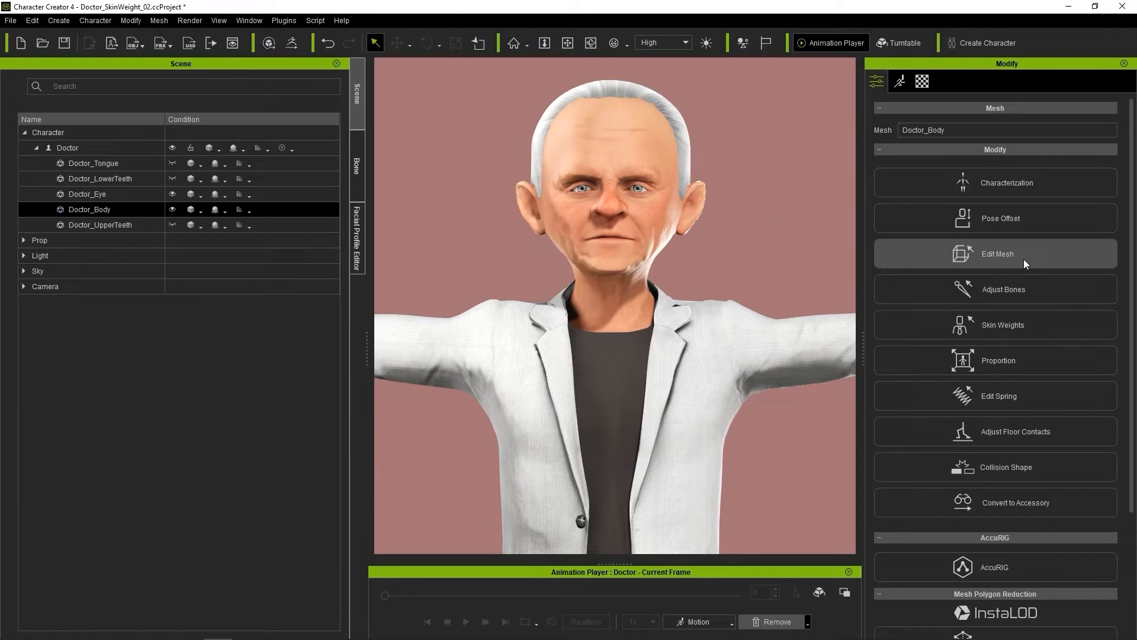
Extract the head element into its own mesh and rename it Doctor_Head.
{"action": "left_click", "coordinate": [996, 254]}
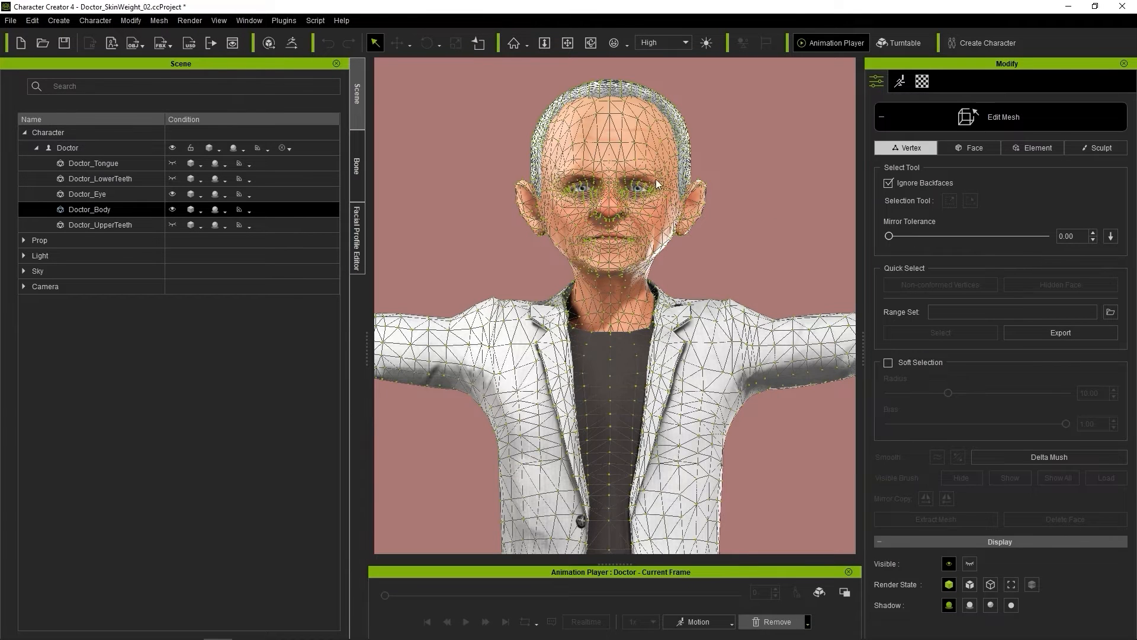
{"action": "left_click", "coordinate": [1039, 148]}
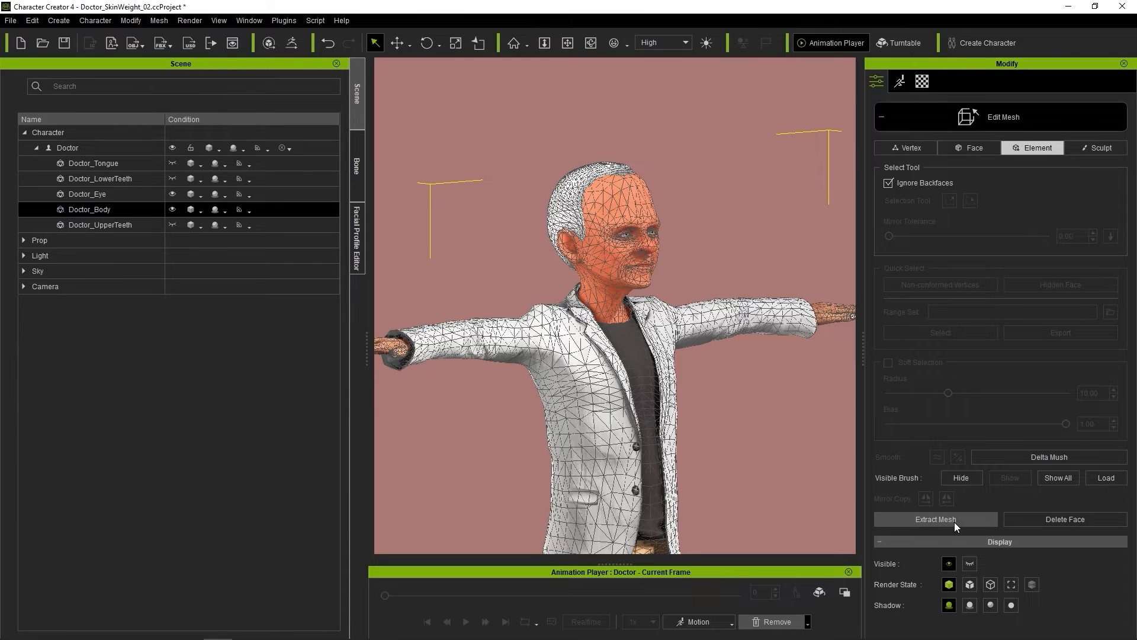
{"action": "left_click", "coordinate": [935, 519]}
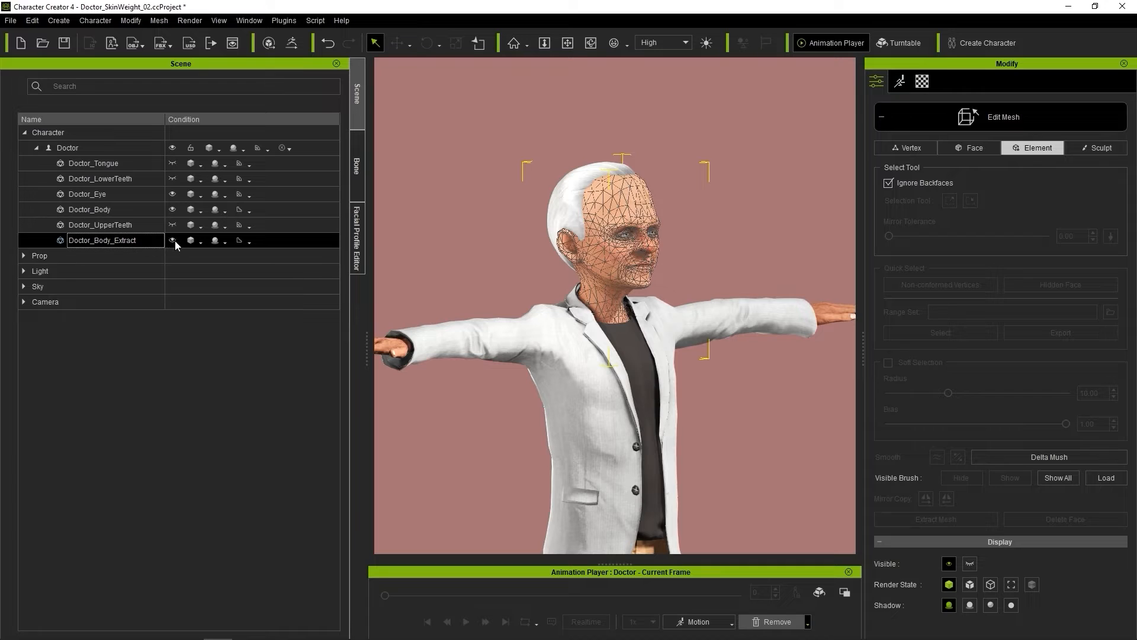
{"action": "double_click", "coordinate": [101, 242]}
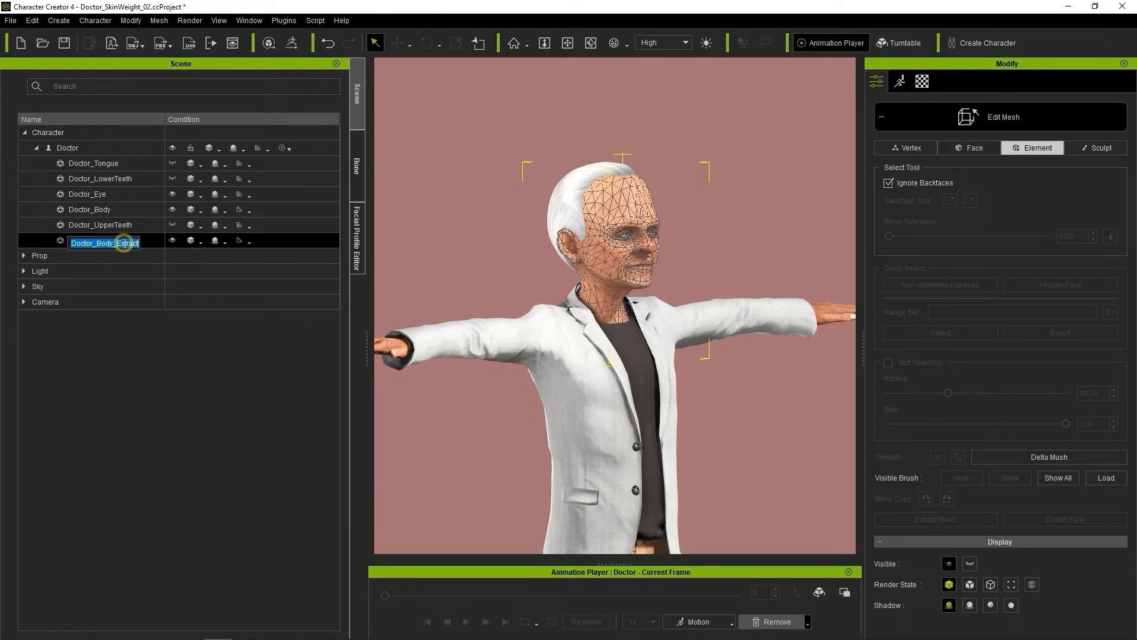
{"action": "type", "text": "Doctor_Head"}
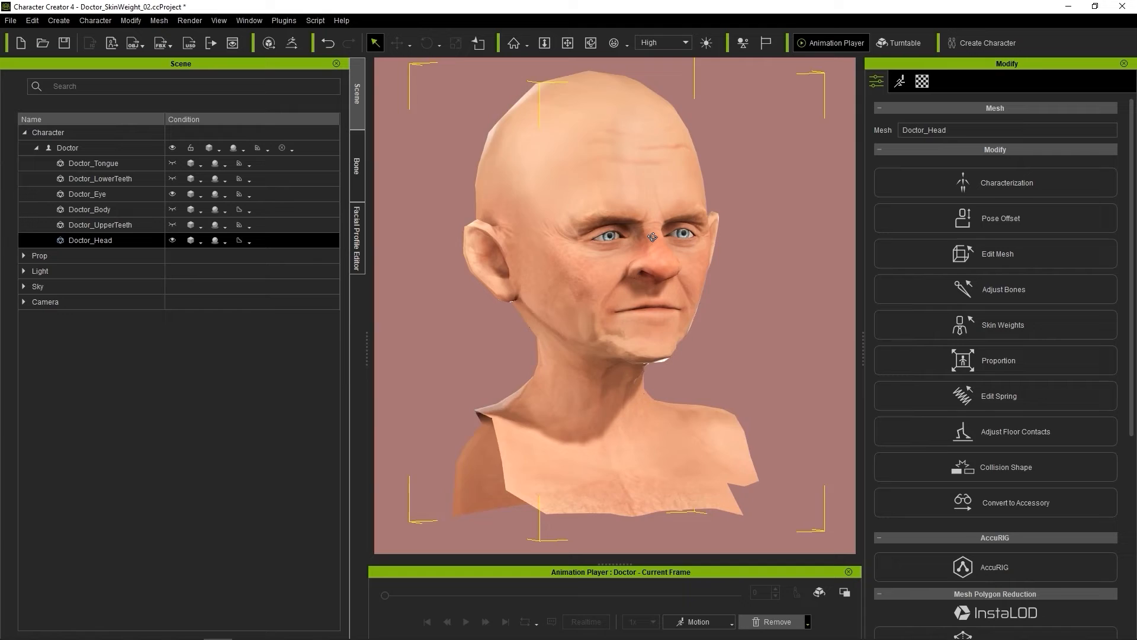
In Skin Weights selection mode give the picked head vertices full CC_Base_Head weight.
{"action": "left_click", "coordinate": [995, 325]}
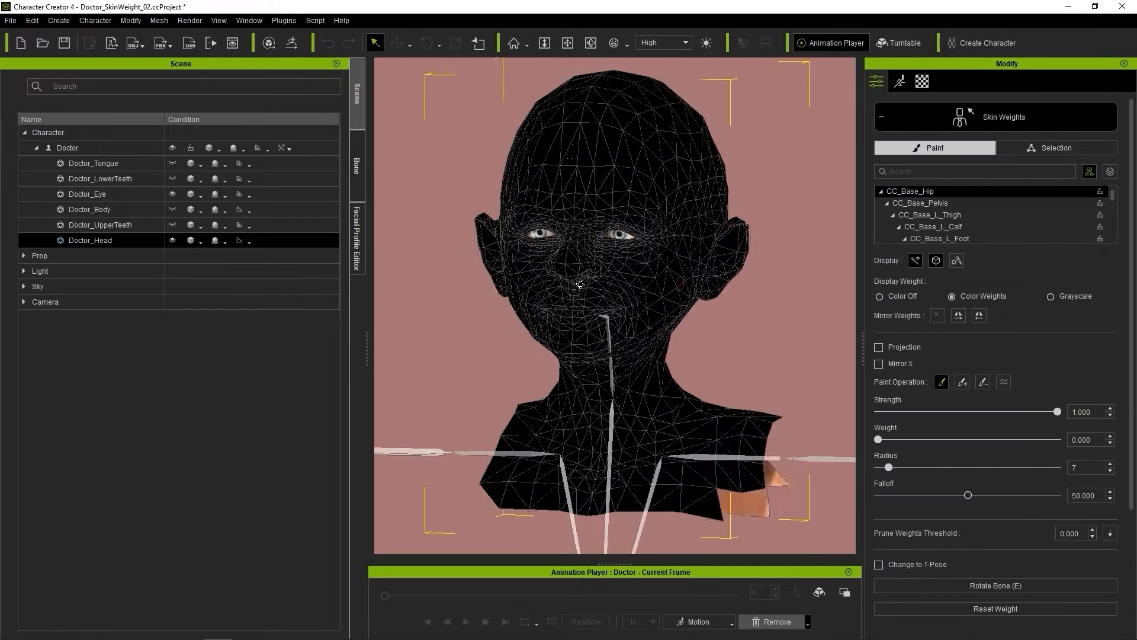
{"action": "left_click", "coordinate": [357, 166]}
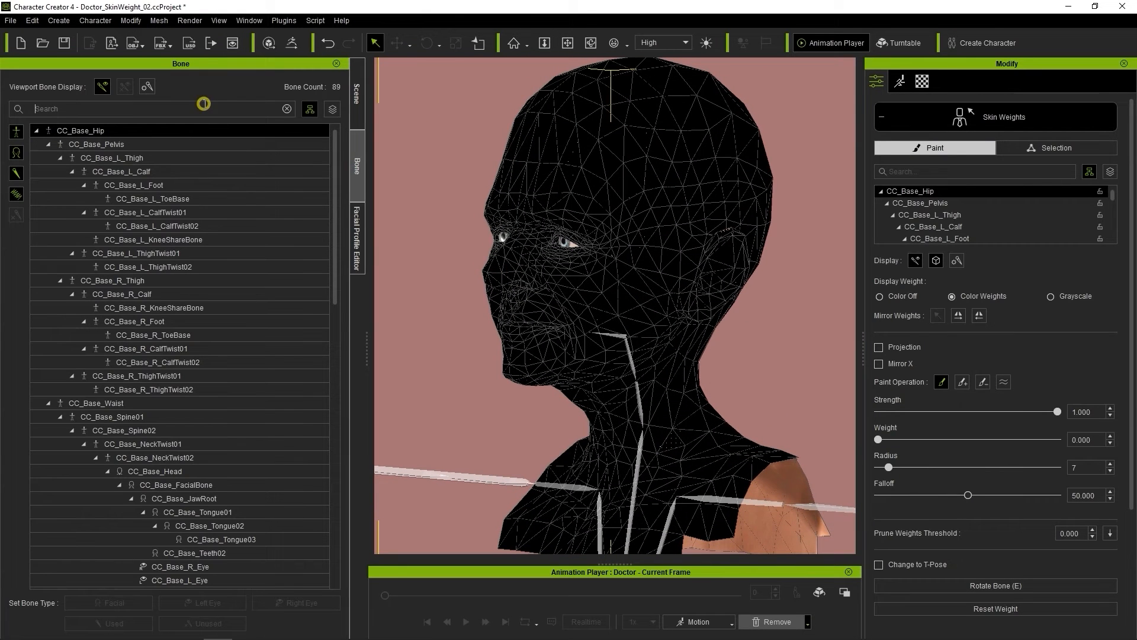
{"action": "type", "text": "Jaw"}
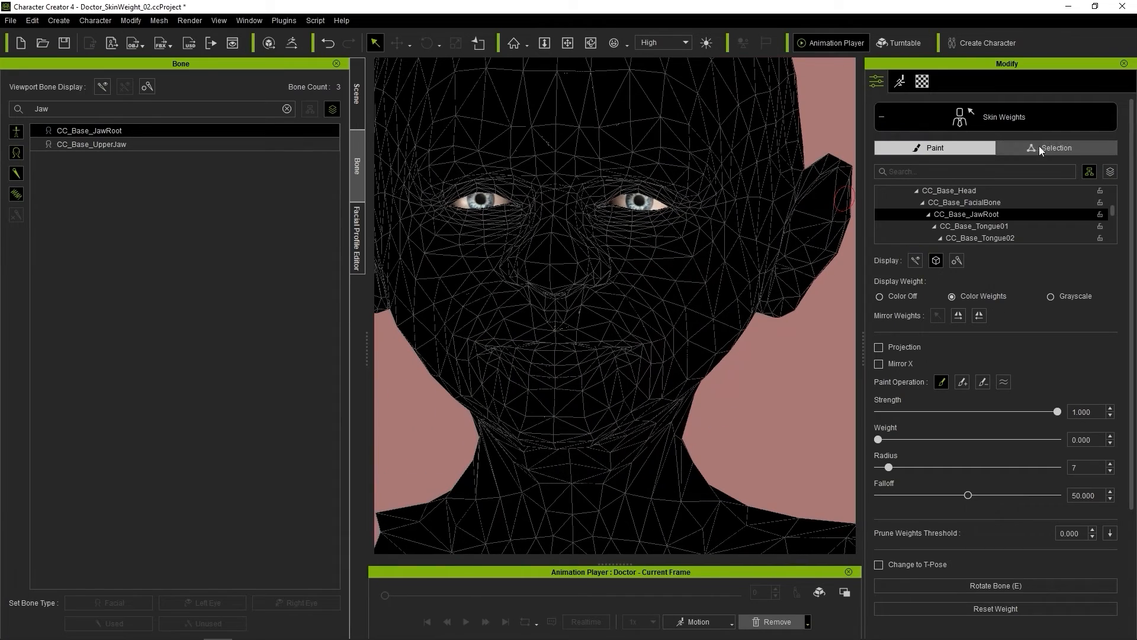
{"action": "left_click", "coordinate": [1055, 148]}
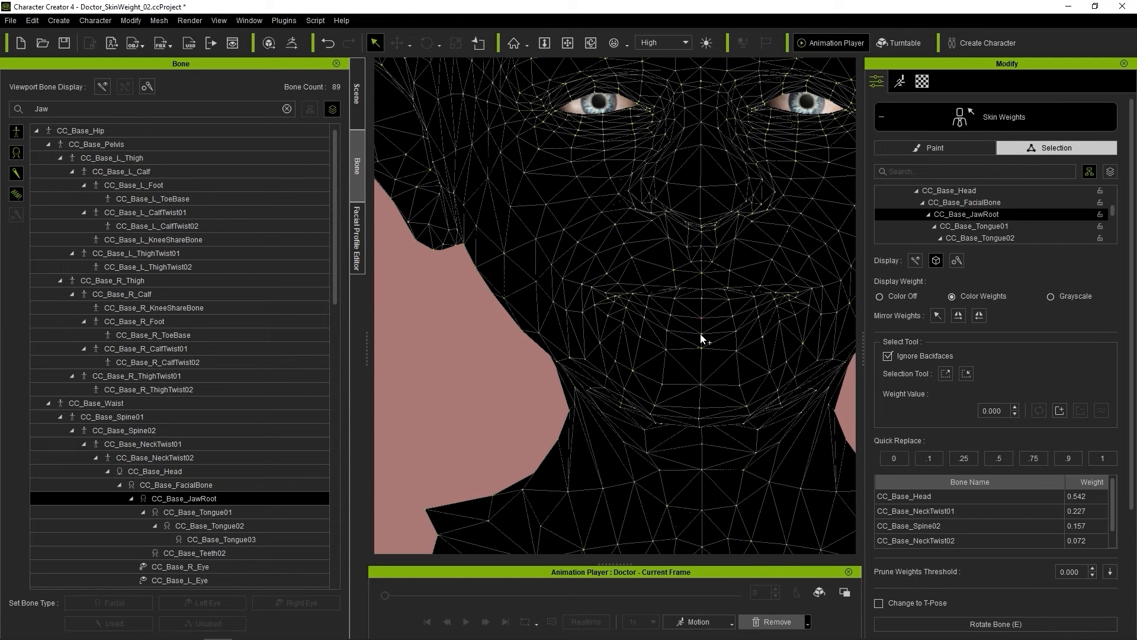
{"action": "left_click", "coordinate": [687, 348]}
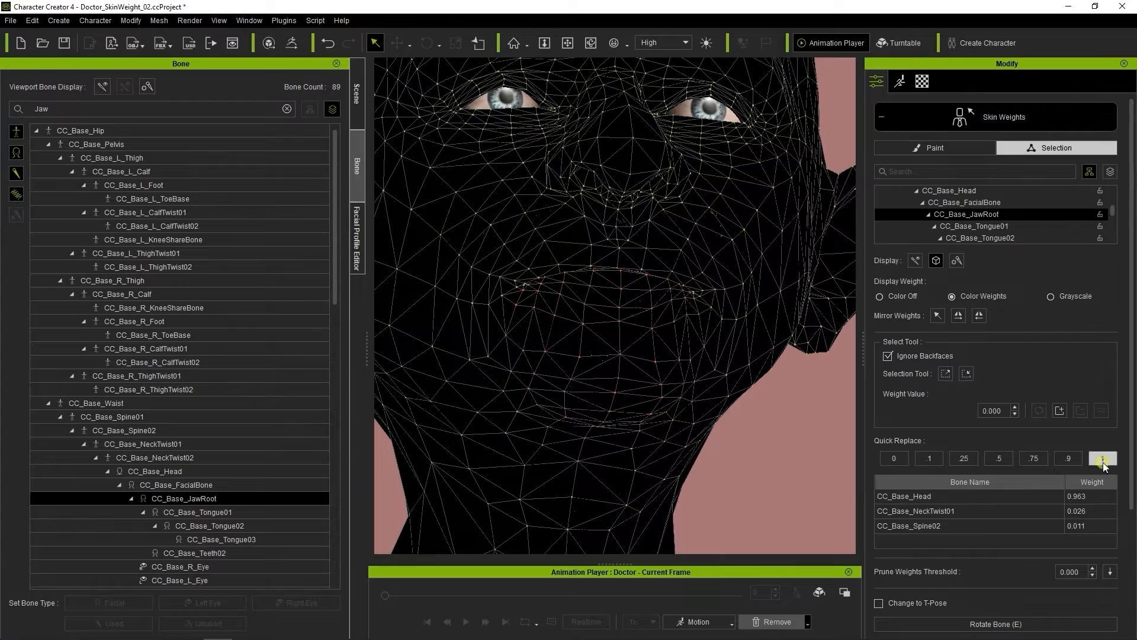
{"action": "left_click", "coordinate": [1103, 457]}
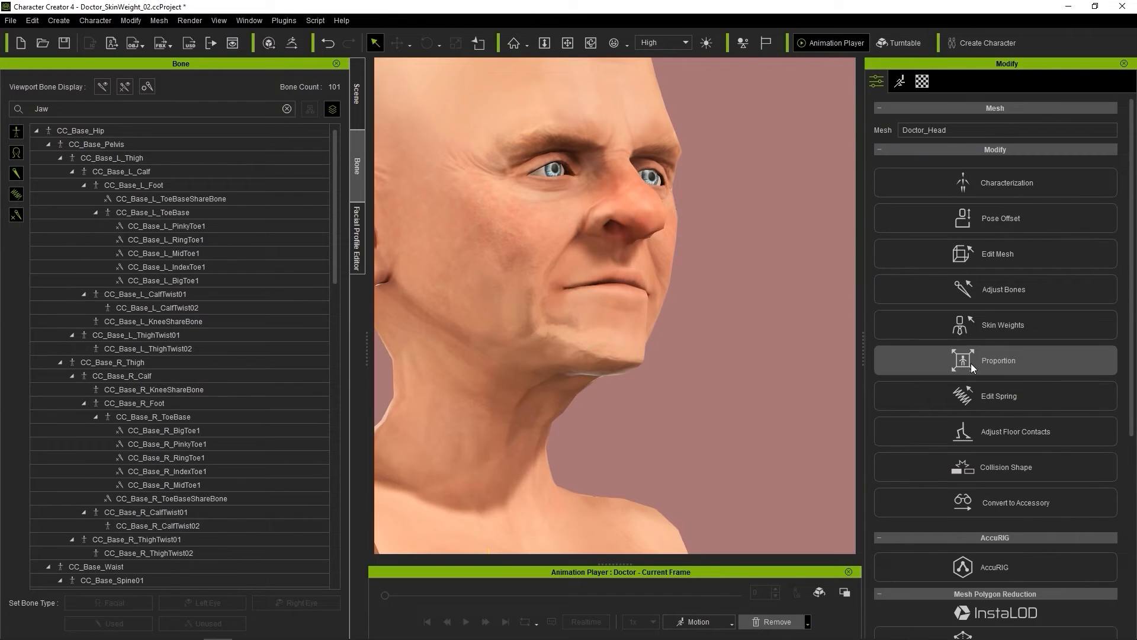
Rotate CC_Base_JawRoot in face Proportion mode so the jaw opens.
{"action": "left_click", "coordinate": [994, 360]}
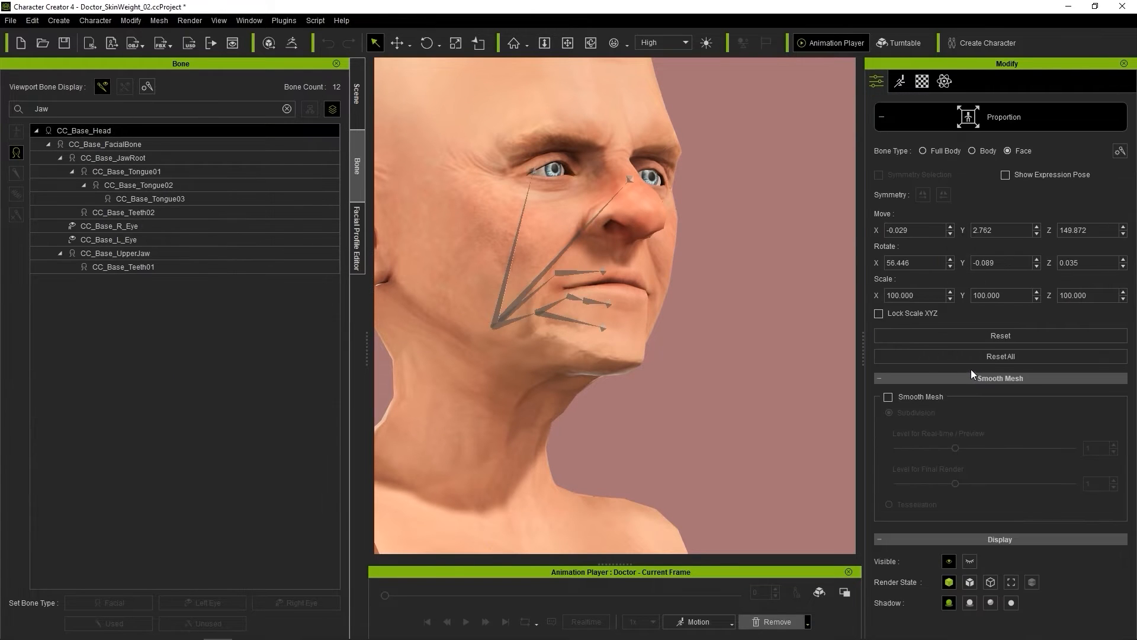
{"action": "left_click", "coordinate": [113, 157]}
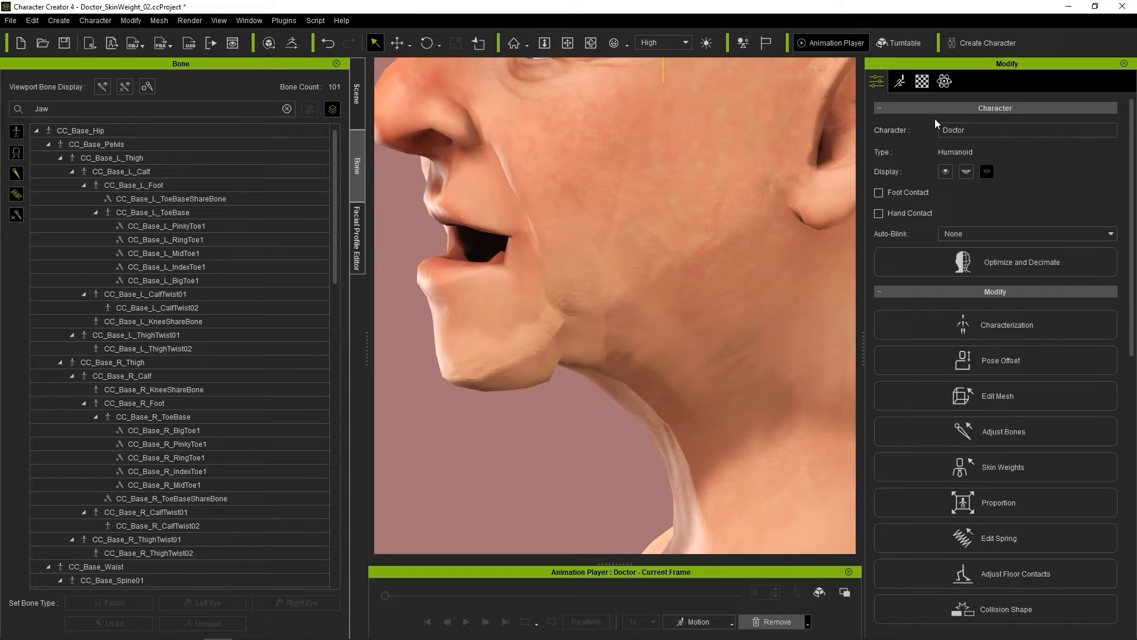
Paint CC_Base_JawRoot weight over the chin region of the head mesh.
{"action": "left_click", "coordinate": [994, 466]}
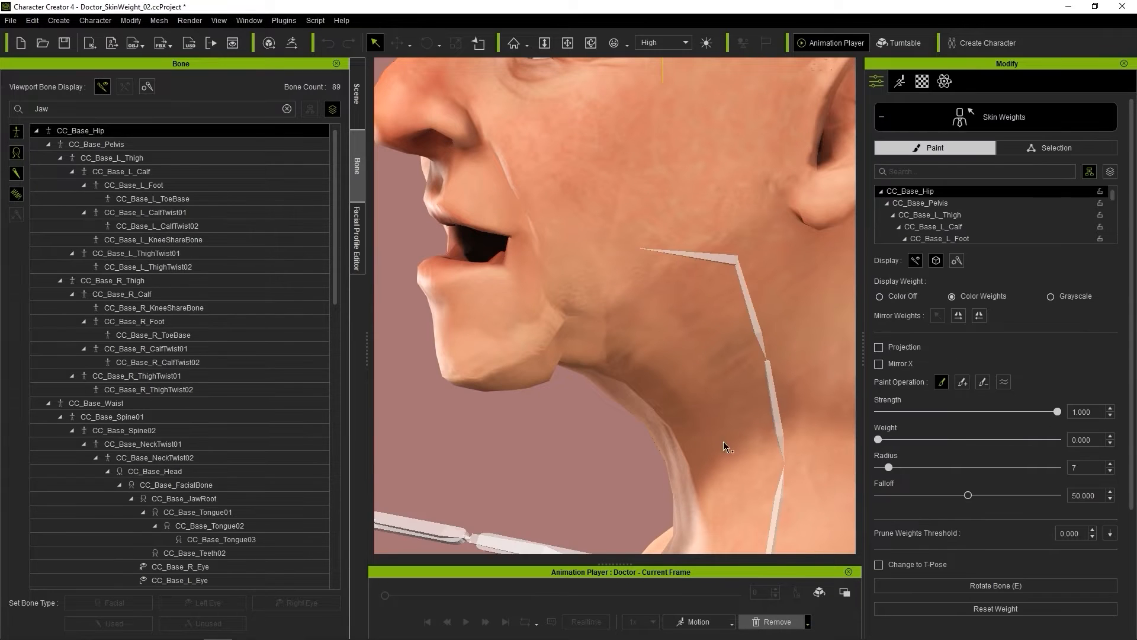
{"action": "left_click", "coordinate": [357, 95]}
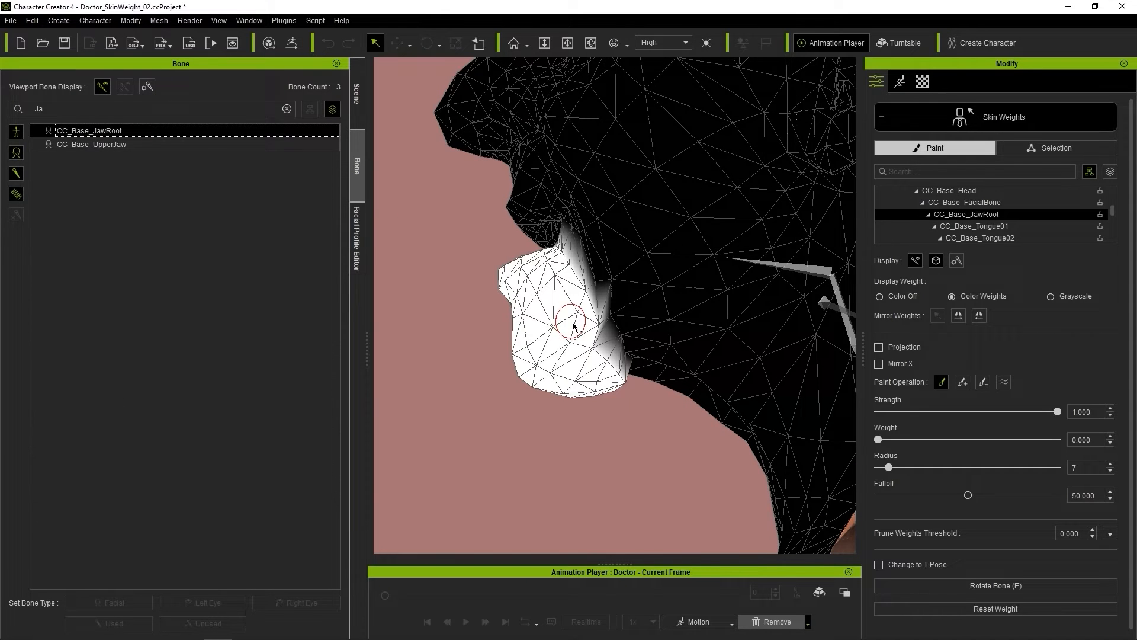
{"action": "left_click", "coordinate": [1055, 147]}
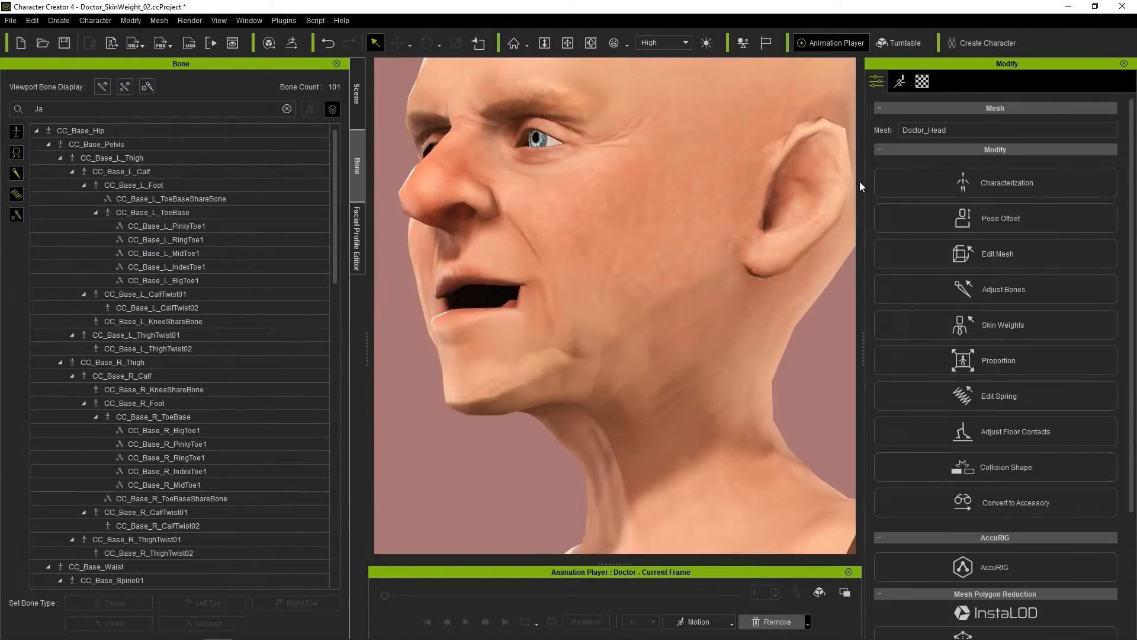
Rotate CC_Base_JawRoot further so the mouth gapes wide, checking it head-on.
{"action": "left_click", "coordinate": [999, 360]}
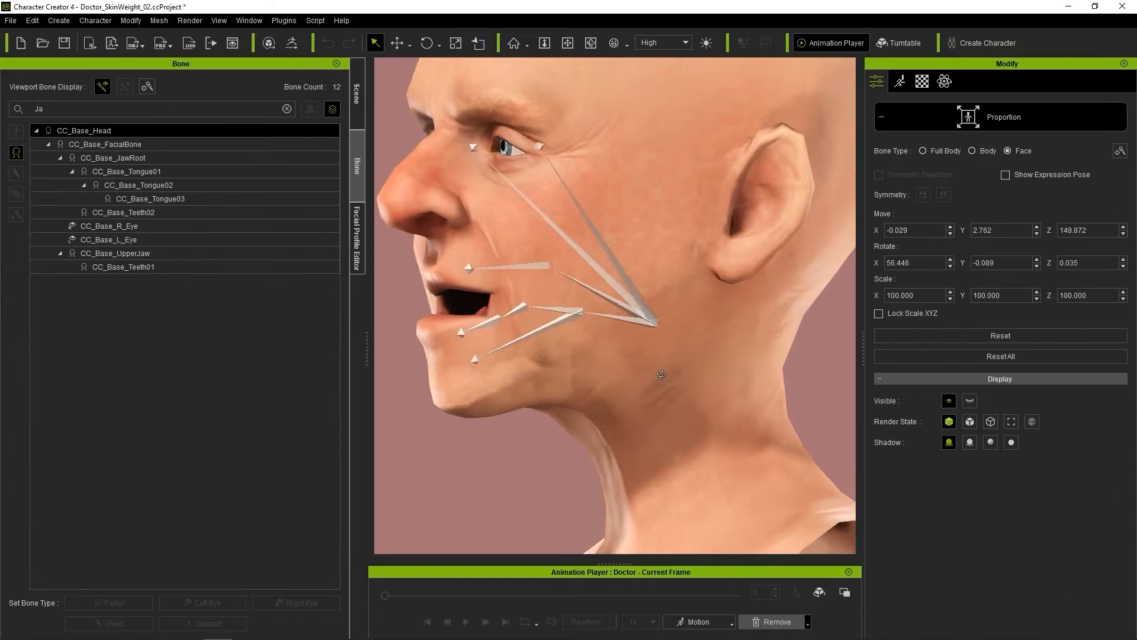
{"action": "left_click", "coordinate": [427, 44]}
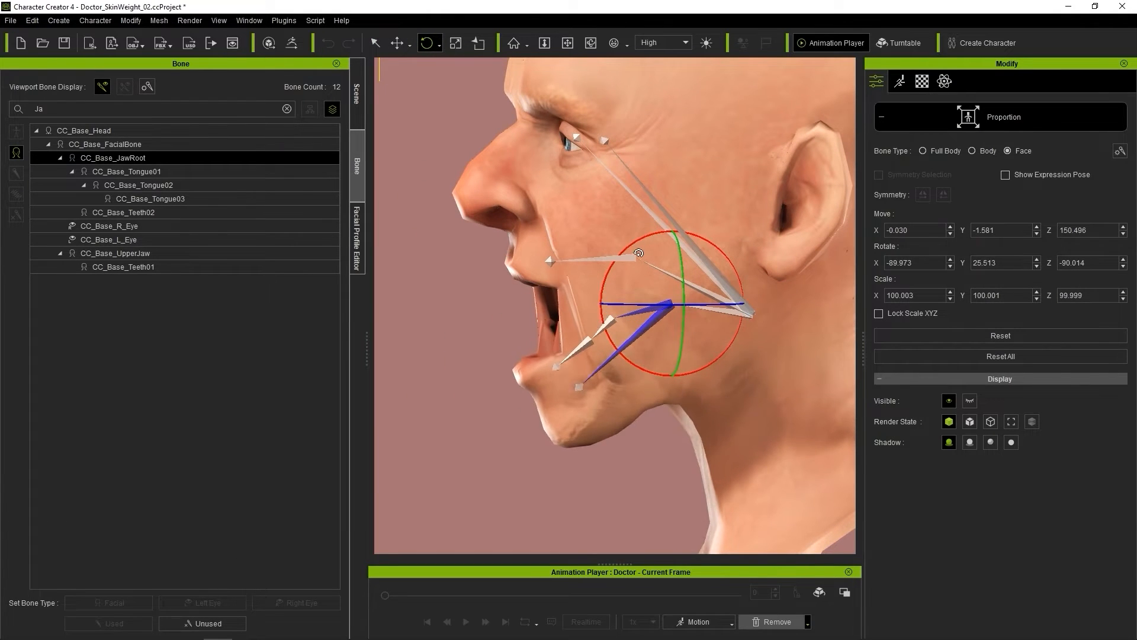
{"action": "left_click_drag", "start_coordinate": [638, 253], "coordinate": [718, 180]}
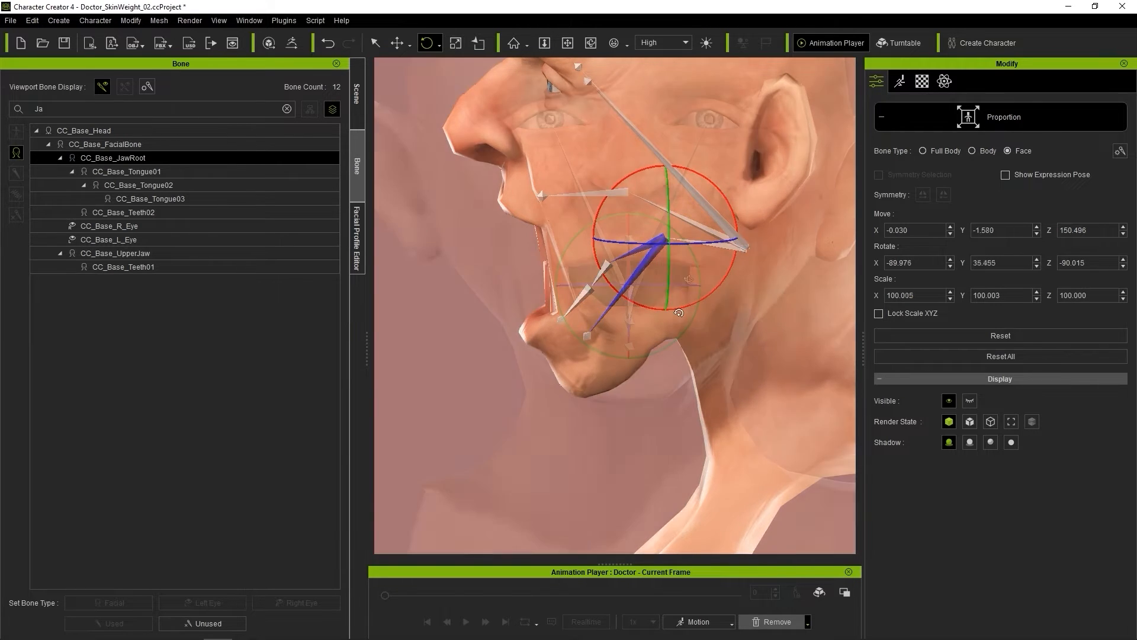
{"action": "left_click_drag", "start_coordinate": [673, 312], "coordinate": [631, 225]}
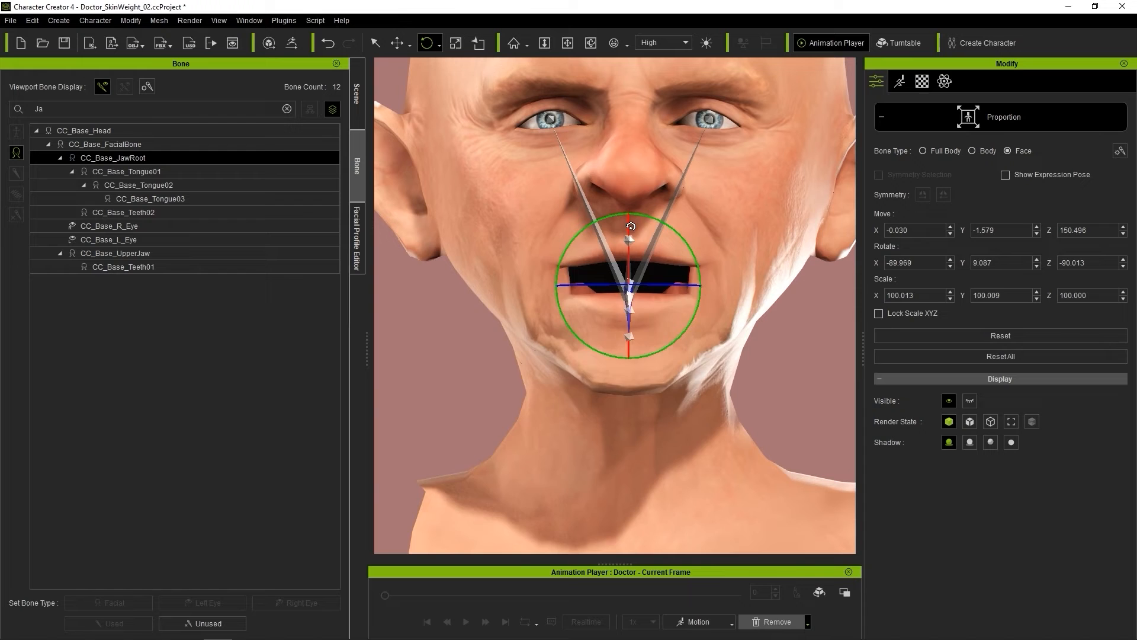
{"action": "left_click_drag", "start_coordinate": [632, 225], "coordinate": [666, 314]}
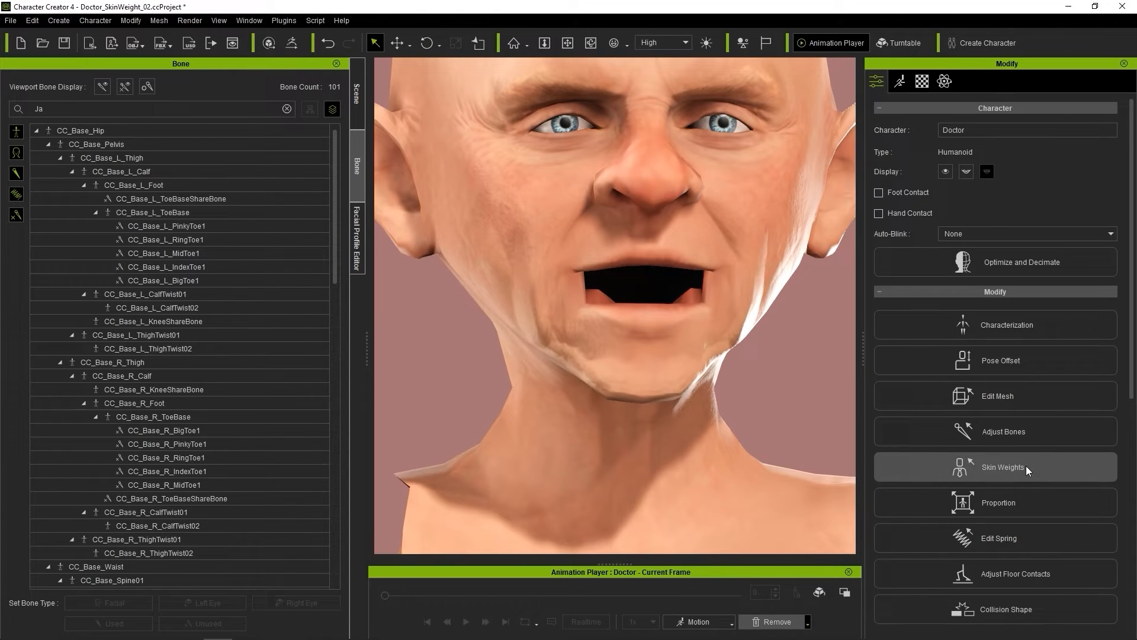
Reweight the stray mouth-corner and jaw-line vertices to 0.5 on CC_Base_JawRoot.
{"action": "left_click", "coordinate": [1003, 467]}
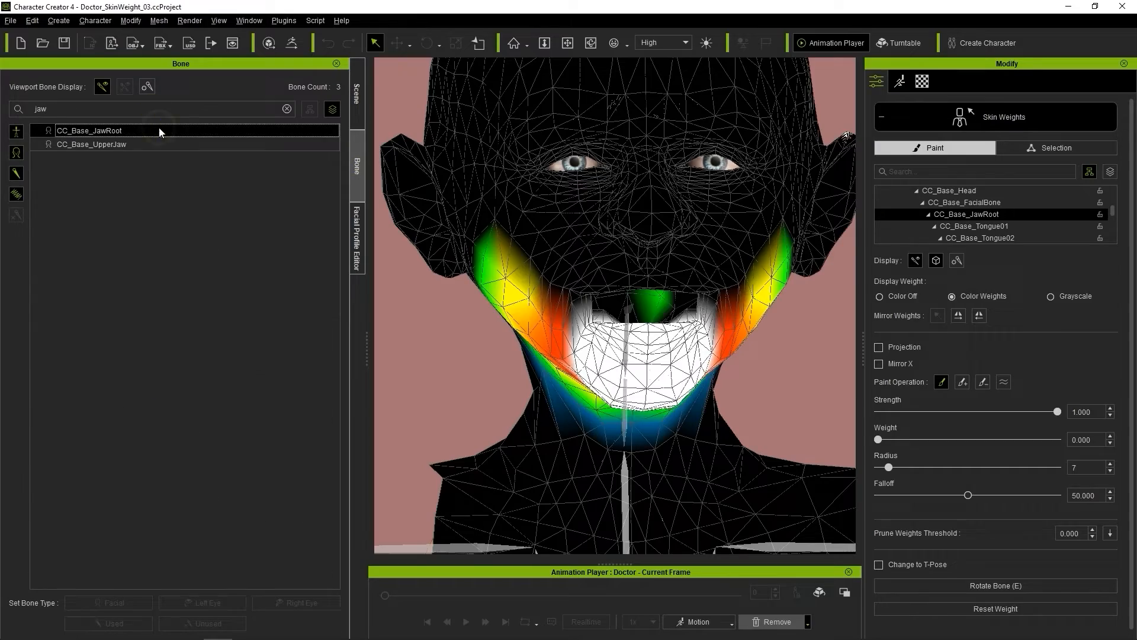
{"action": "left_click", "coordinate": [1054, 146]}
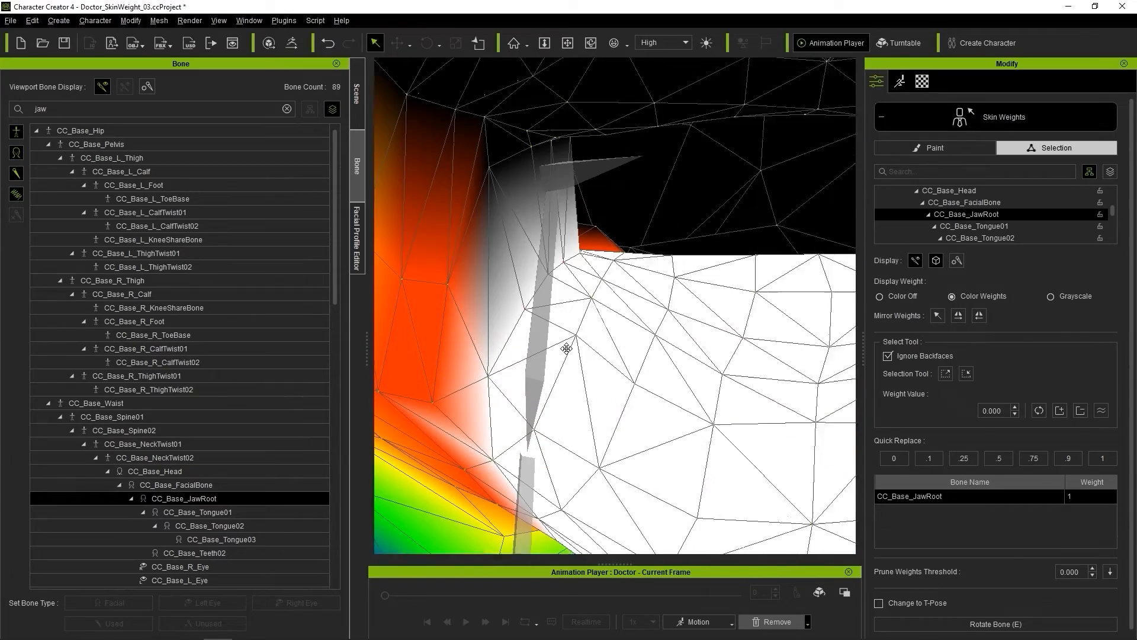
{"action": "left_click_drag", "start_coordinate": [566, 349], "coordinate": [682, 322]}
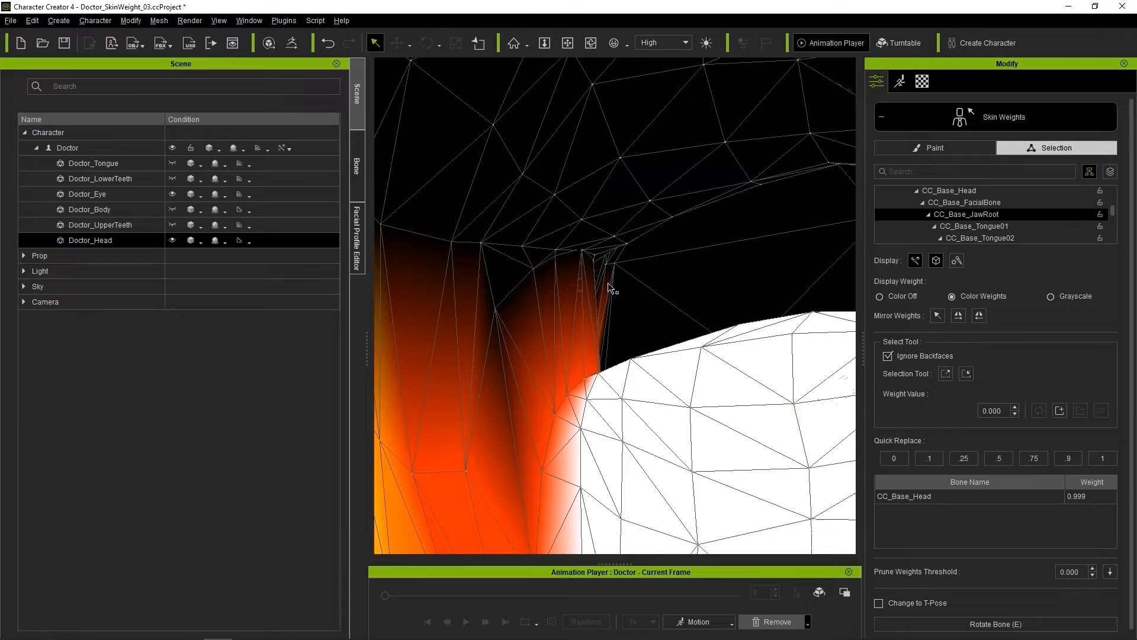
{"action": "left_click_drag", "start_coordinate": [609, 290], "coordinate": [580, 253]}
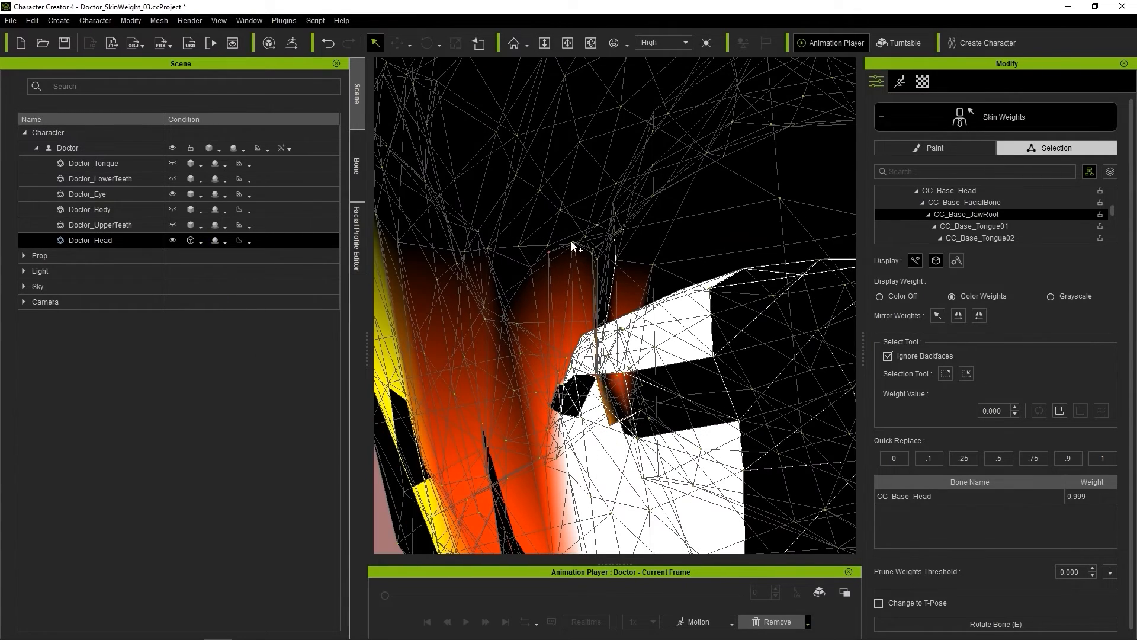
{"action": "left_click", "coordinate": [190, 240]}
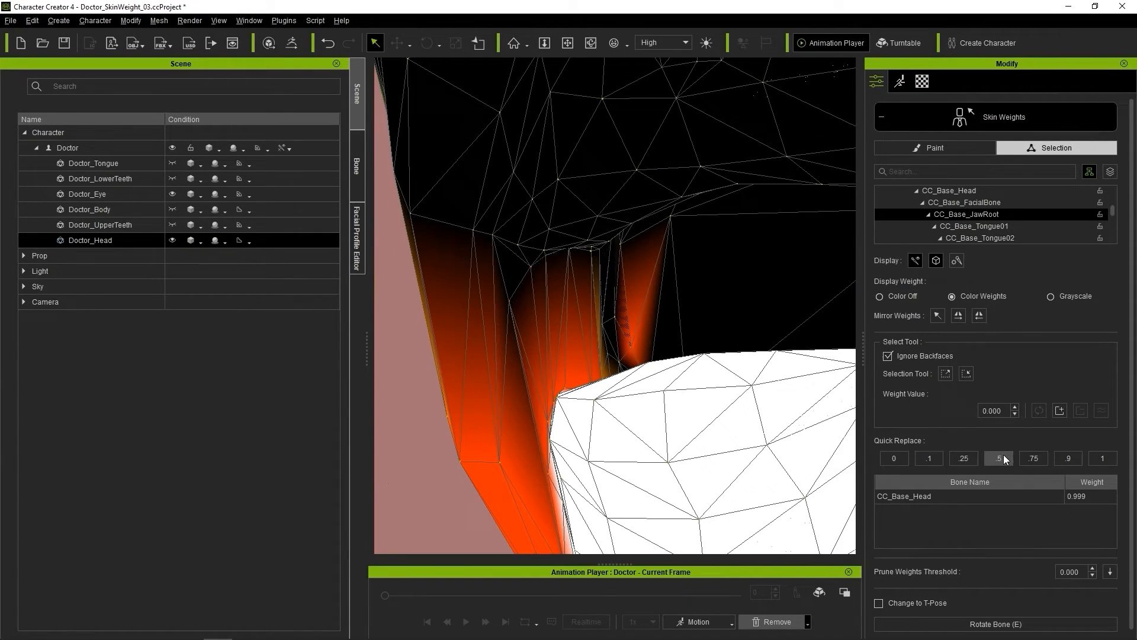
{"action": "left_click", "coordinate": [997, 457]}
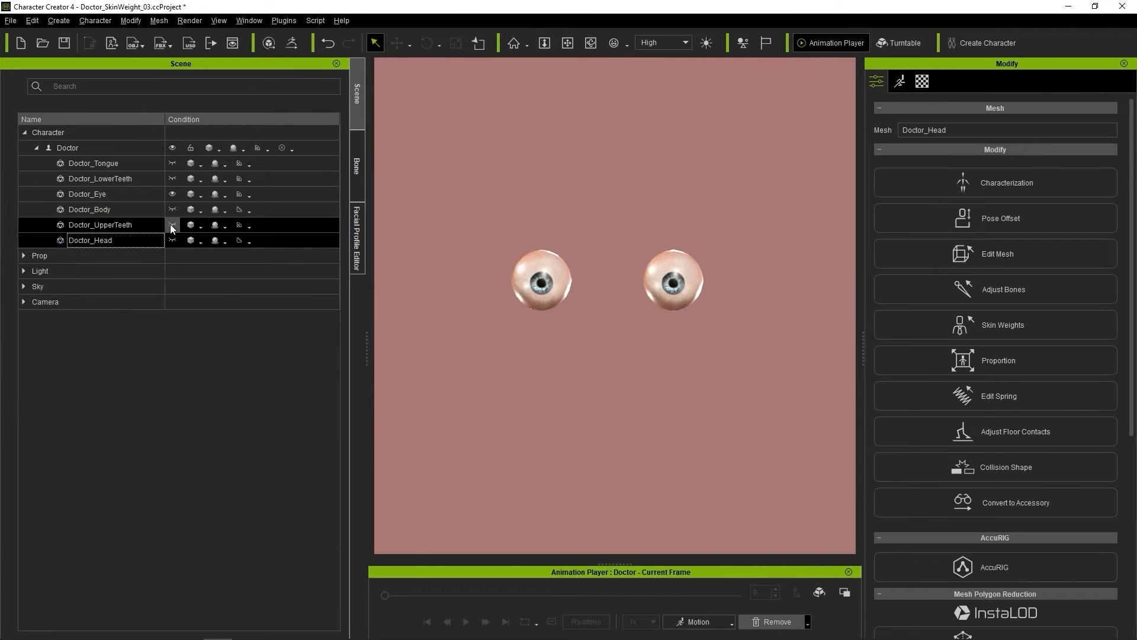
Weight the lower teeth mesh fully to the CC_Base_JawRoot bone.
{"action": "left_click", "coordinate": [99, 179]}
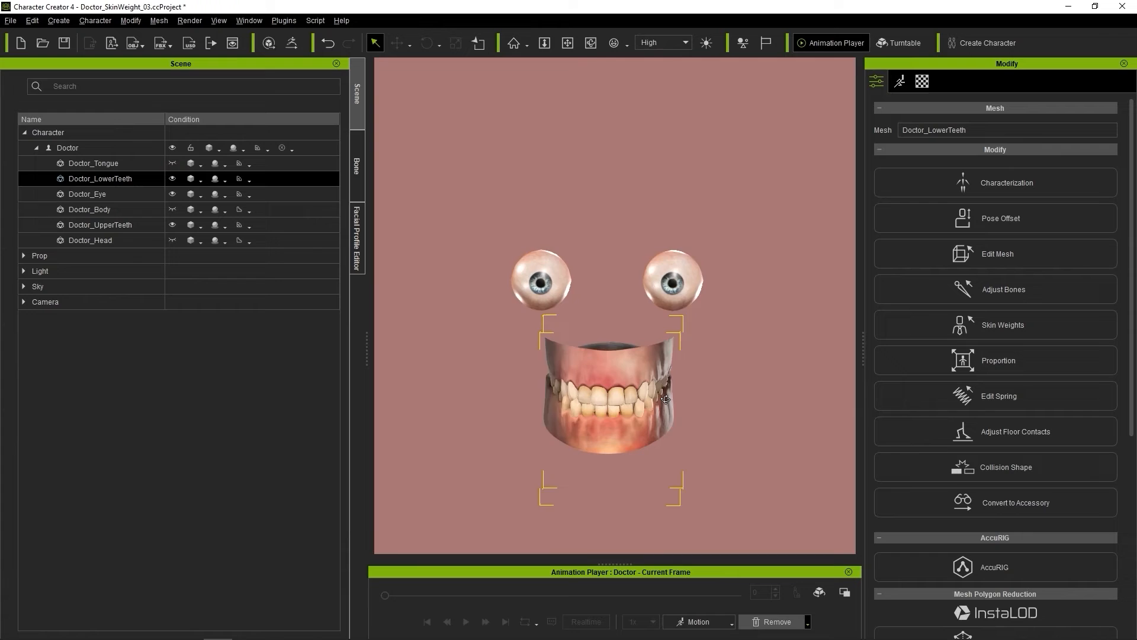
{"action": "left_click", "coordinate": [994, 324]}
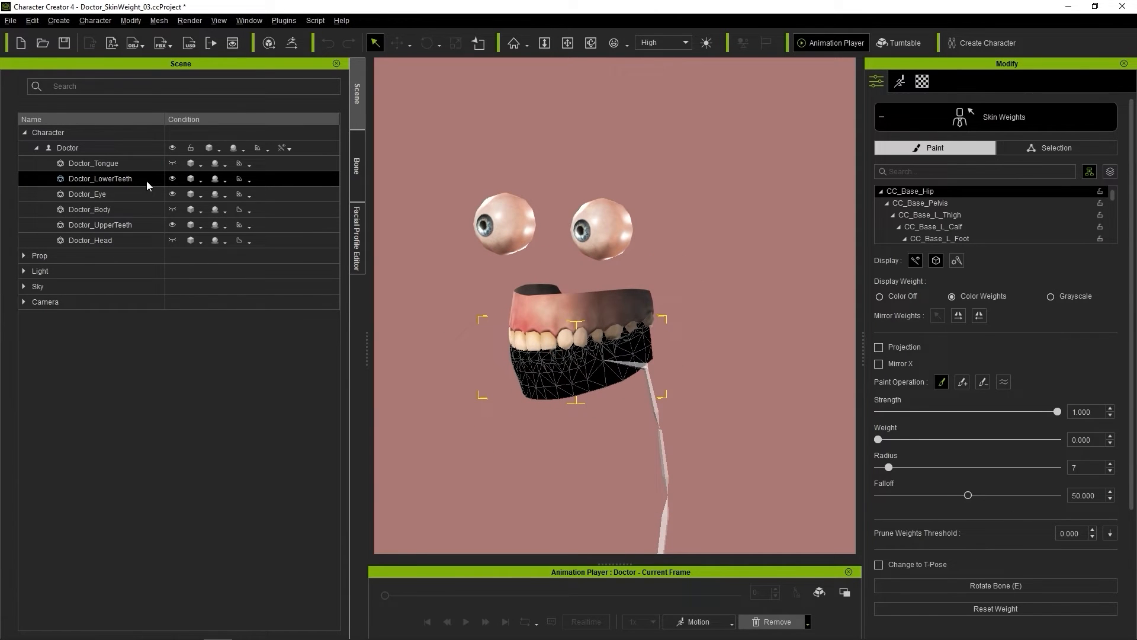
{"action": "left_click", "coordinate": [99, 225]}
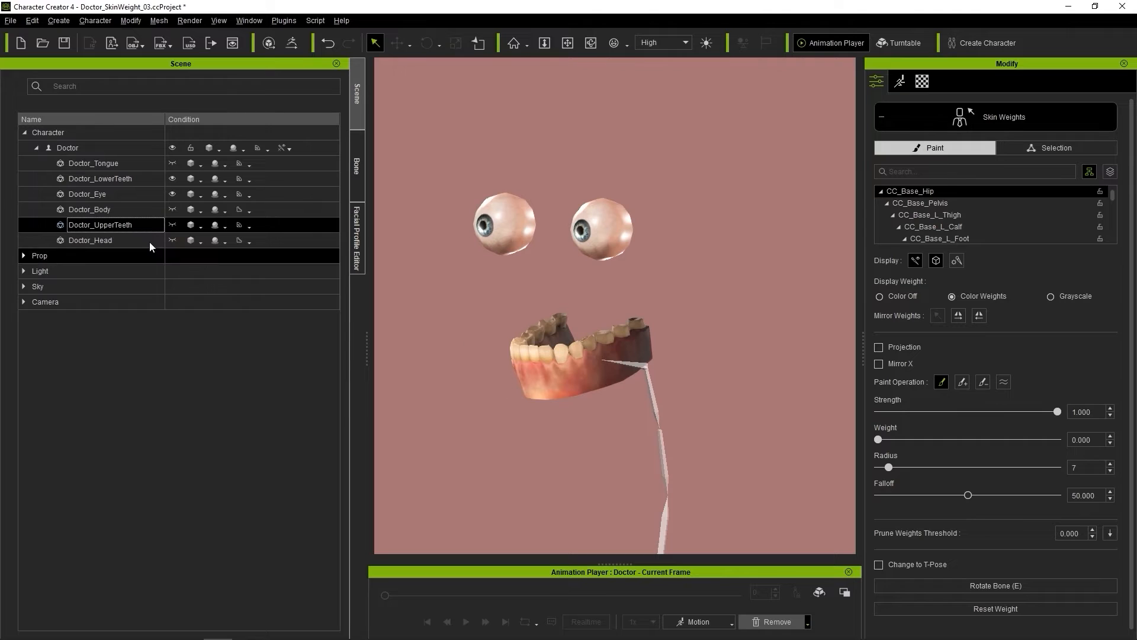
{"action": "left_click", "coordinate": [356, 165]}
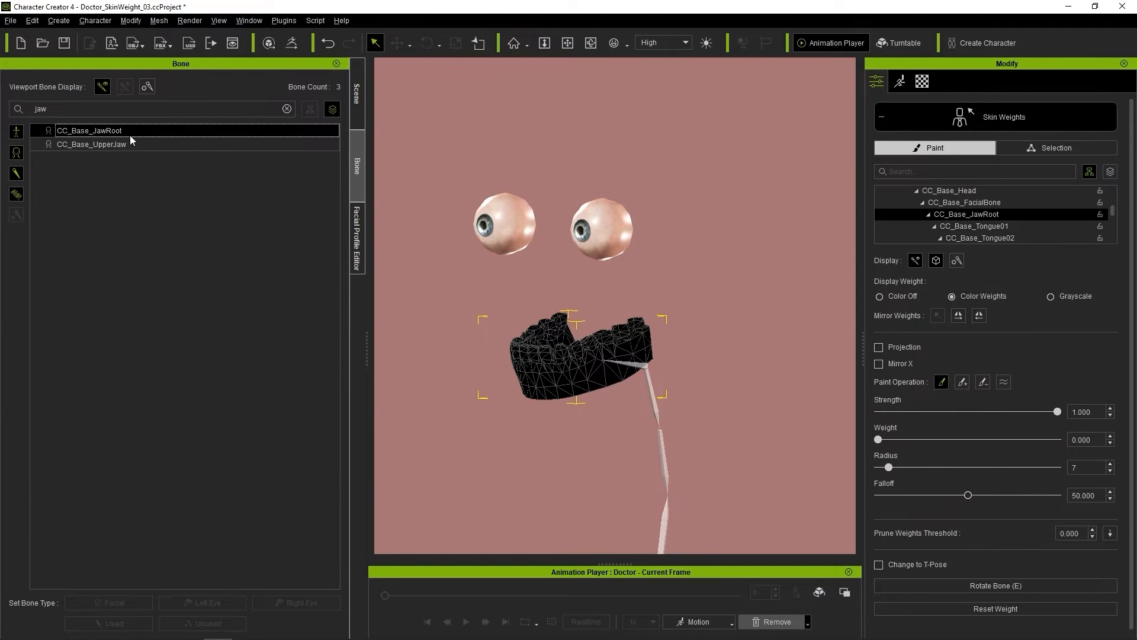
{"action": "left_click", "coordinate": [355, 90]}
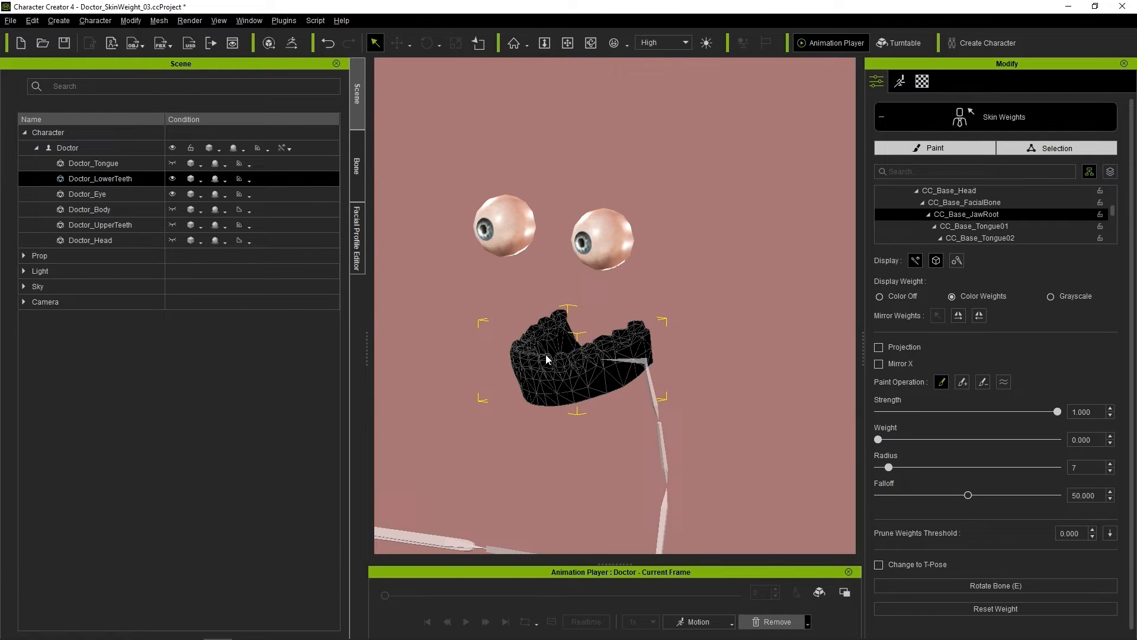
{"action": "left_click", "coordinate": [1055, 148]}
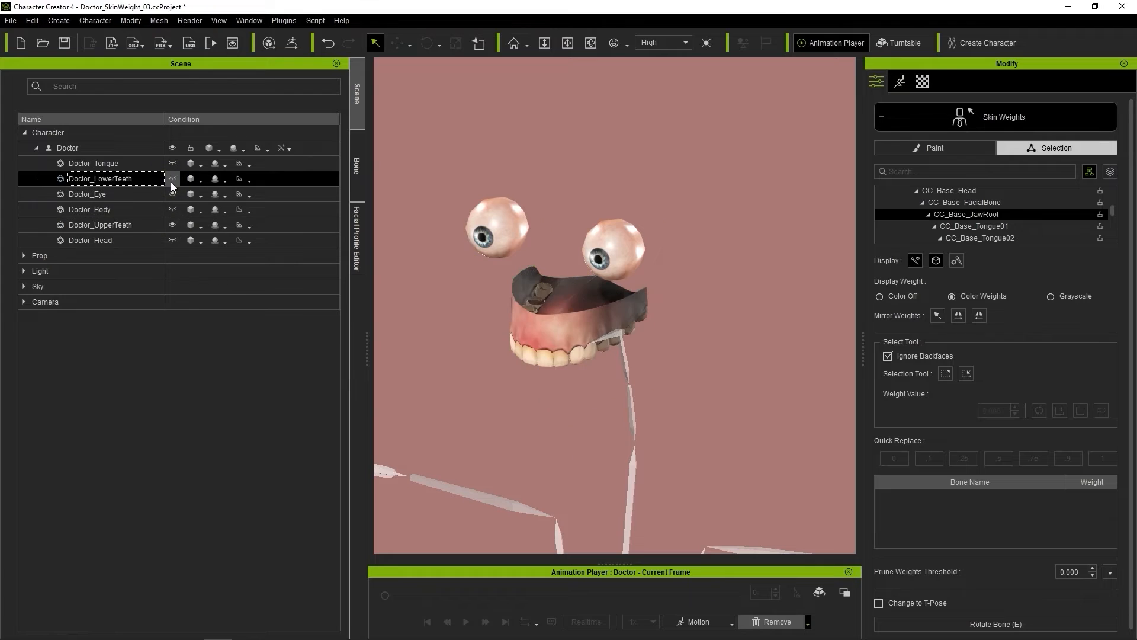
Weight the upper teeth mesh to the CC_Base_UpperJaw bone.
{"action": "left_click", "coordinate": [100, 225]}
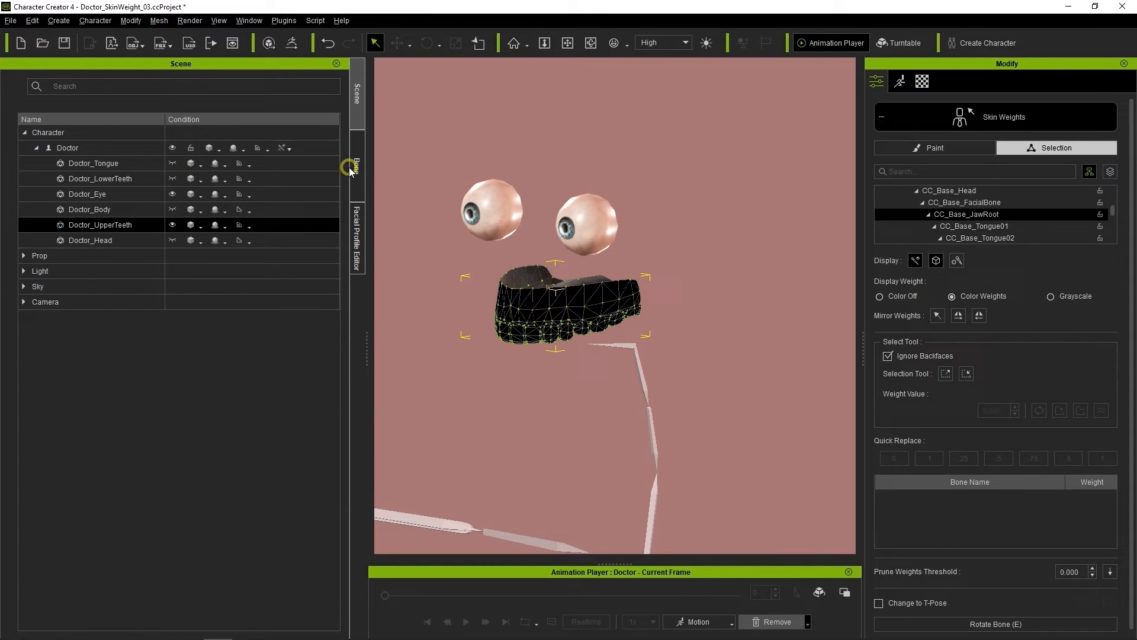
{"action": "left_click", "coordinate": [356, 164]}
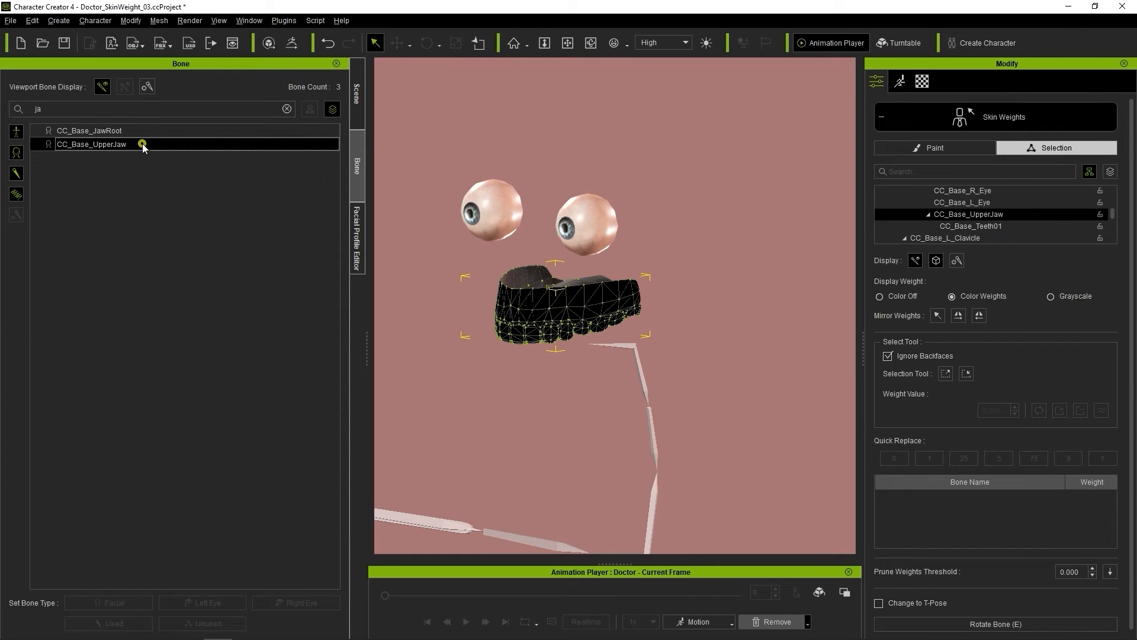
{"action": "left_click", "coordinate": [356, 92]}
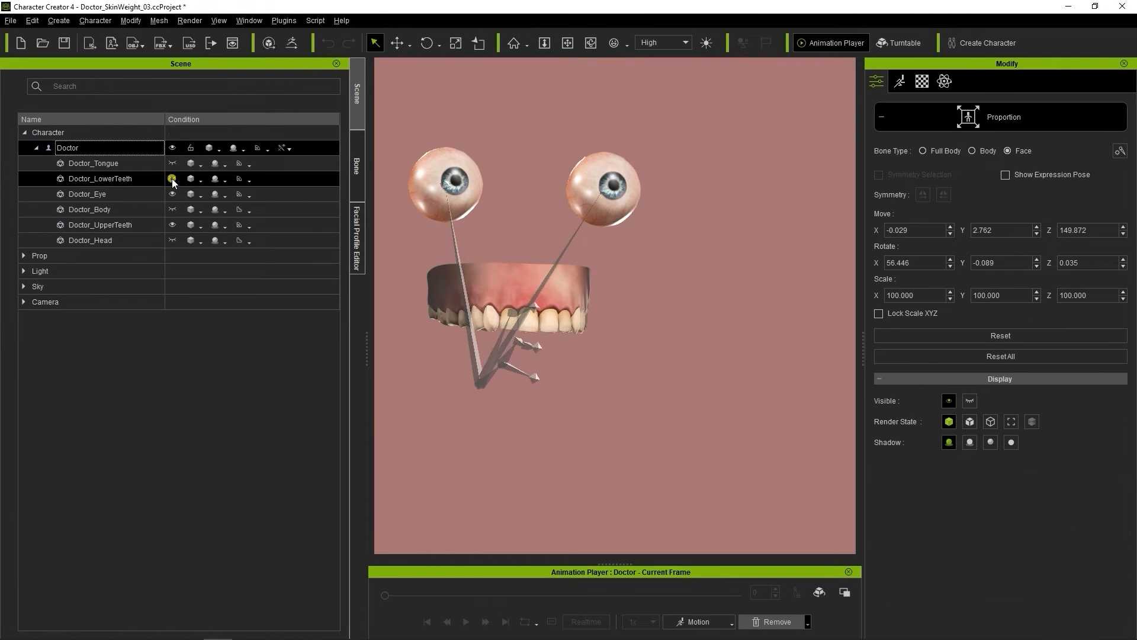
Rotate CC_Base_JawRoot to test that the lower teeth swing open with the jaw.
{"action": "left_click", "coordinate": [357, 166]}
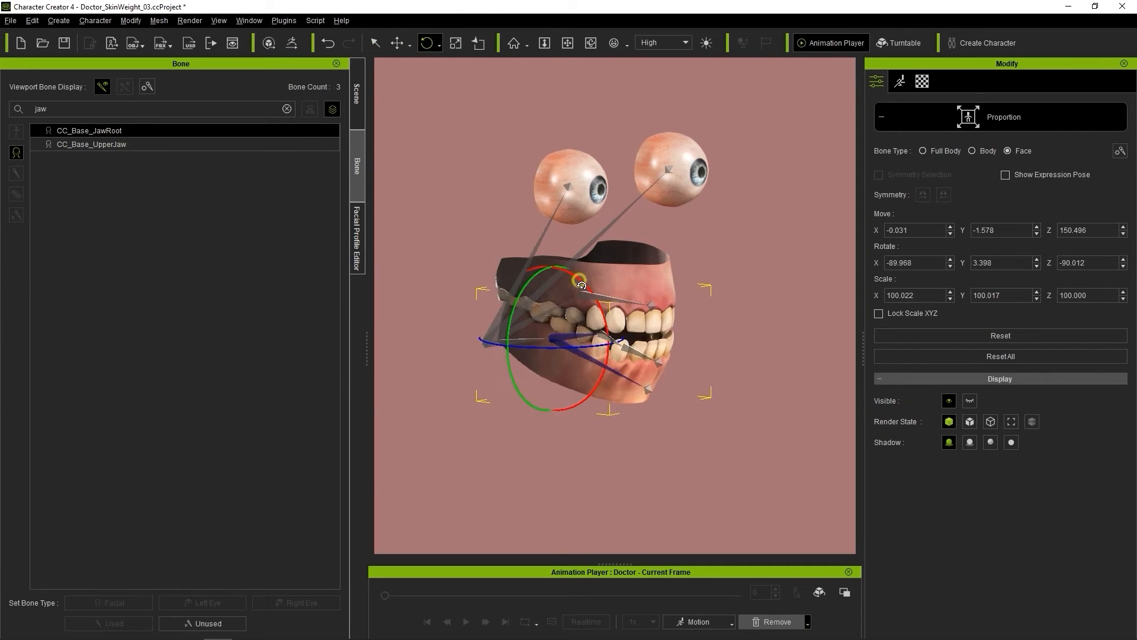
{"action": "left_click_drag", "start_coordinate": [580, 283], "coordinate": [581, 282]}
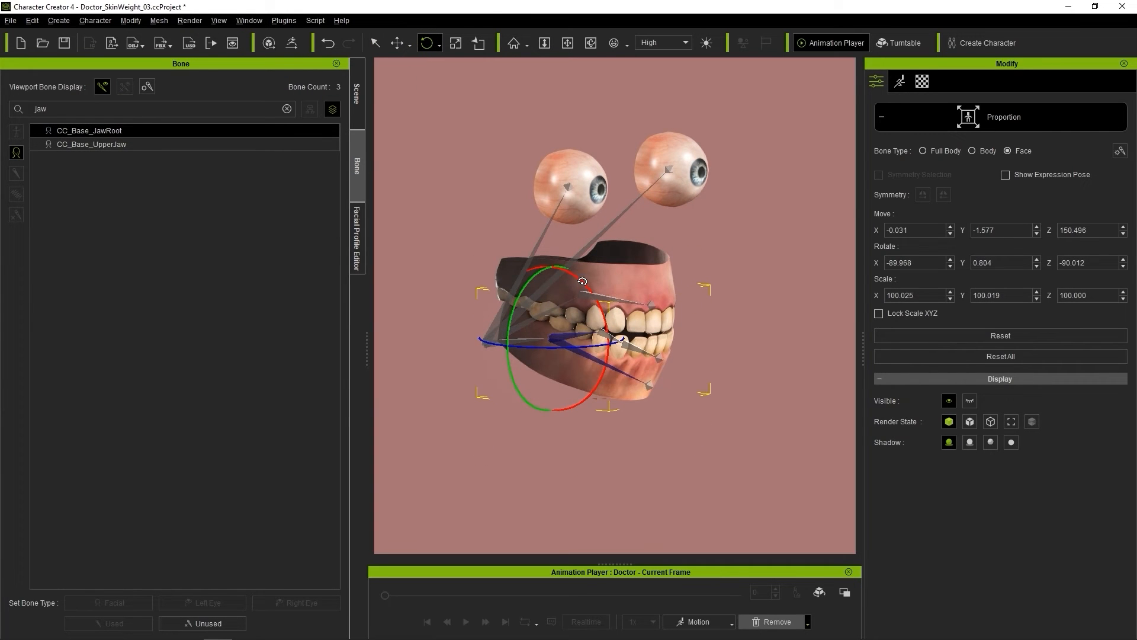
{"action": "left_click_drag", "start_coordinate": [583, 282], "coordinate": [607, 224]}
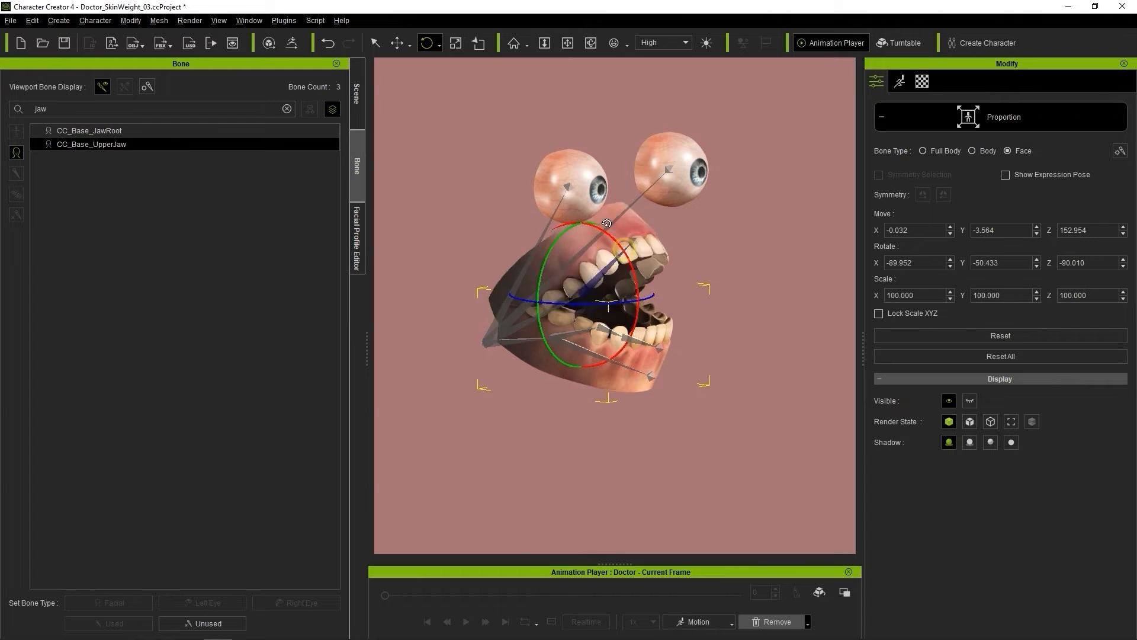
{"action": "left_click", "coordinate": [357, 240]}
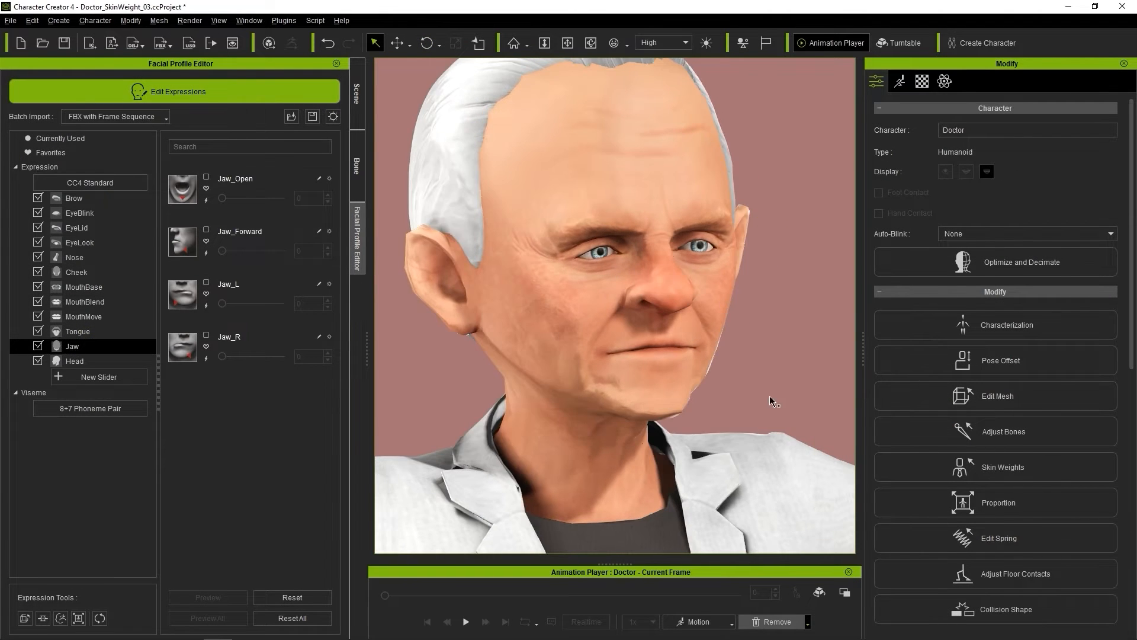
Rotate the jaw down in the Jaw_Open pose and raise the slider to 100.
{"action": "left_click", "coordinate": [998, 502]}
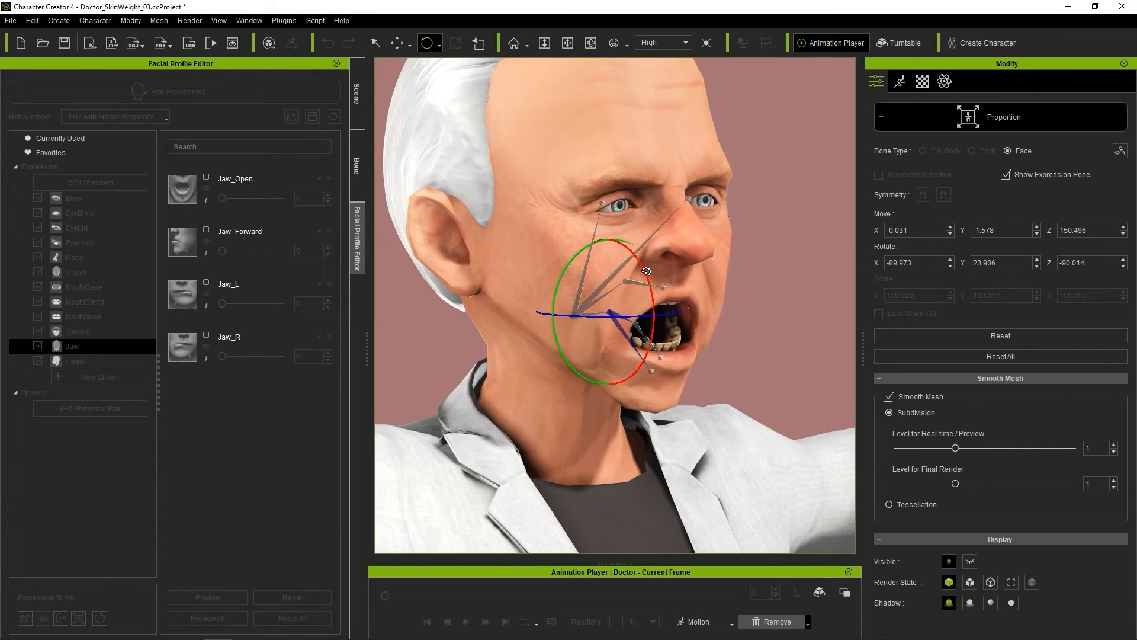
{"action": "left_click_drag", "start_coordinate": [645, 272], "coordinate": [744, 272]}
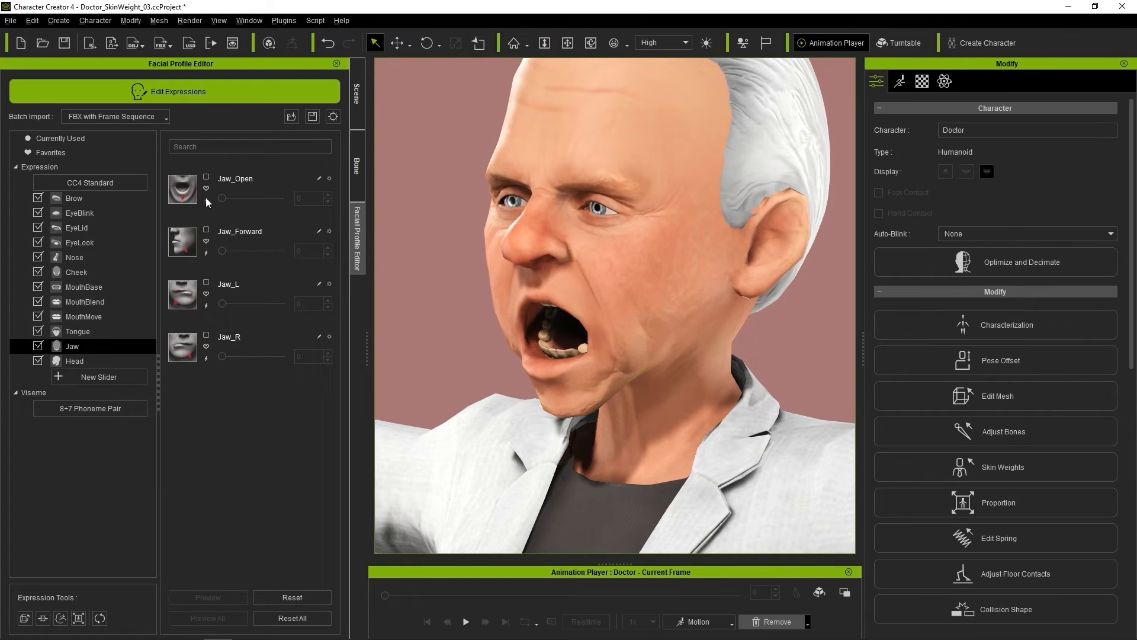
{"action": "left_click_drag", "start_coordinate": [224, 198], "coordinate": [279, 198]}
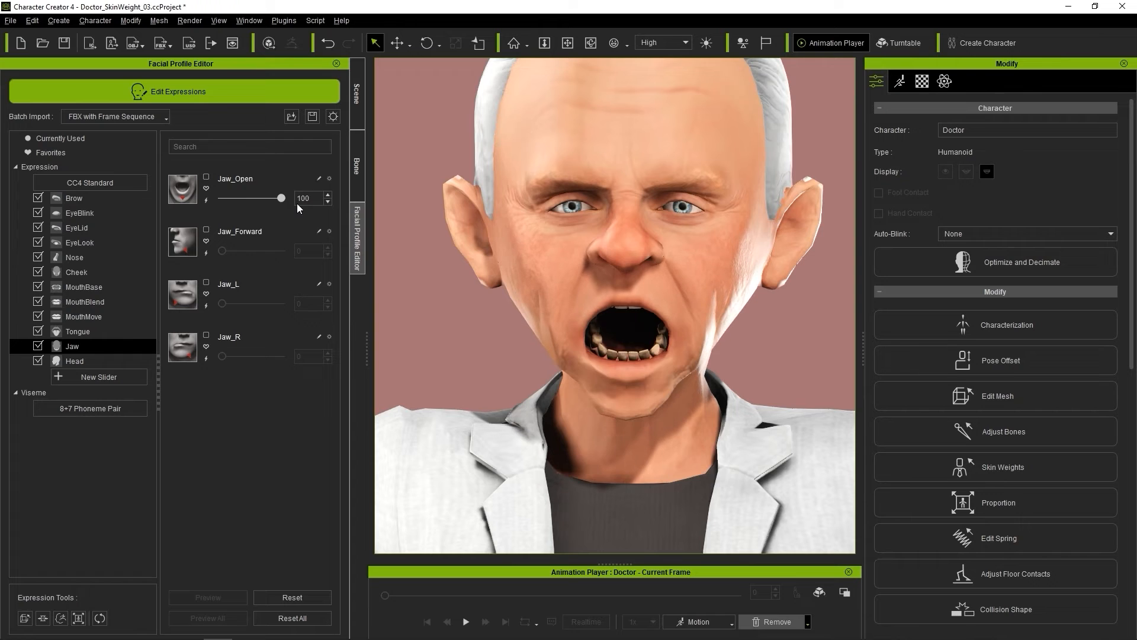
Weight Doctor_Tongue across CC_Base_Tongue01–03, grading to 0.9 at the tip.
{"action": "left_click", "coordinate": [356, 89]}
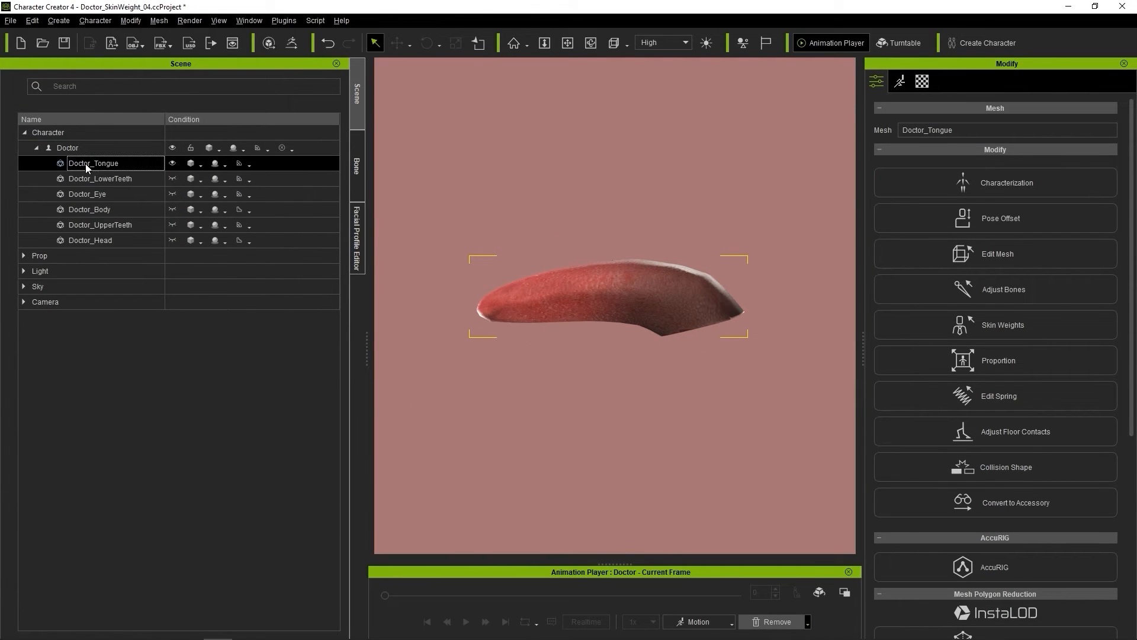
{"action": "left_click", "coordinate": [994, 324]}
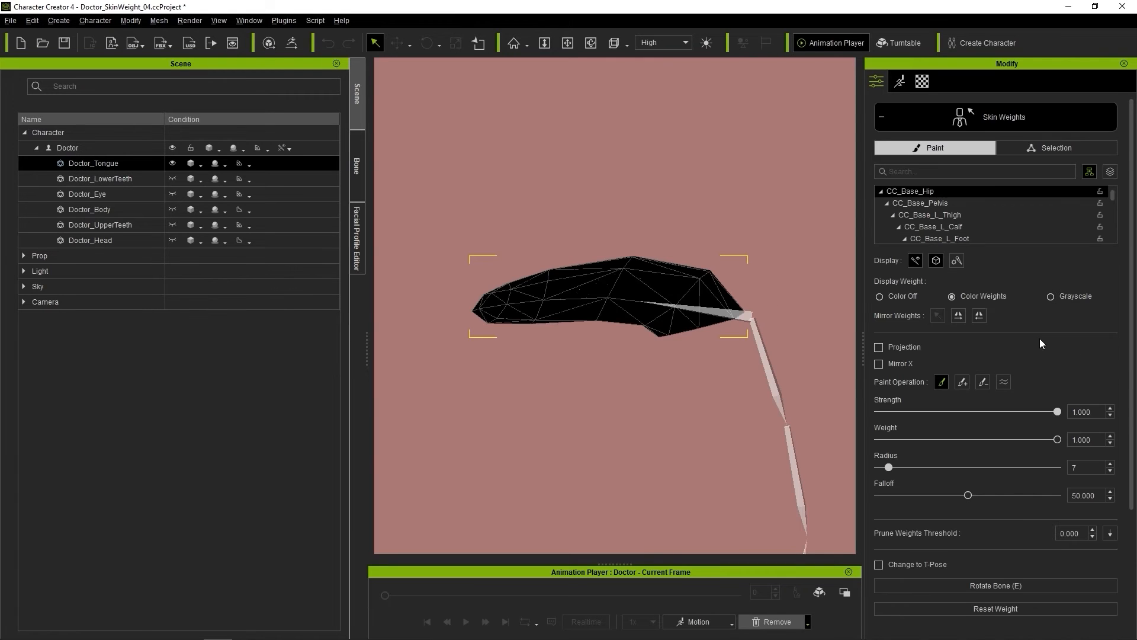
{"action": "left_click", "coordinate": [356, 166]}
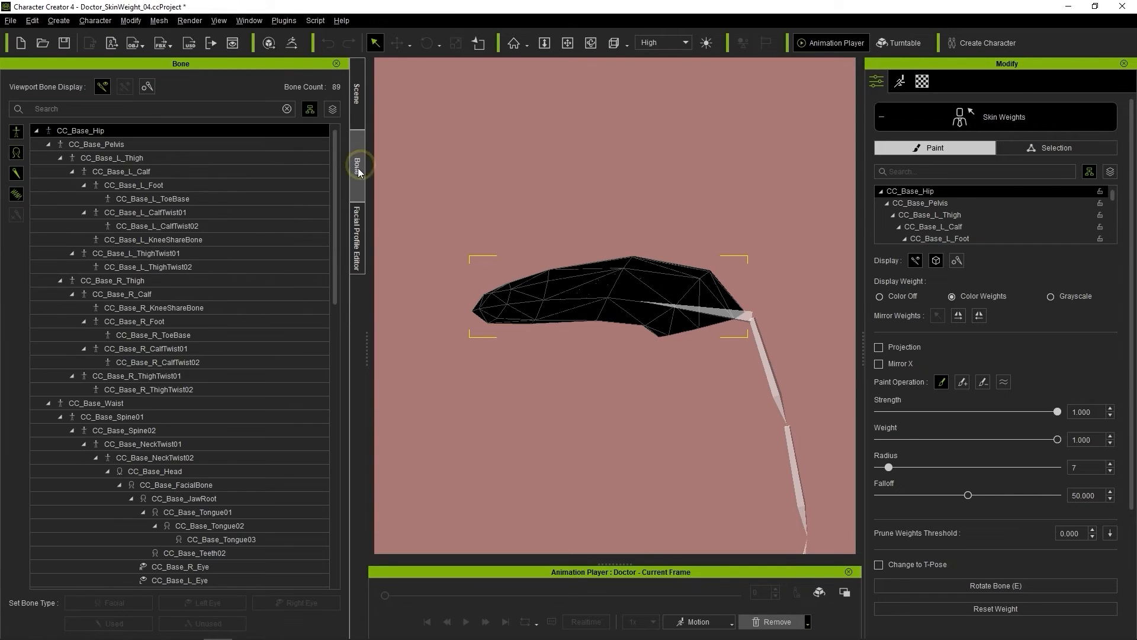
{"action": "type", "text": "ton"}
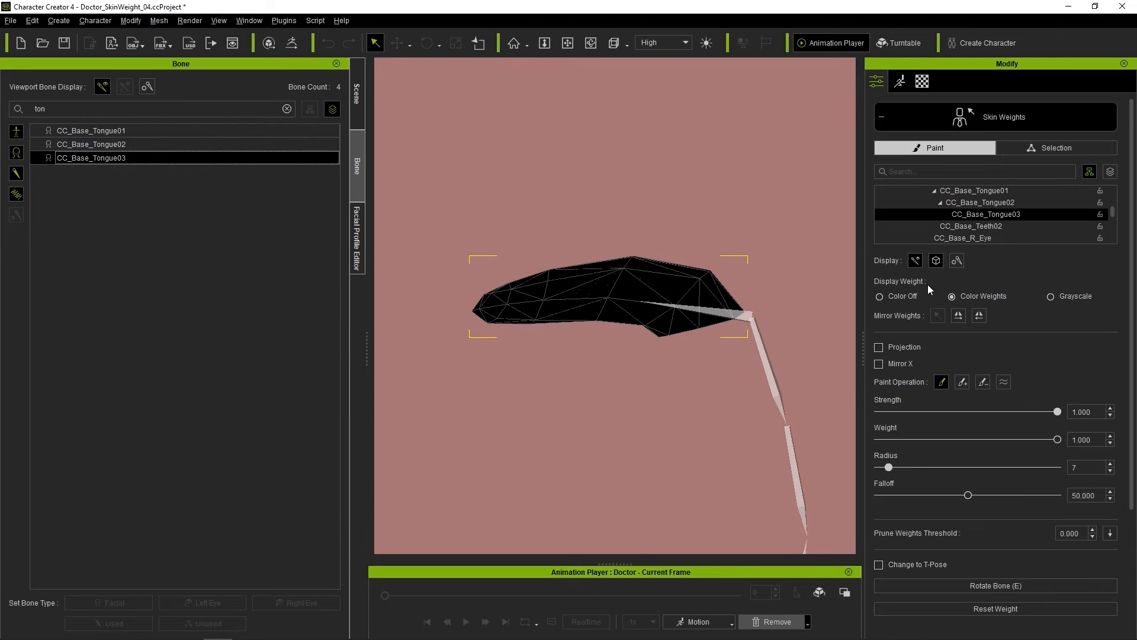
{"action": "left_click", "coordinate": [91, 130]}
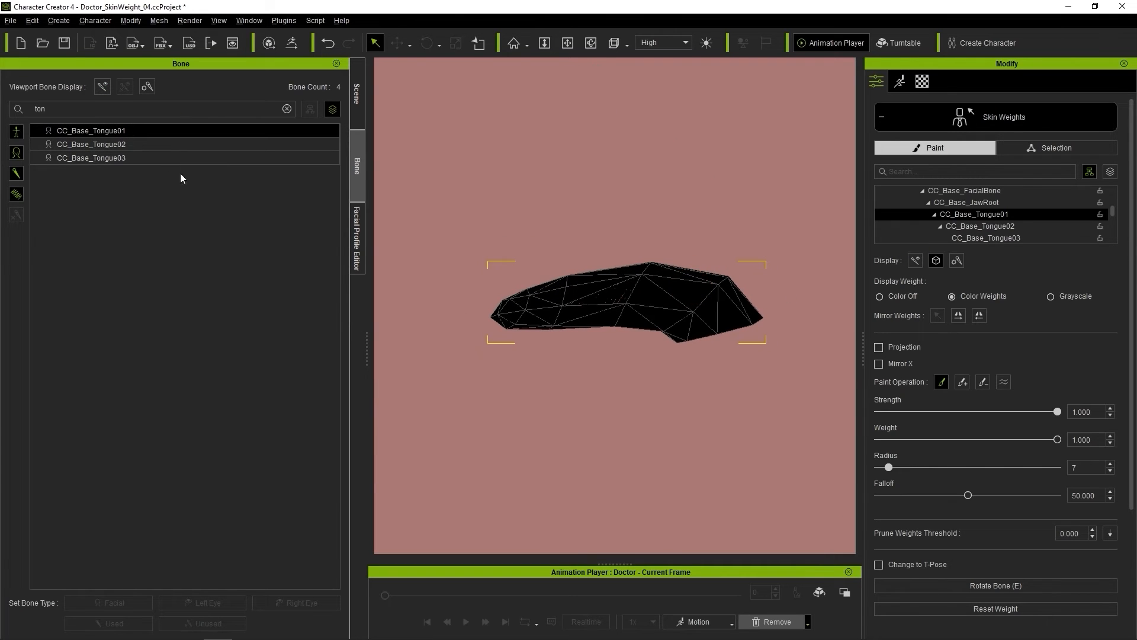
{"action": "left_click", "coordinate": [1055, 148]}
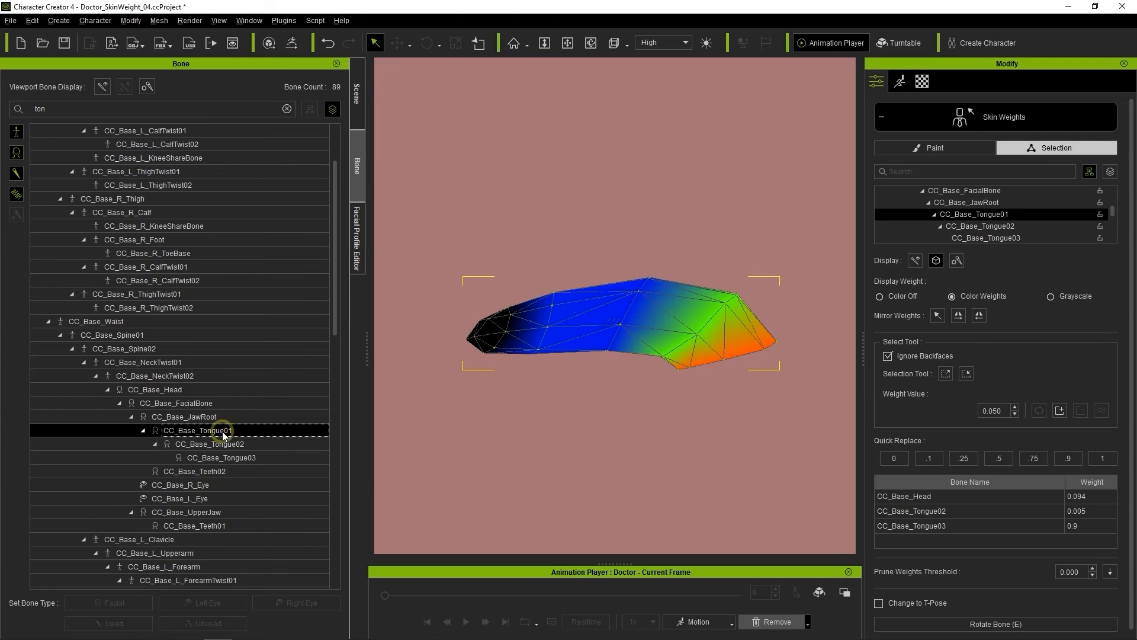
{"action": "left_click", "coordinate": [222, 458]}
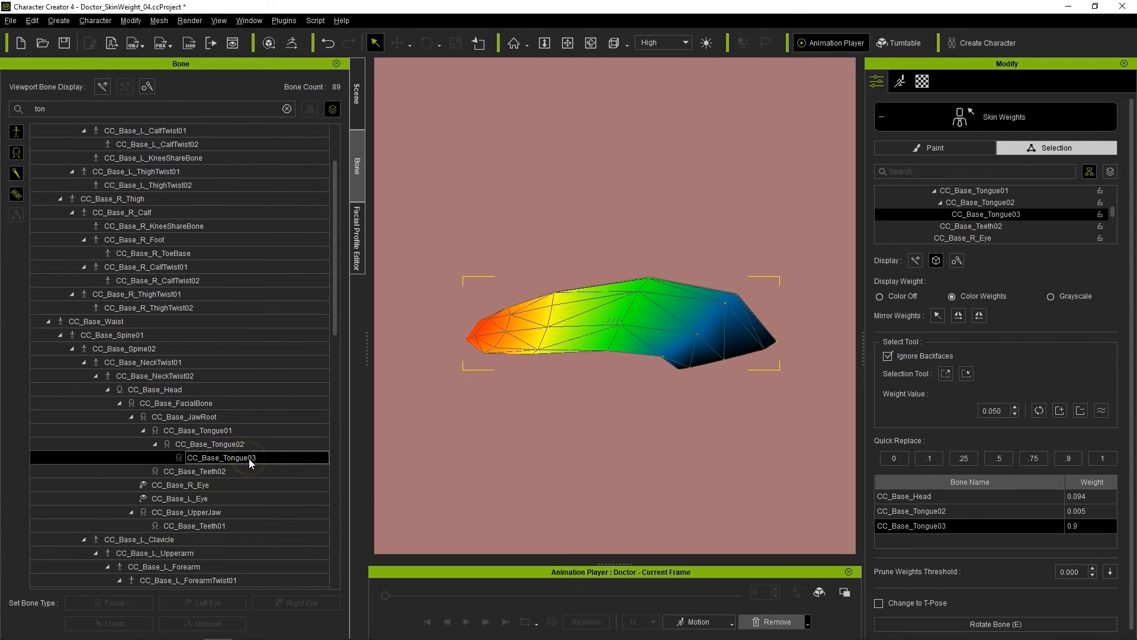
{"action": "mouse_move", "coordinate": [711, 332]}
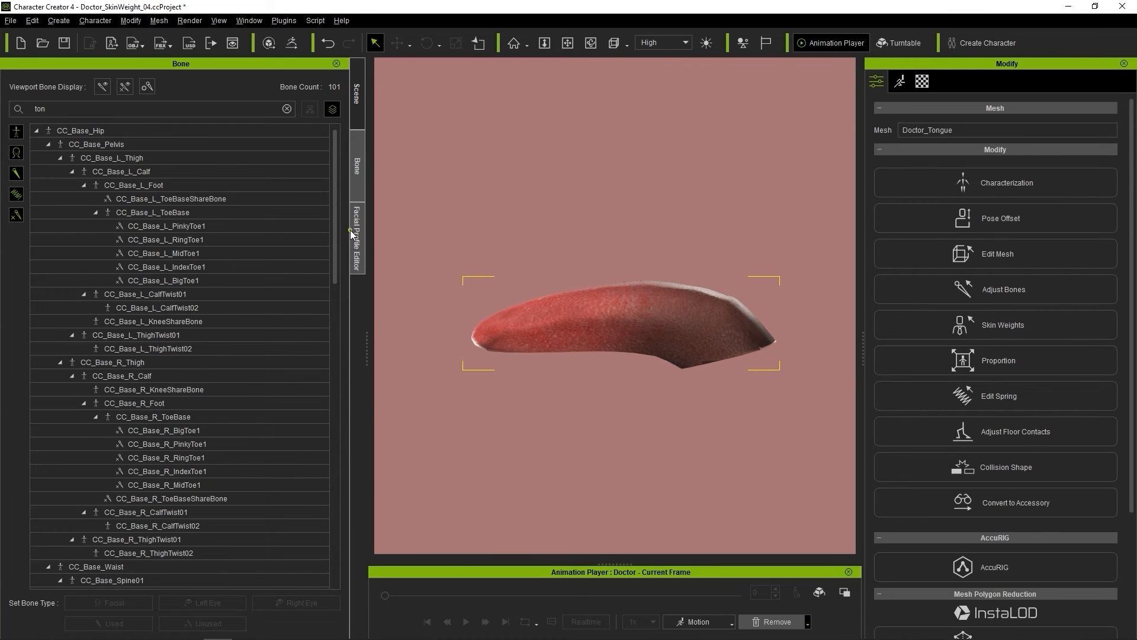
Drag Jaw_Open to full so teeth and tongue move together with the jaw.
{"action": "left_click", "coordinate": [357, 92]}
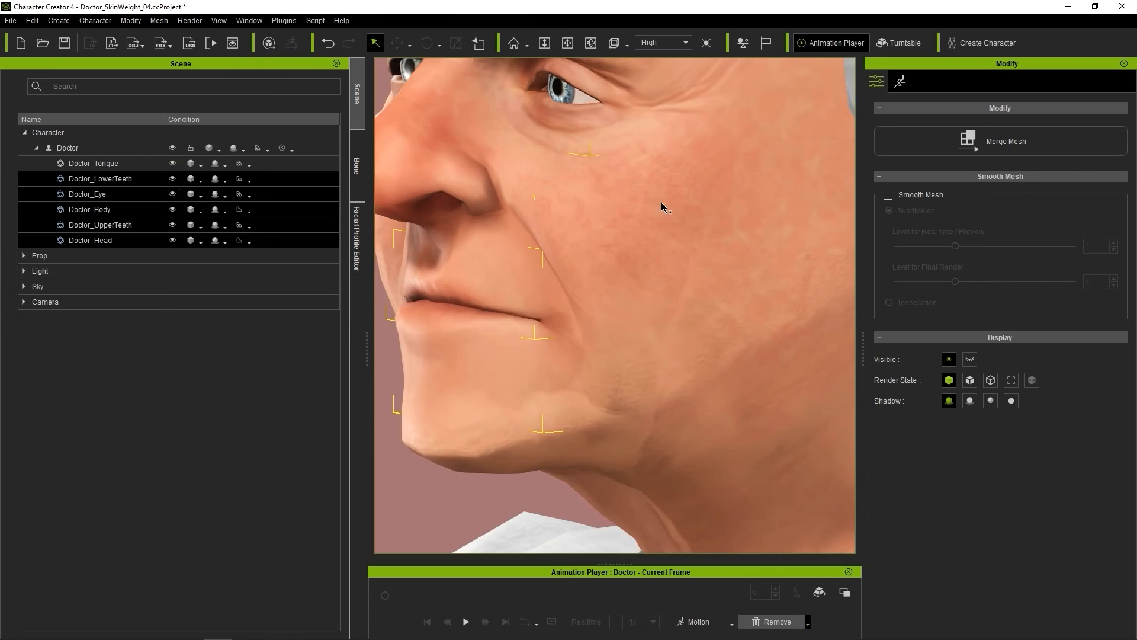
{"action": "left_click", "coordinate": [356, 240]}
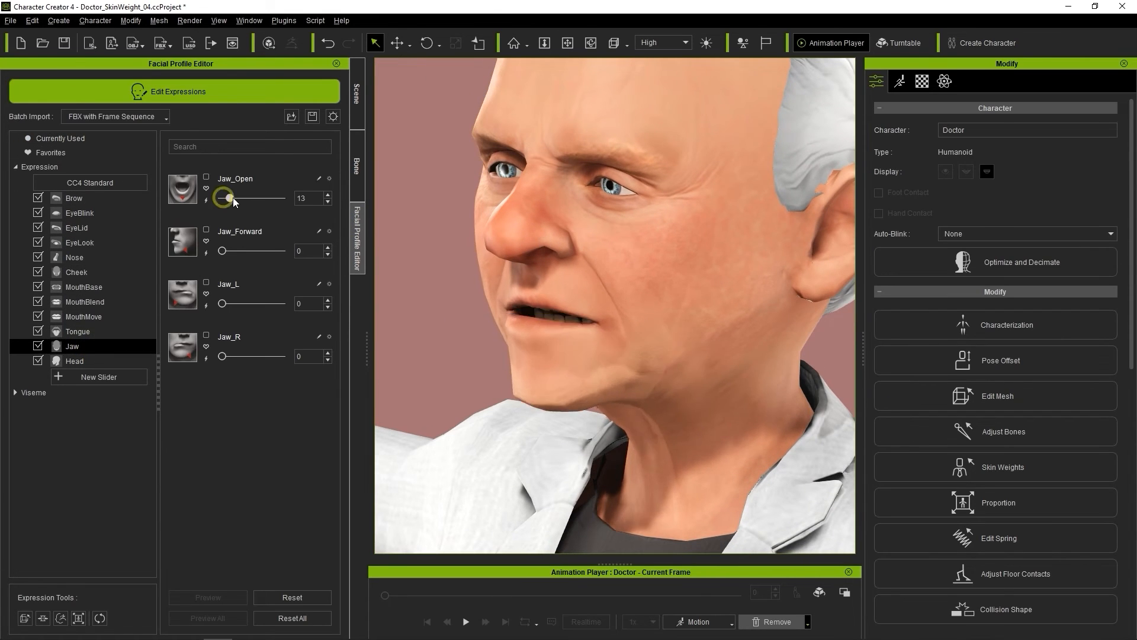
{"action": "left_click_drag", "start_coordinate": [225, 198], "coordinate": [280, 198]}
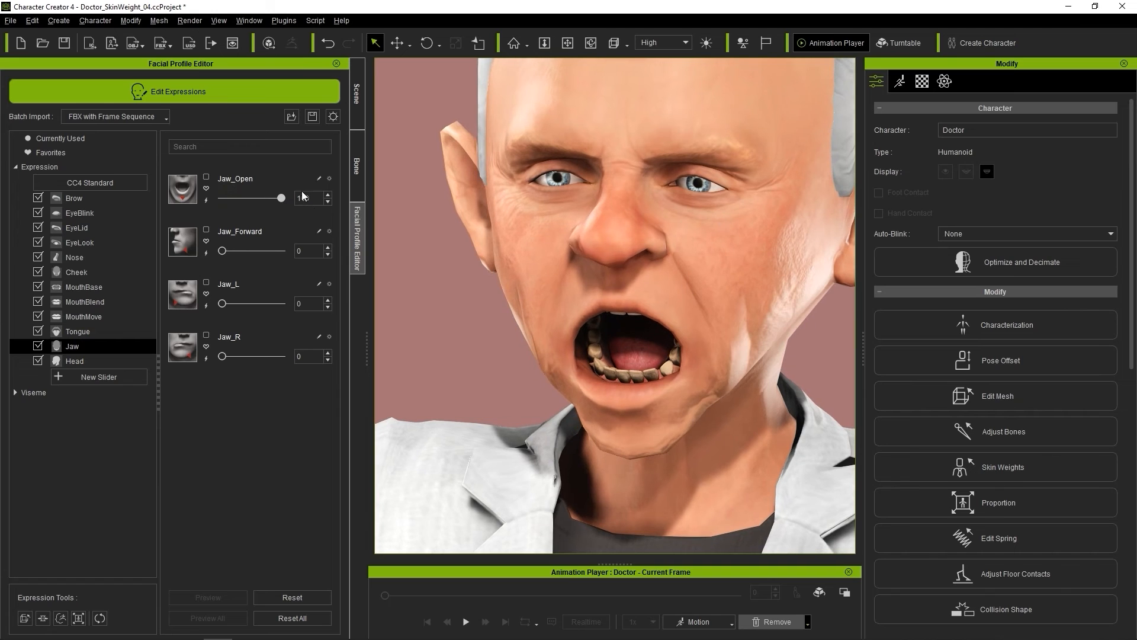
{"action": "left_click_drag", "start_coordinate": [274, 198], "coordinate": [247, 198]}
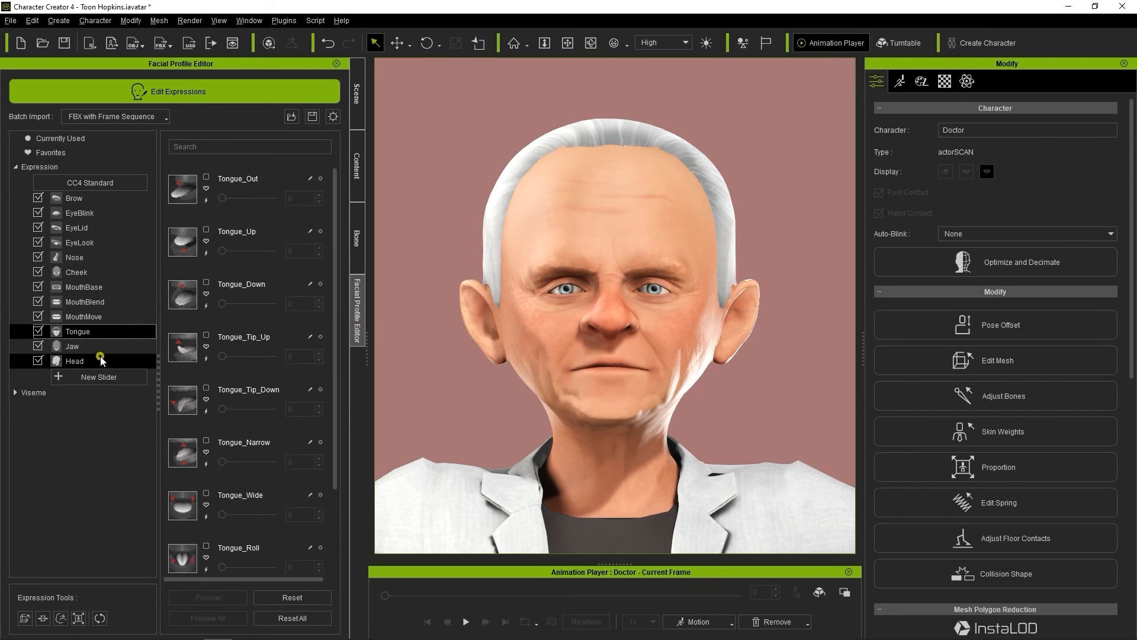
Play the Calibration > Facial Rig > Full Face animation on the character.
{"action": "left_click", "coordinate": [73, 360]}
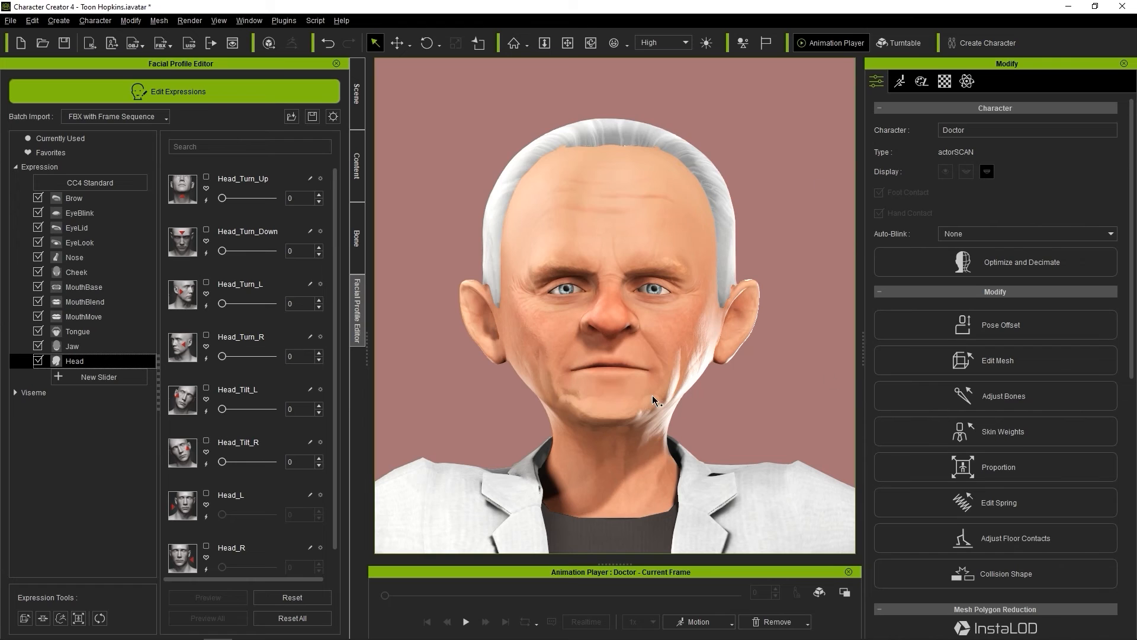
{"action": "right_click", "coordinate": [653, 399]}
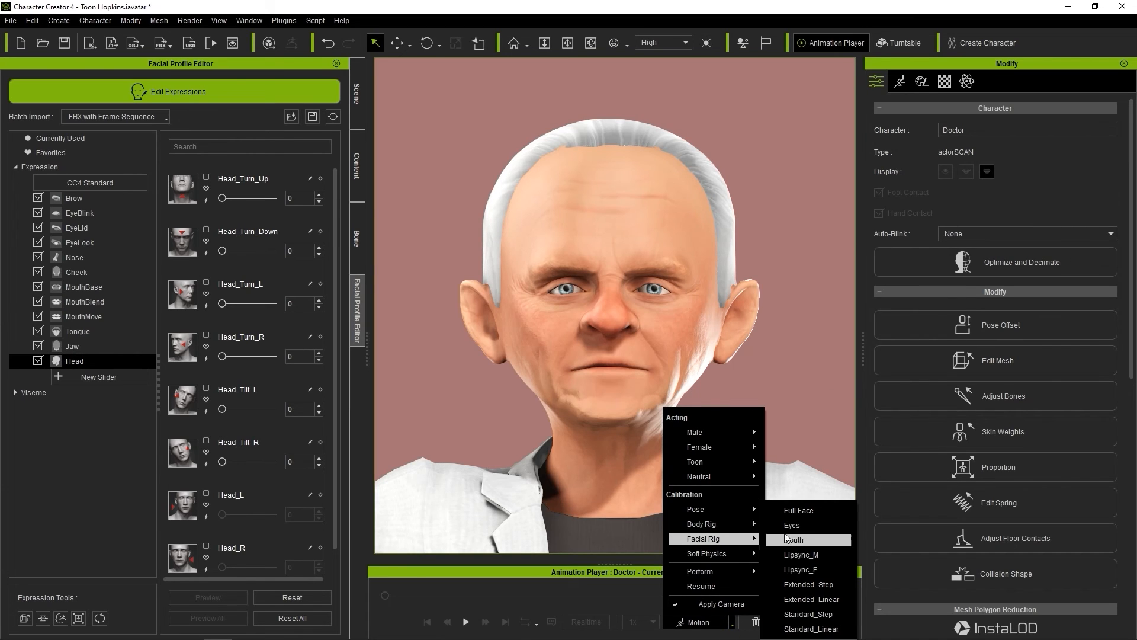
{"action": "left_click", "coordinate": [797, 509]}
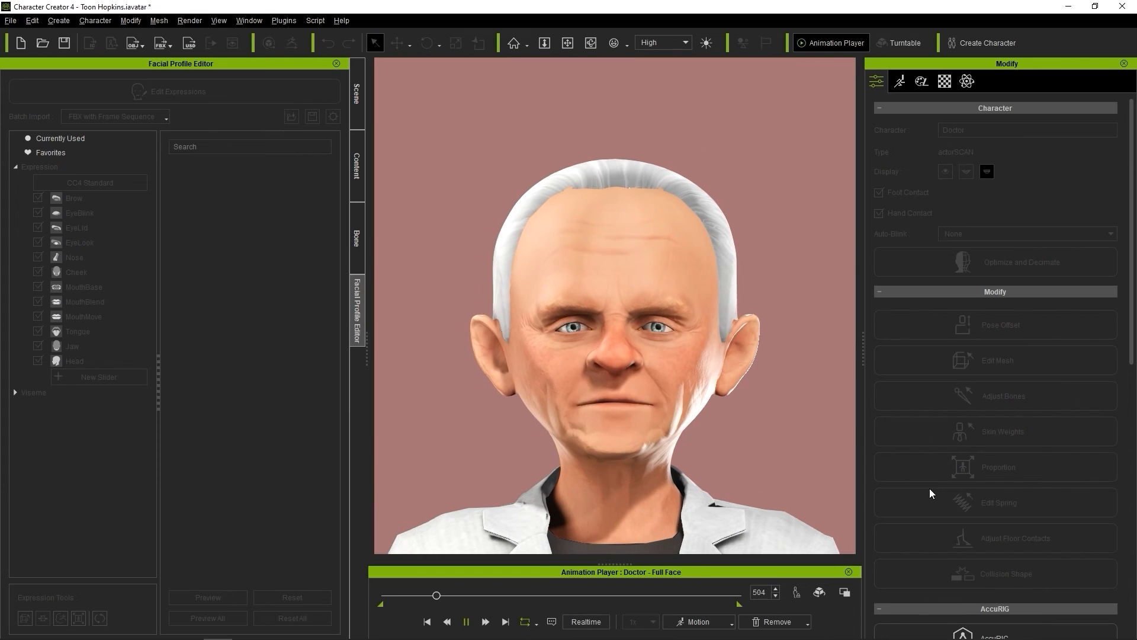